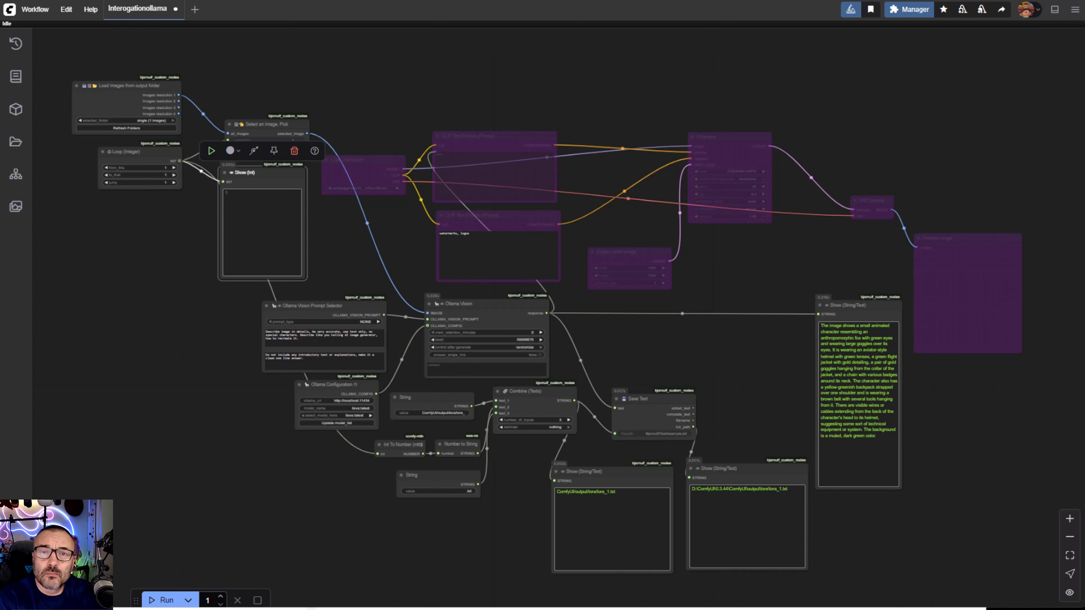
mouse_move(561, 24)
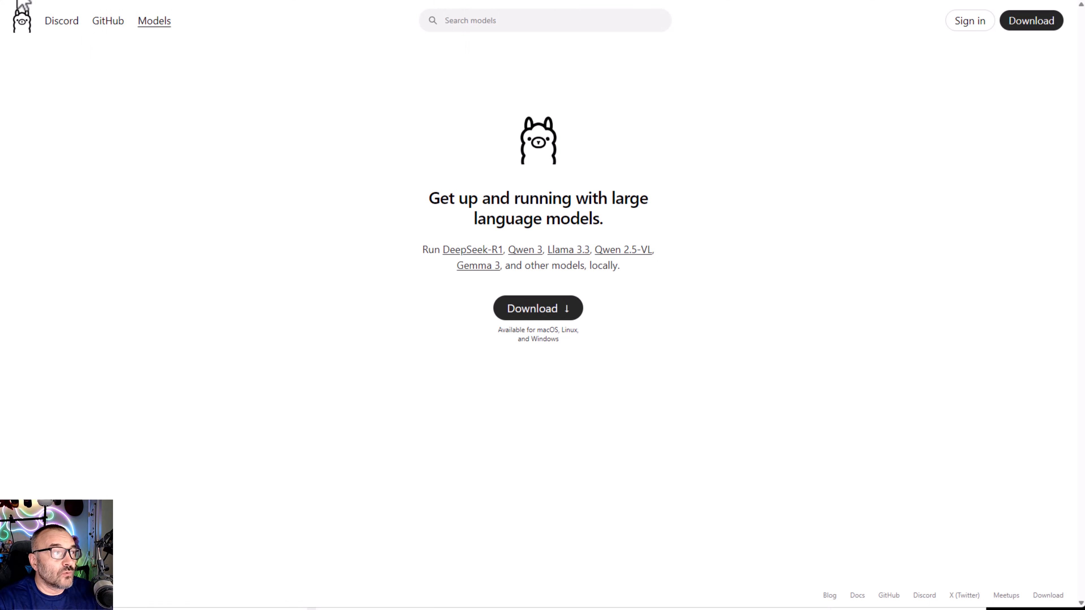
mouse_move(178, 263)
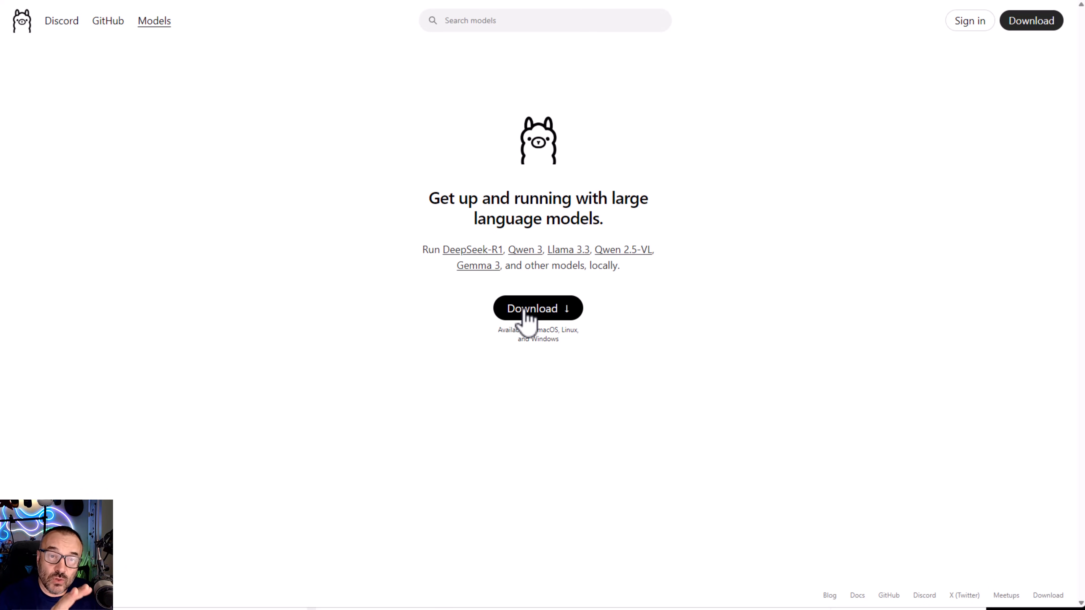
mouse_move(583, 309)
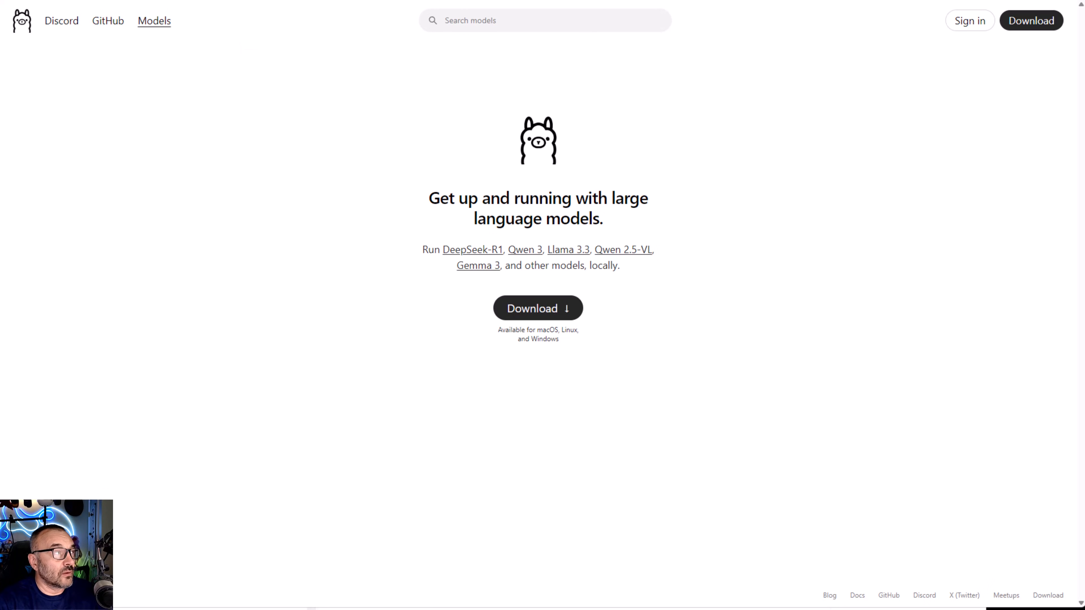
mouse_move(64, 339)
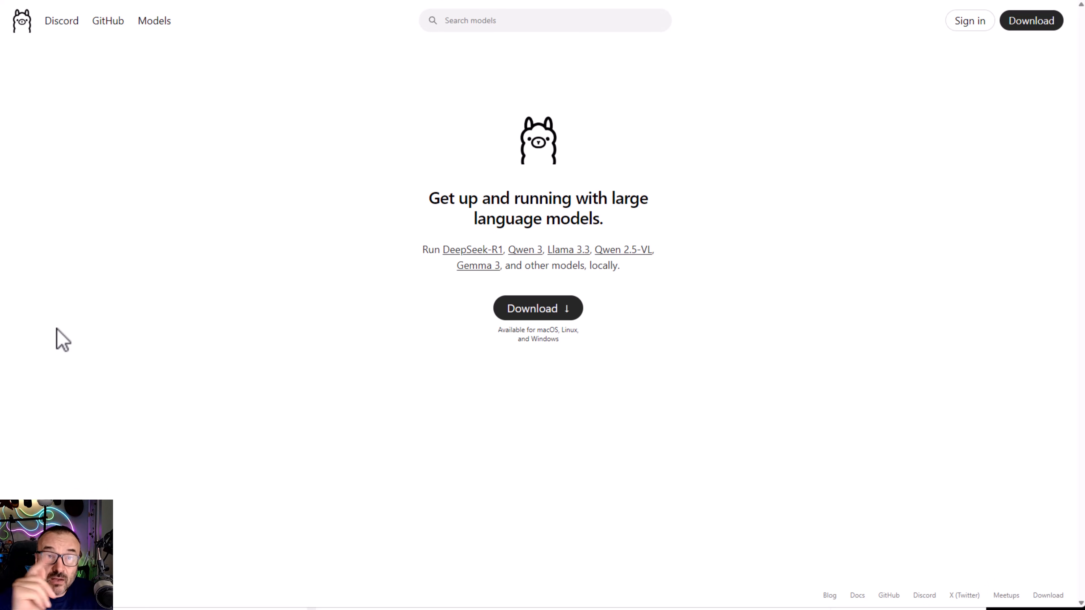
mouse_move(153, 20)
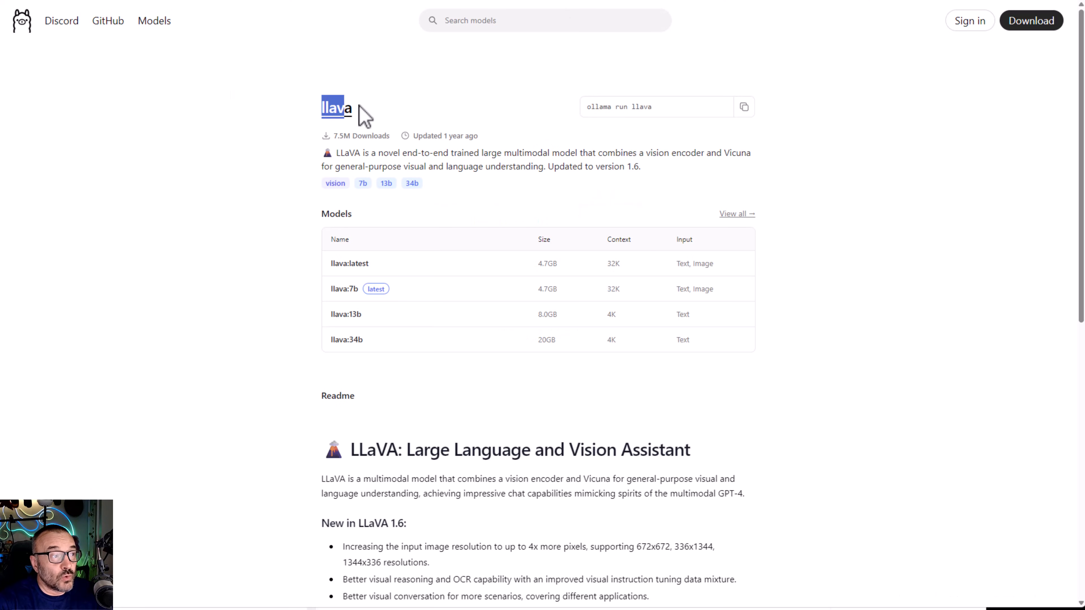
mouse_move(810, 291)
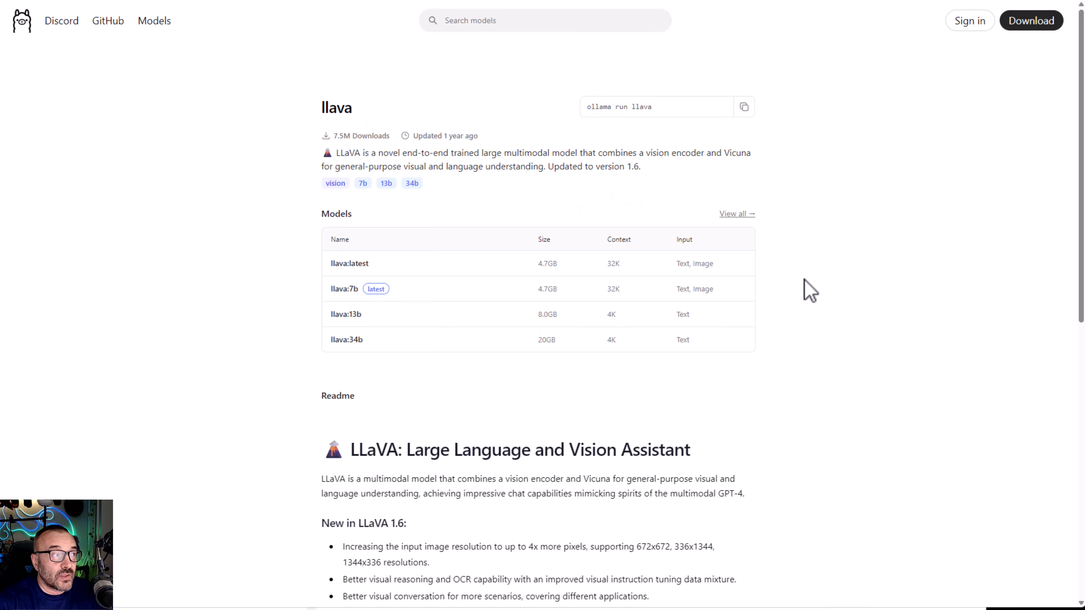
Step: Filter Ollama models by Vision, open llava and scroll to its 'ollama run llava' CLI usage
left_click(449, 81)
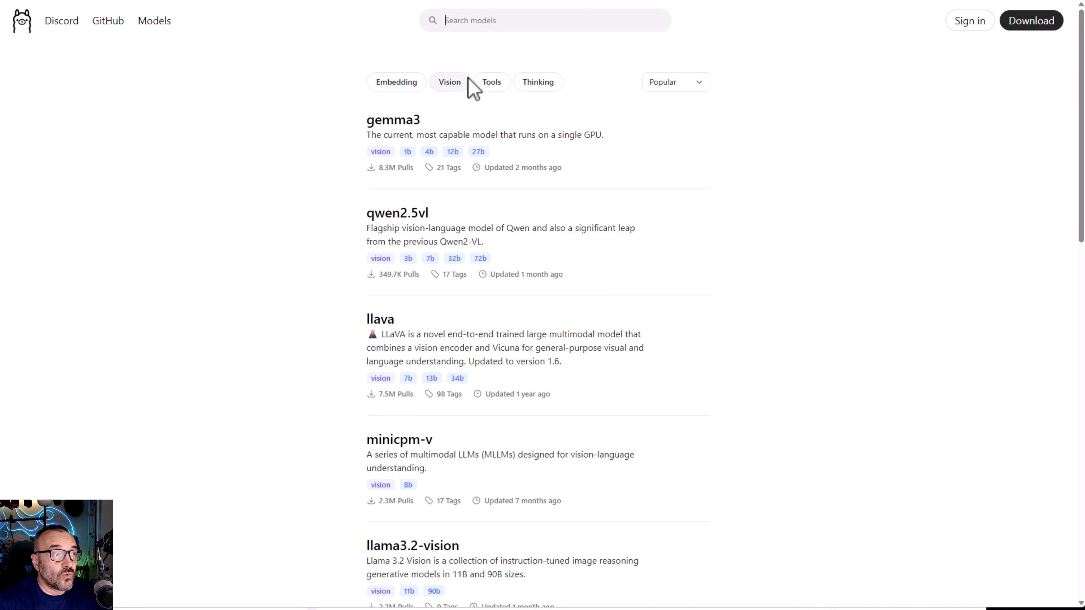
scroll("down", 3)
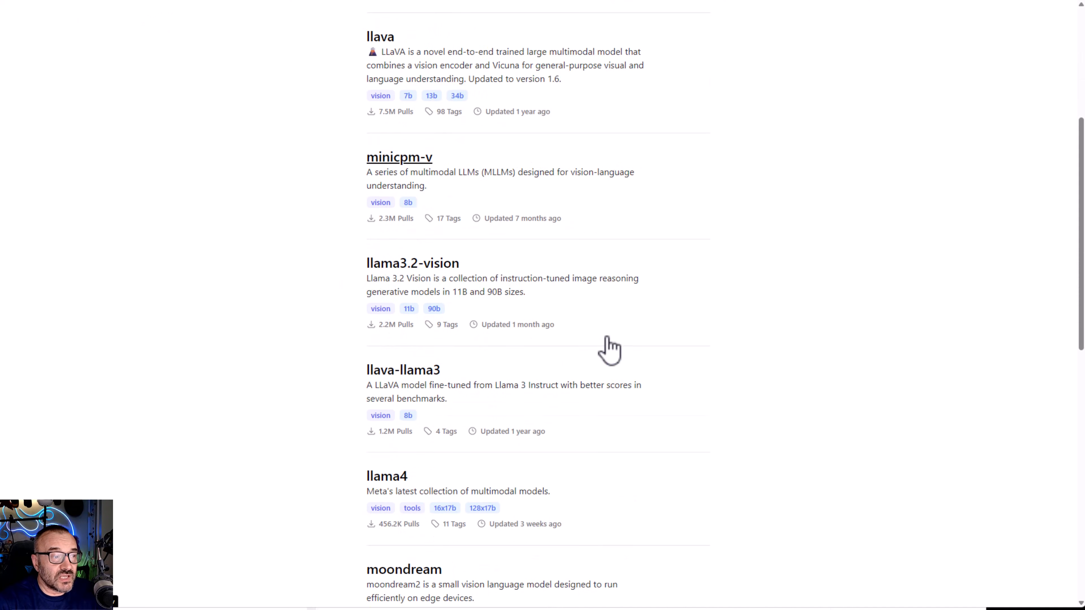
scroll("down", 3)
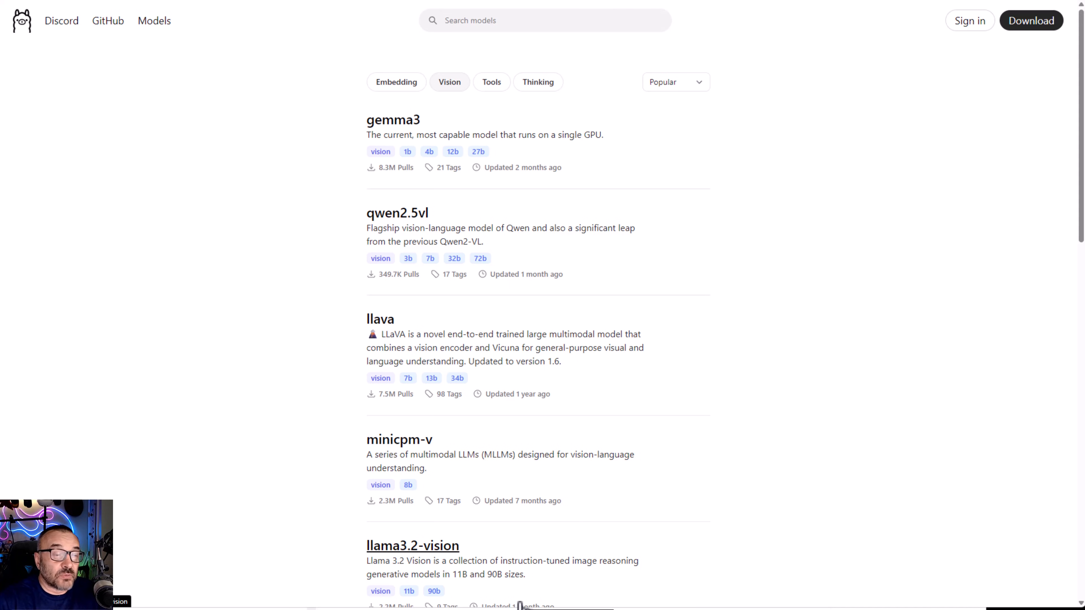
mouse_move(702, 273)
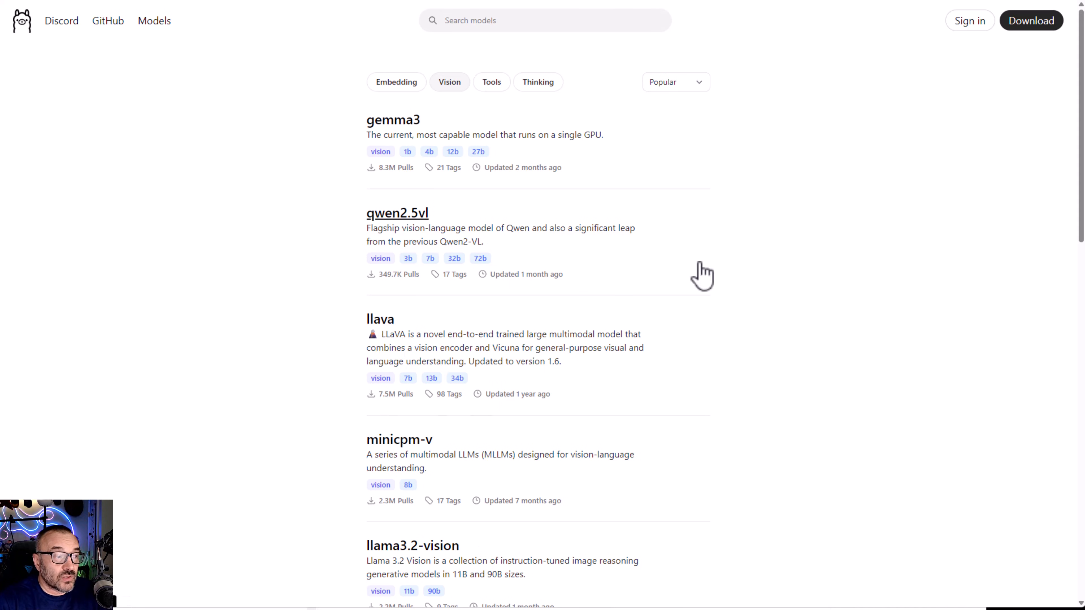
left_click(379, 319)
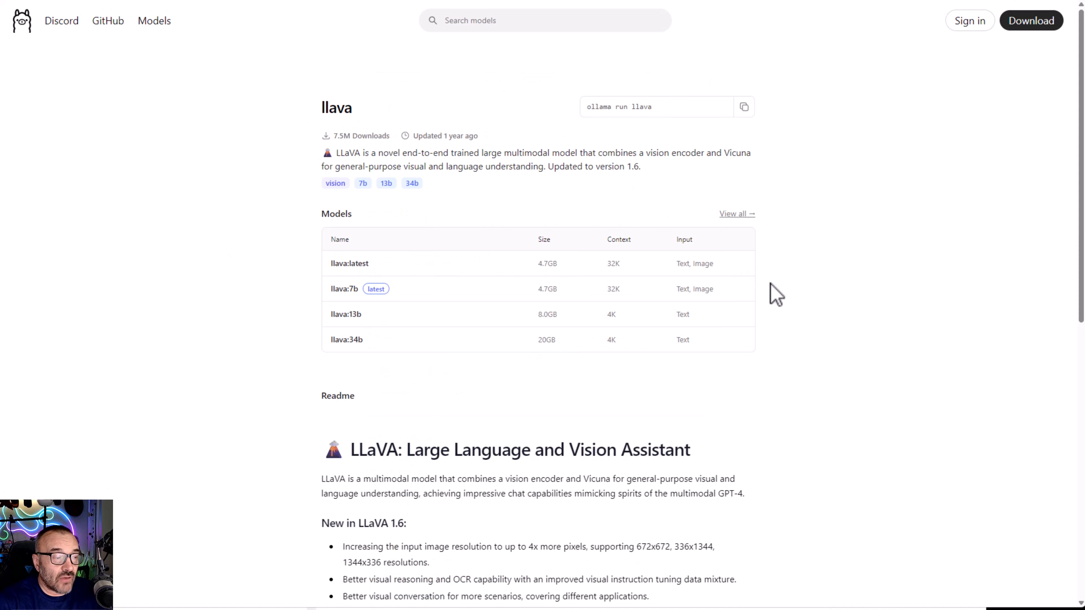
scroll("down", 3)
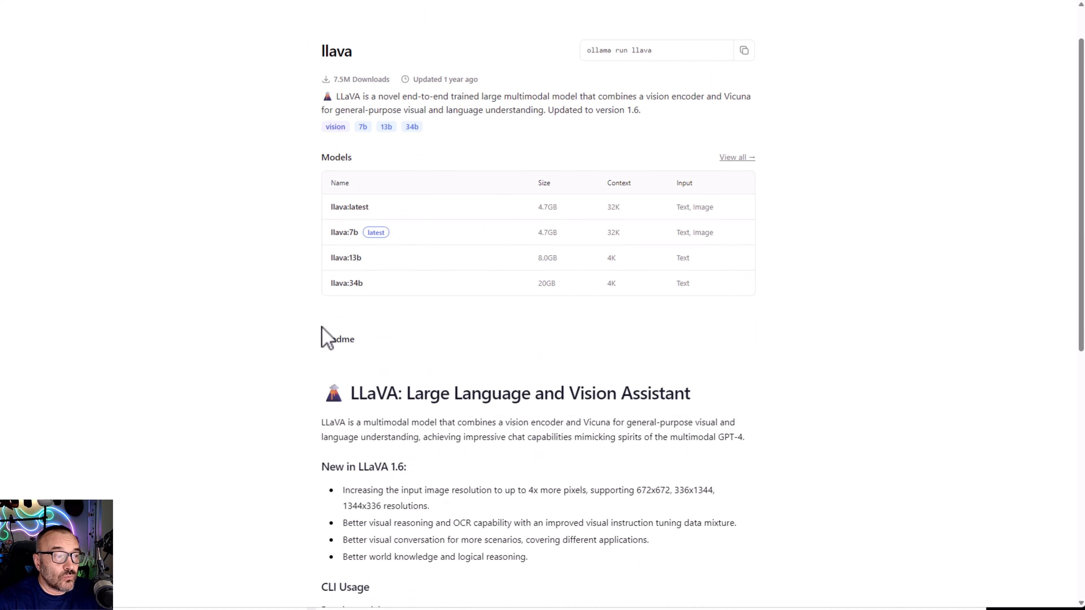
mouse_move(858, 491)
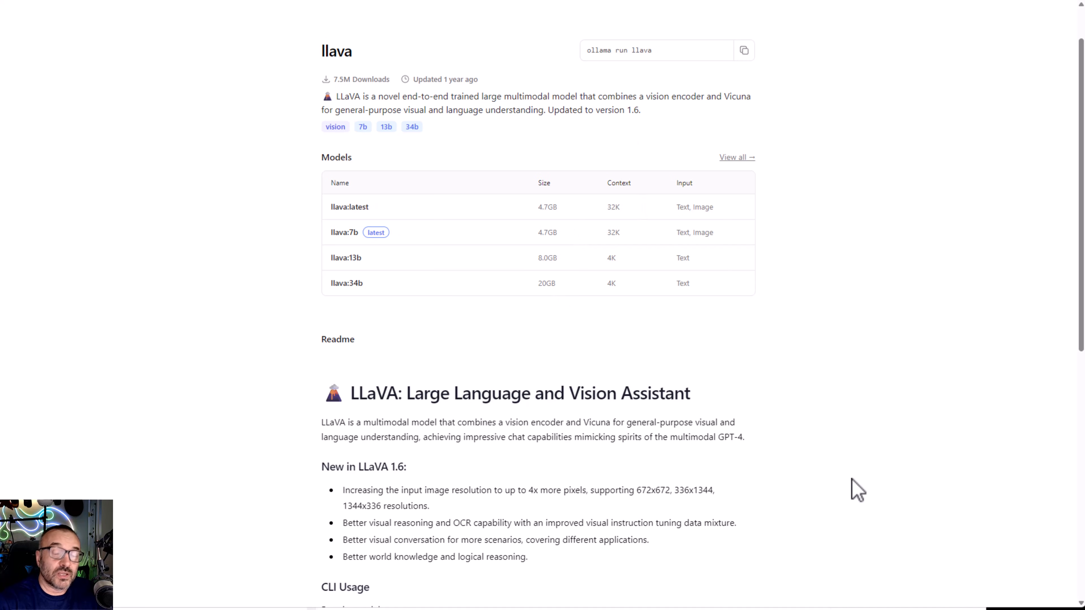
scroll("down", 3)
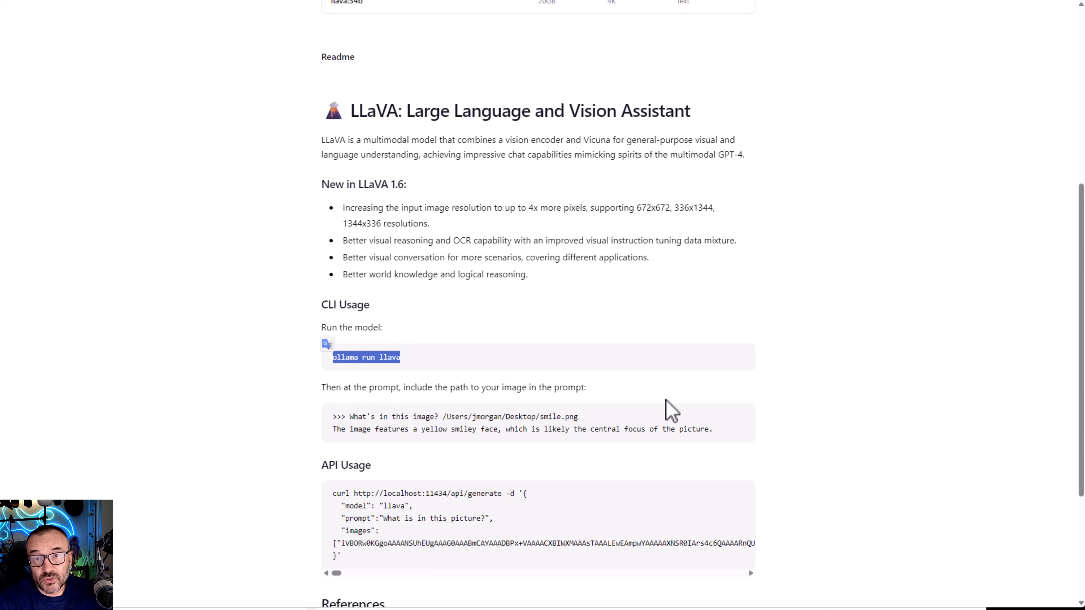
mouse_move(611, 299)
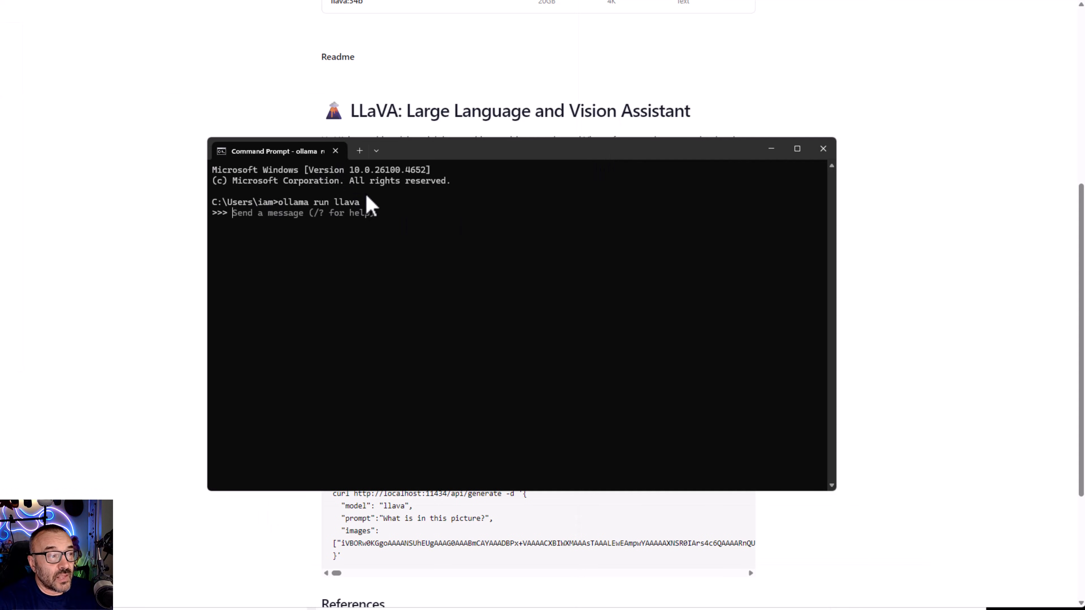
Step: Select the 'ollama run llava' command and switch to the Command Prompt window
double_click(318, 201)
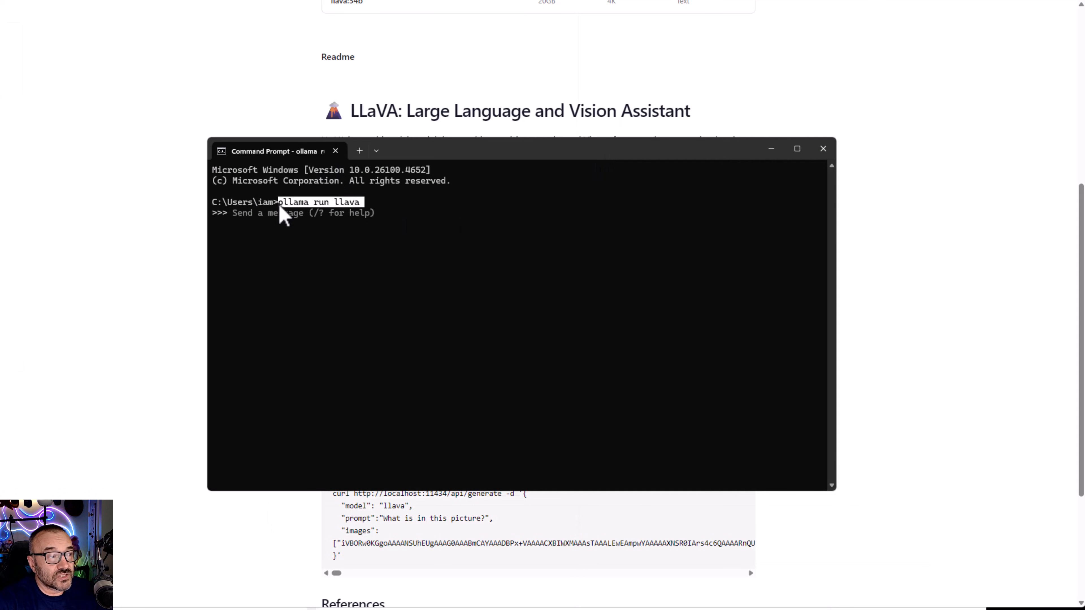
mouse_move(653, 358)
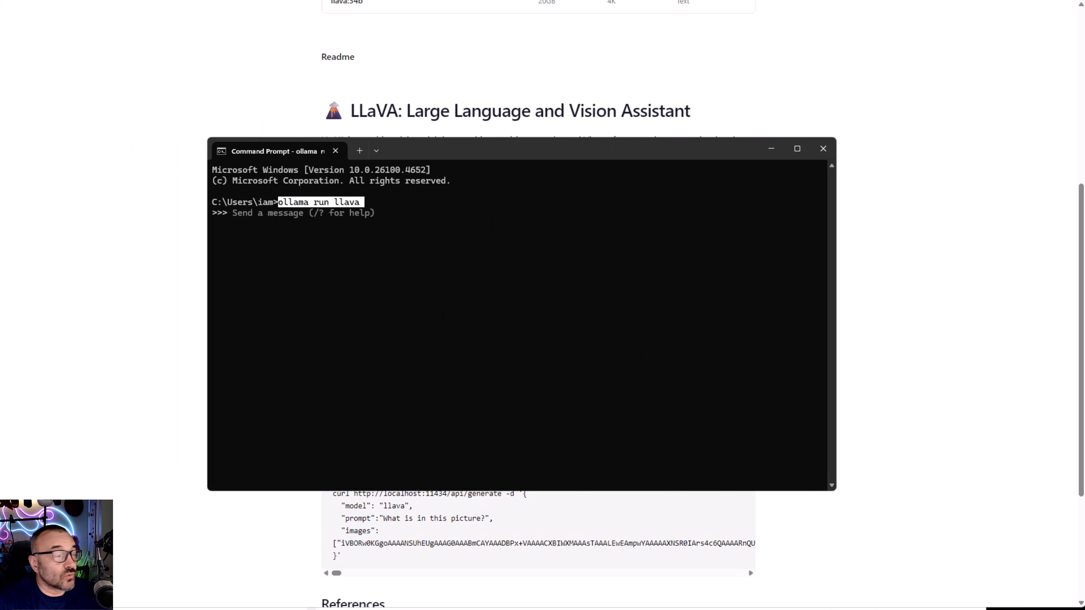
left_click(823, 148)
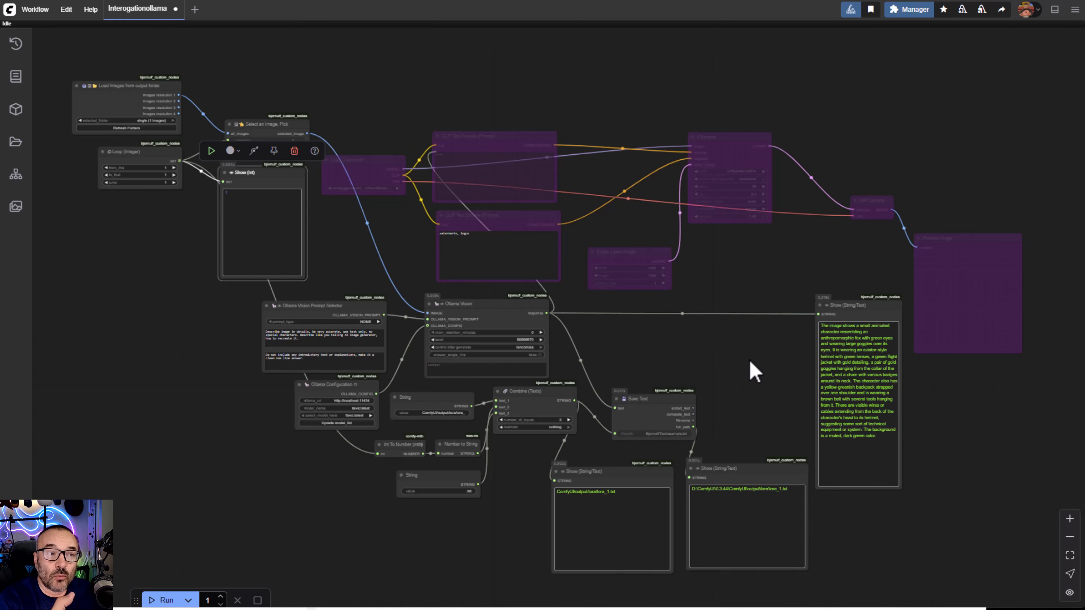
mouse_move(913, 89)
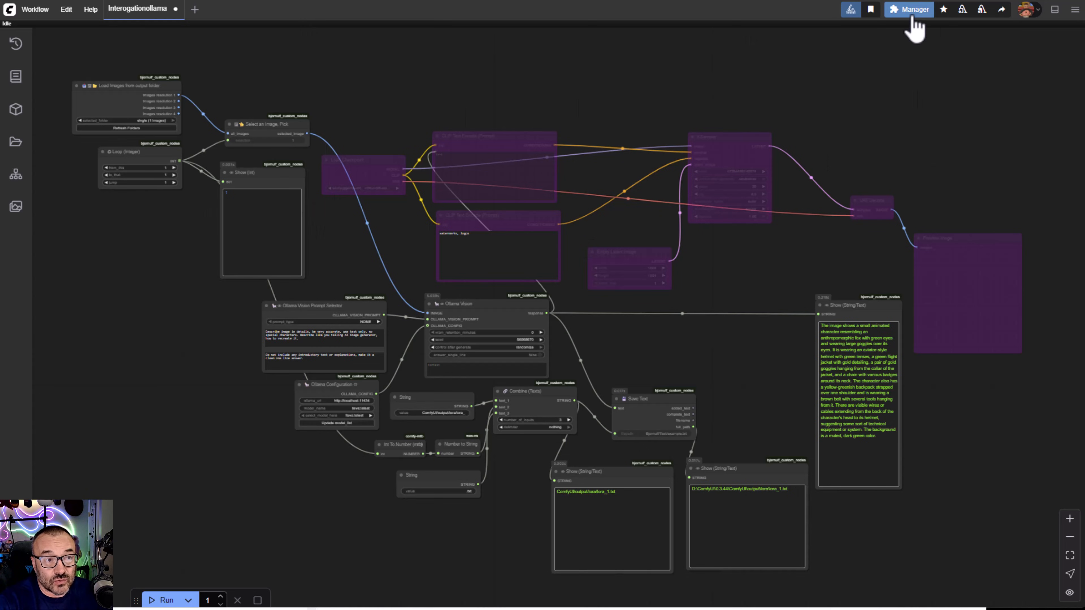
Step: Run ComfyUI Manager's Install Missing Custom Nodes check (no results) and close the manager
left_click(909, 9)
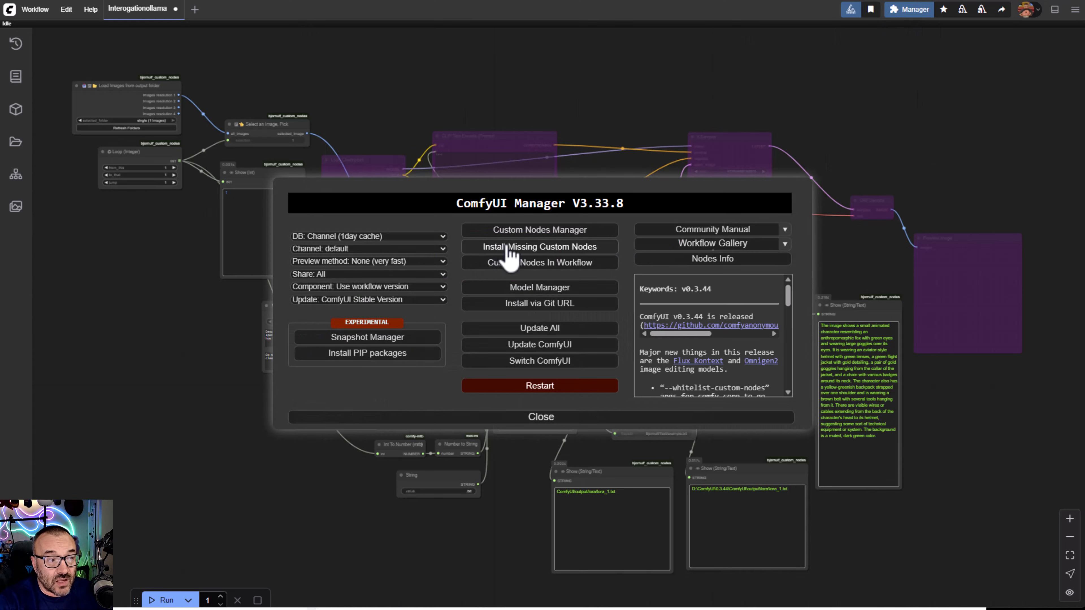
left_click(539, 246)
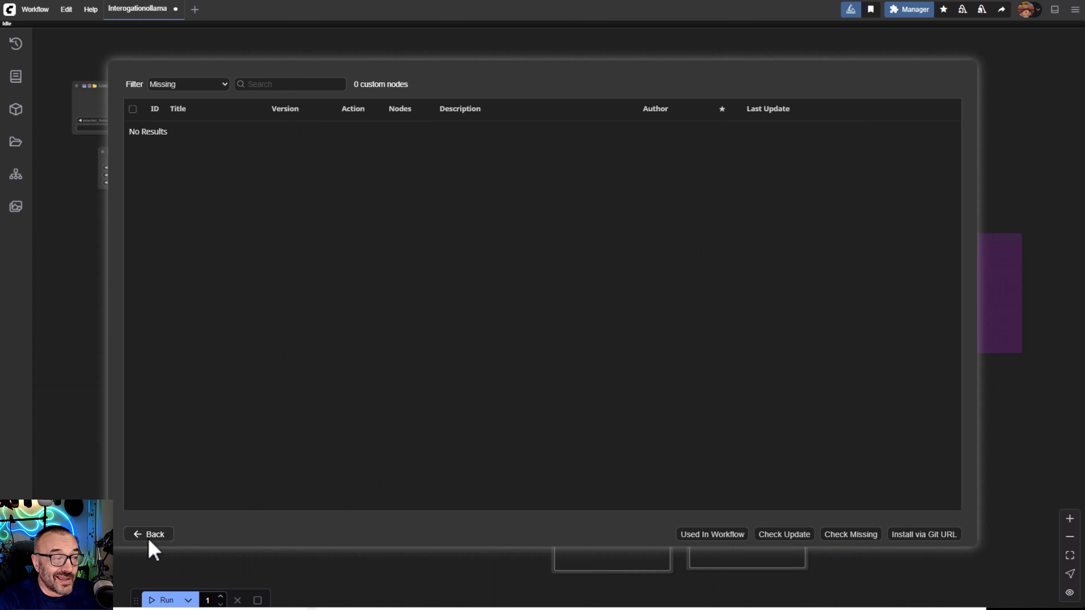
left_click(148, 533)
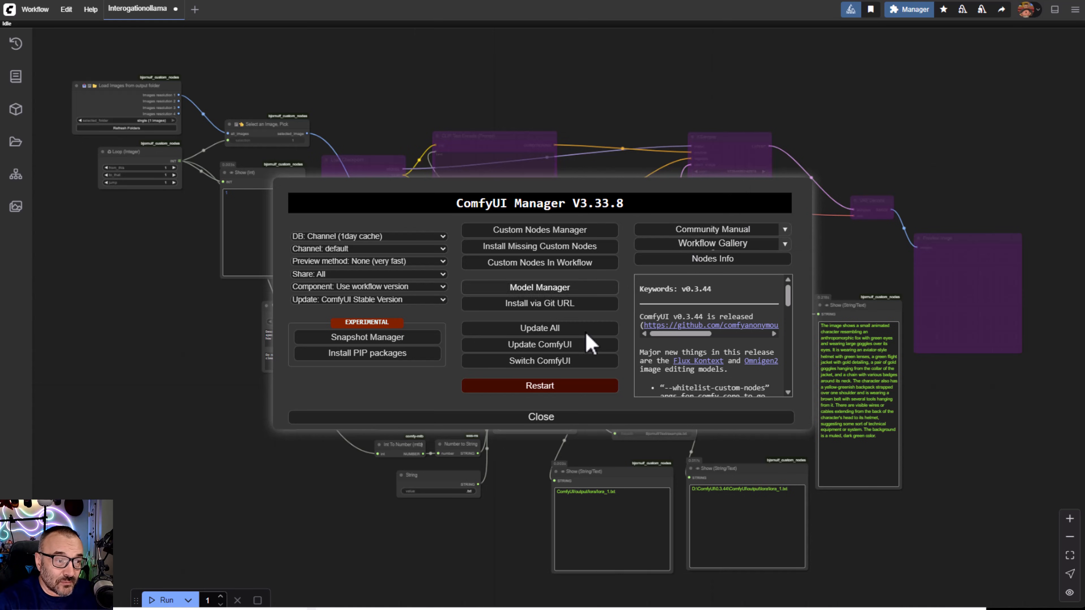
mouse_move(540, 417)
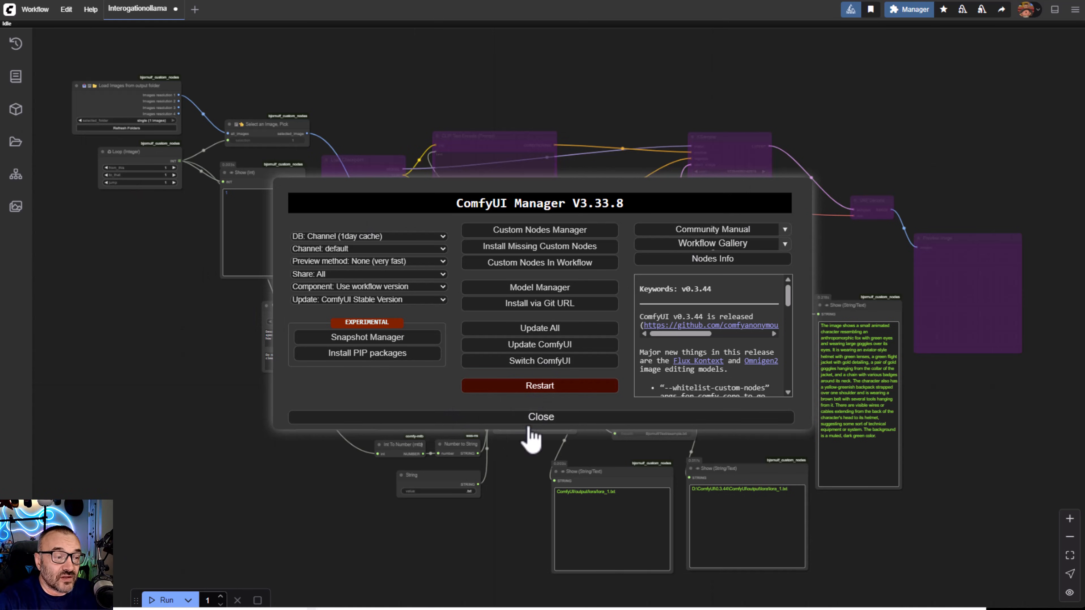
left_click(540, 417)
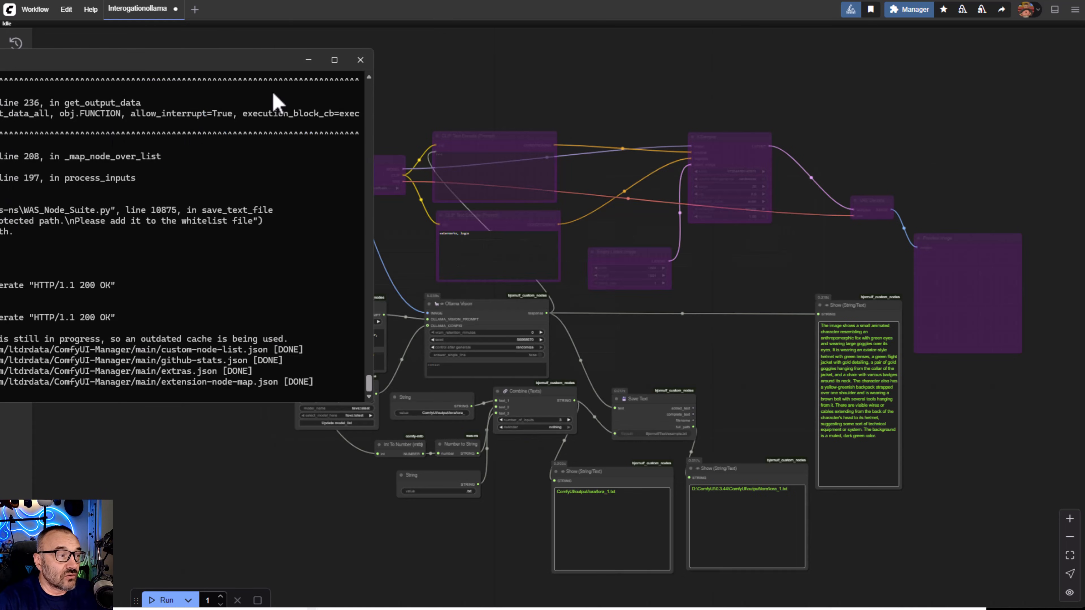
Step: Bring the workflow canvas forward over the console and scroll to the image loader node
left_click(360, 59)
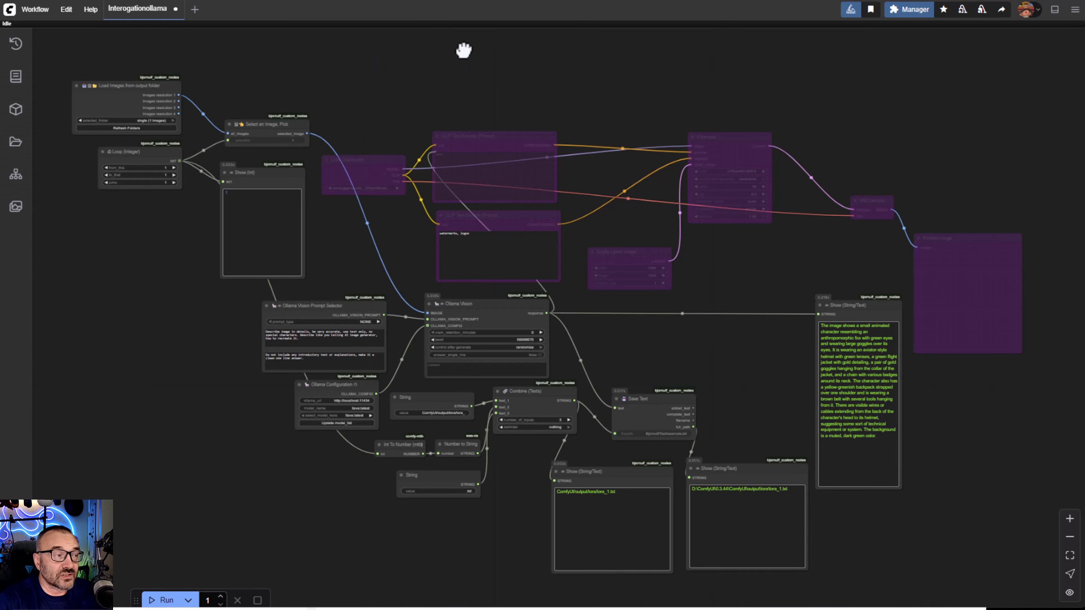
mouse_move(470, 61)
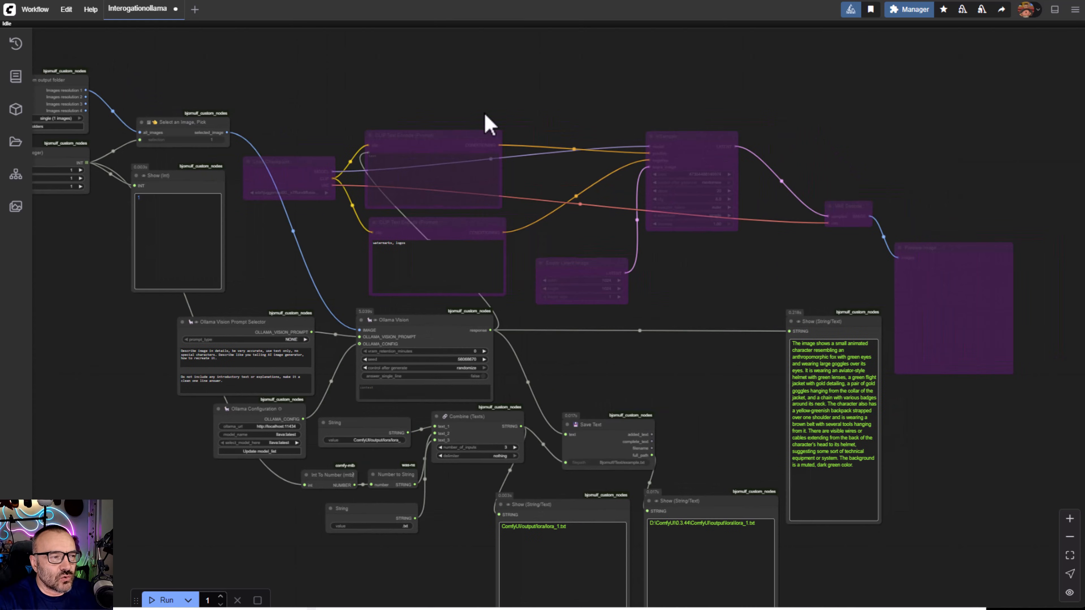
mouse_move(726, 318)
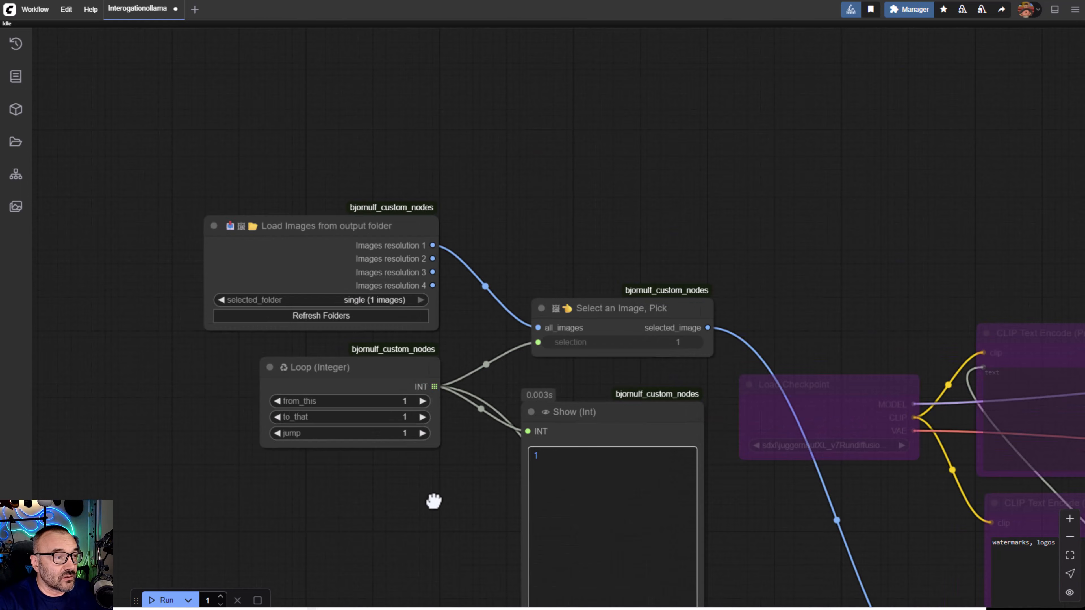
scroll("up", 3)
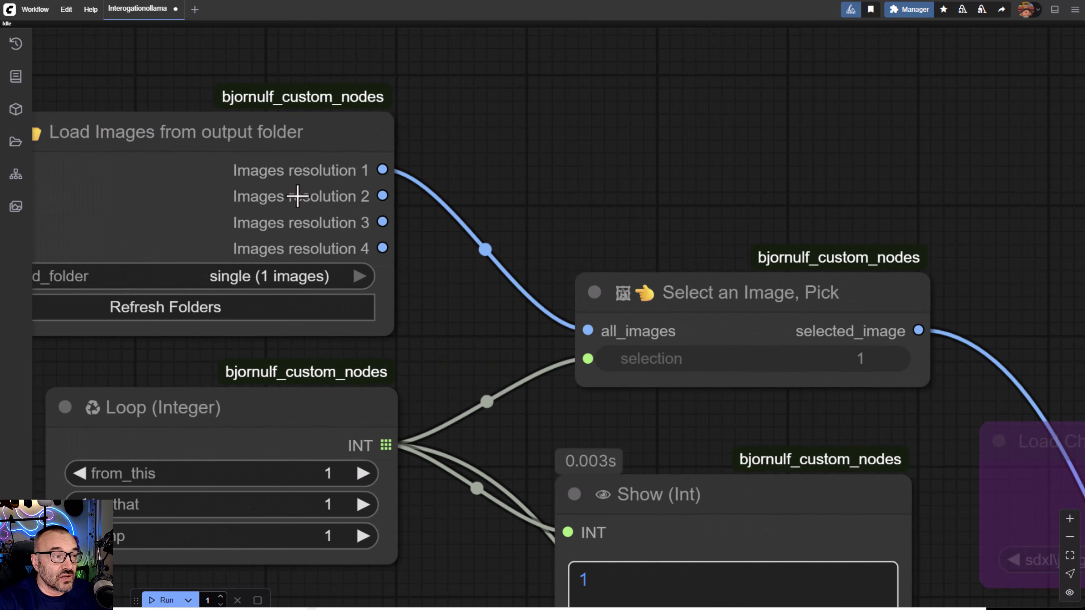
mouse_move(384, 135)
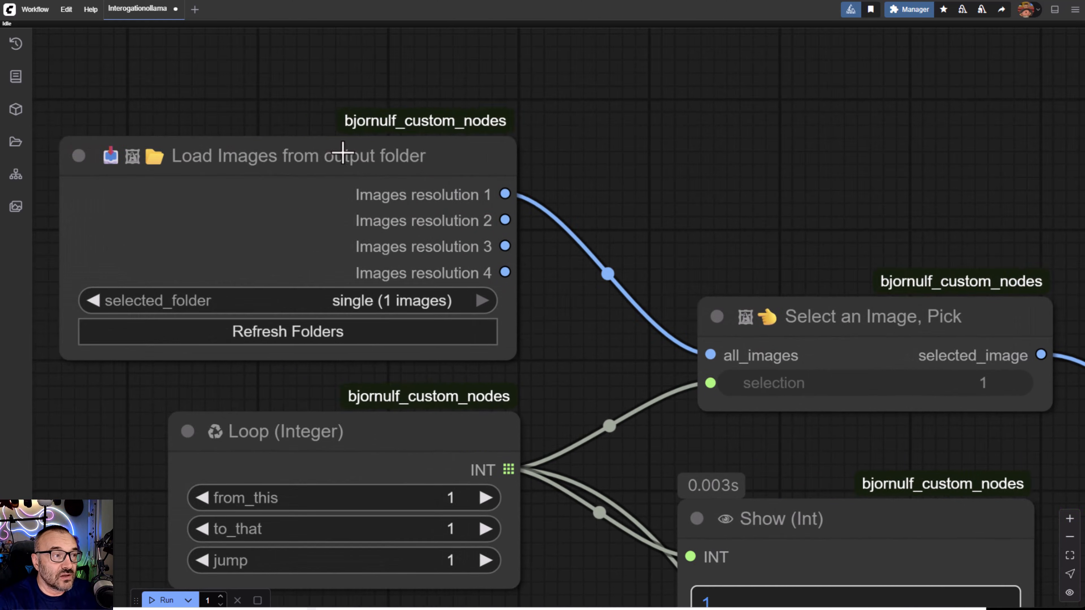
mouse_move(647, 210)
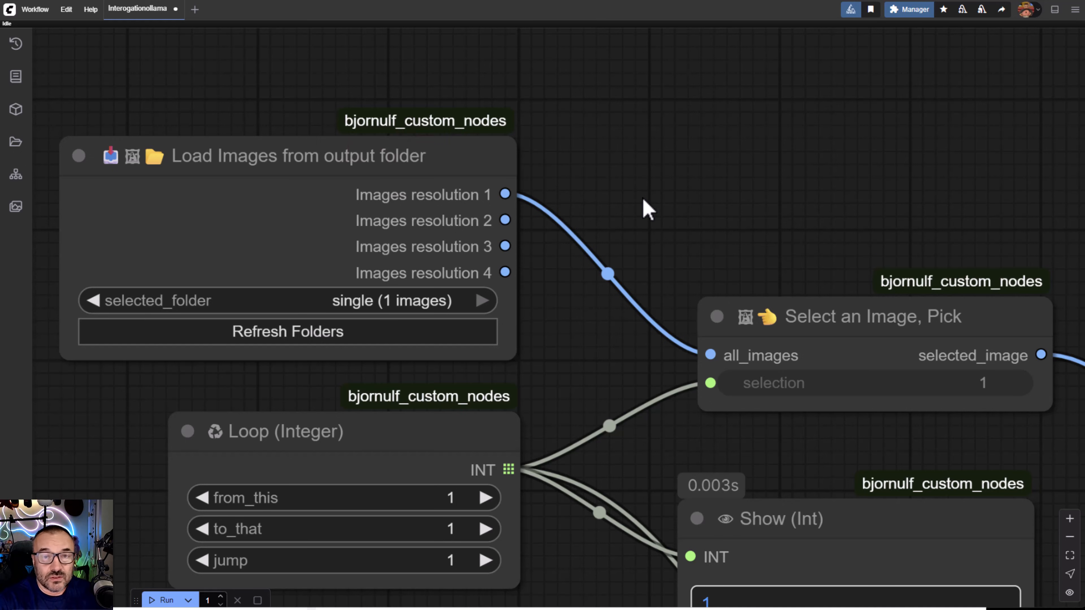
mouse_move(673, 193)
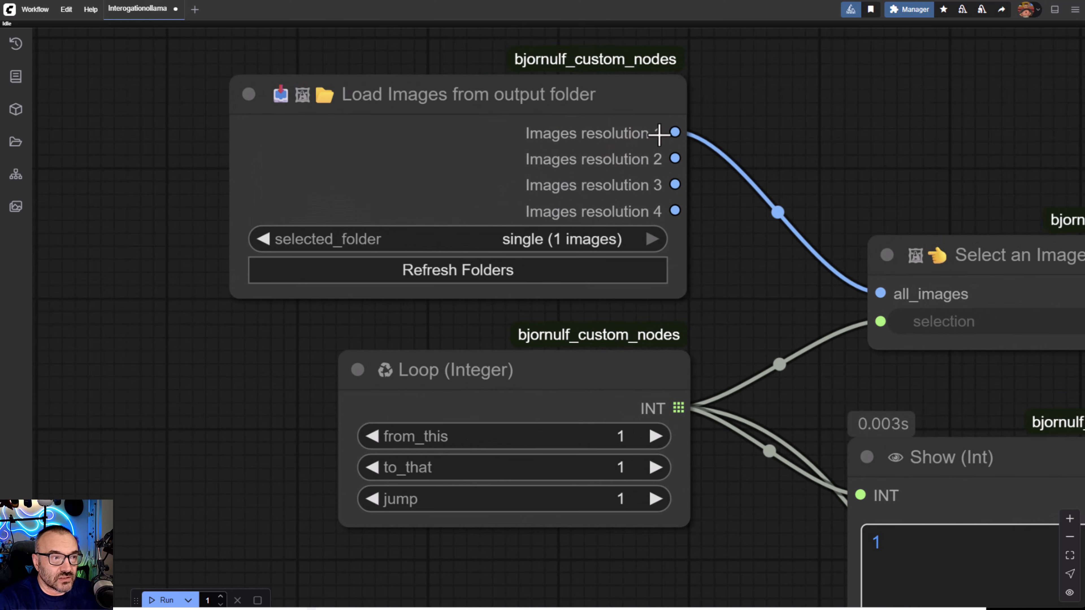
mouse_move(654, 268)
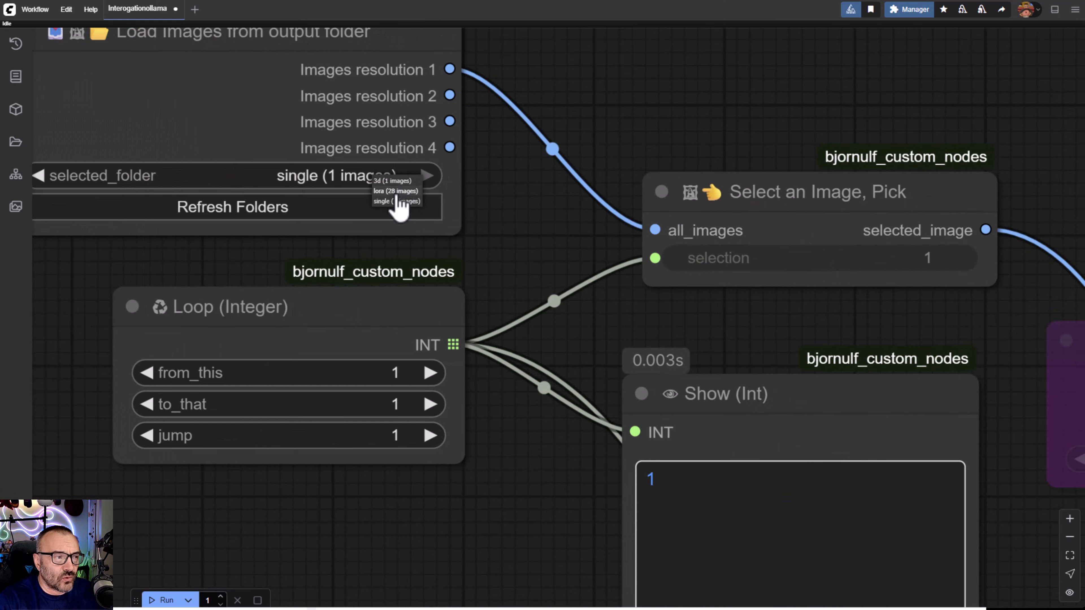
mouse_move(480, 450)
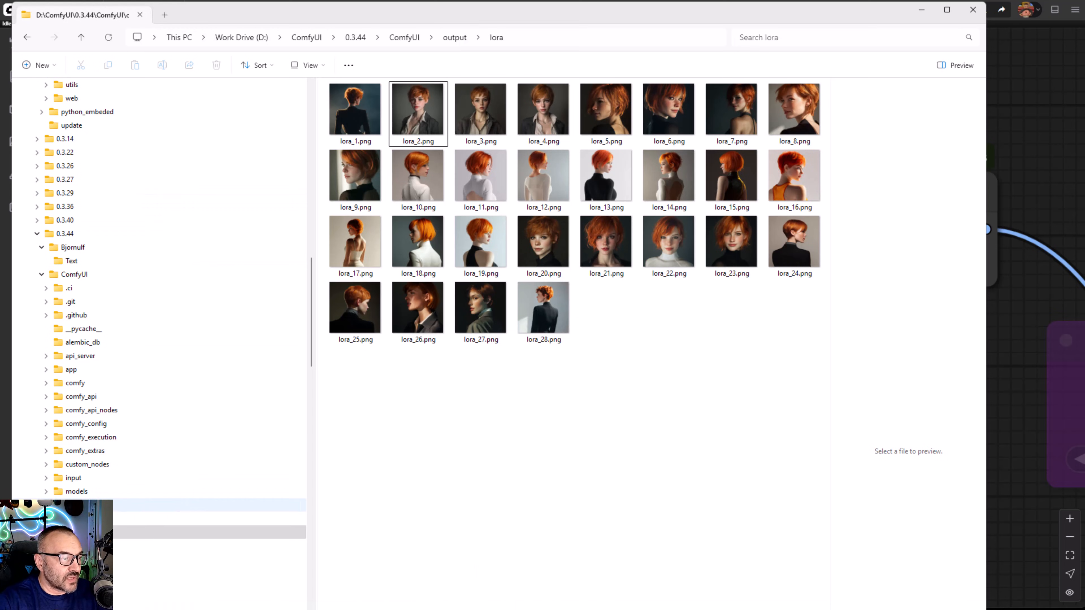
Step: Show the output/lora folder with lora_1.png through lora_28.png in File Explorer
left_click(454, 37)
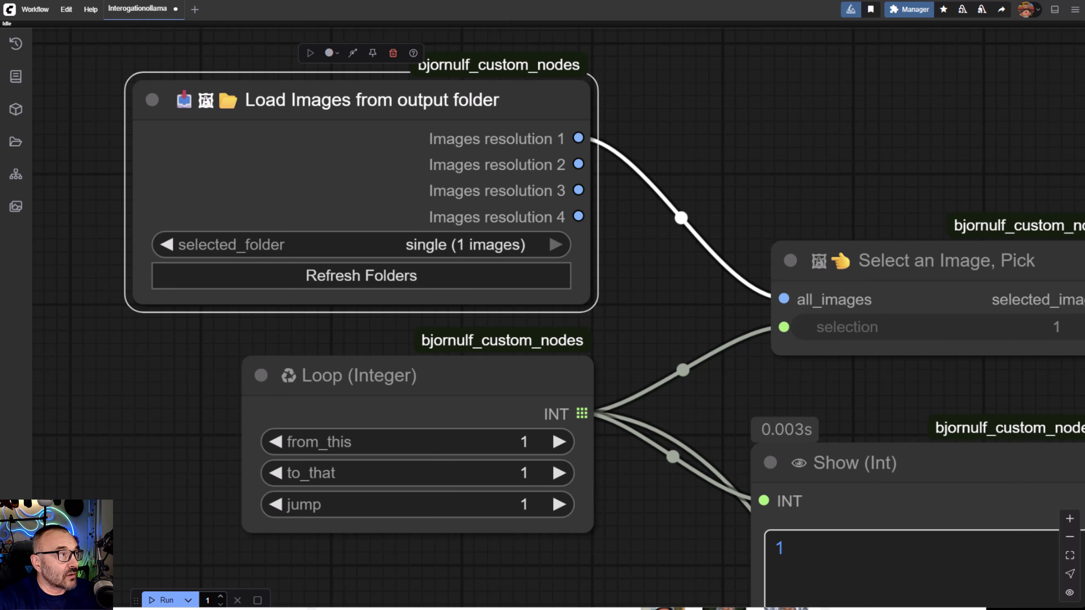
mouse_move(15, 108)
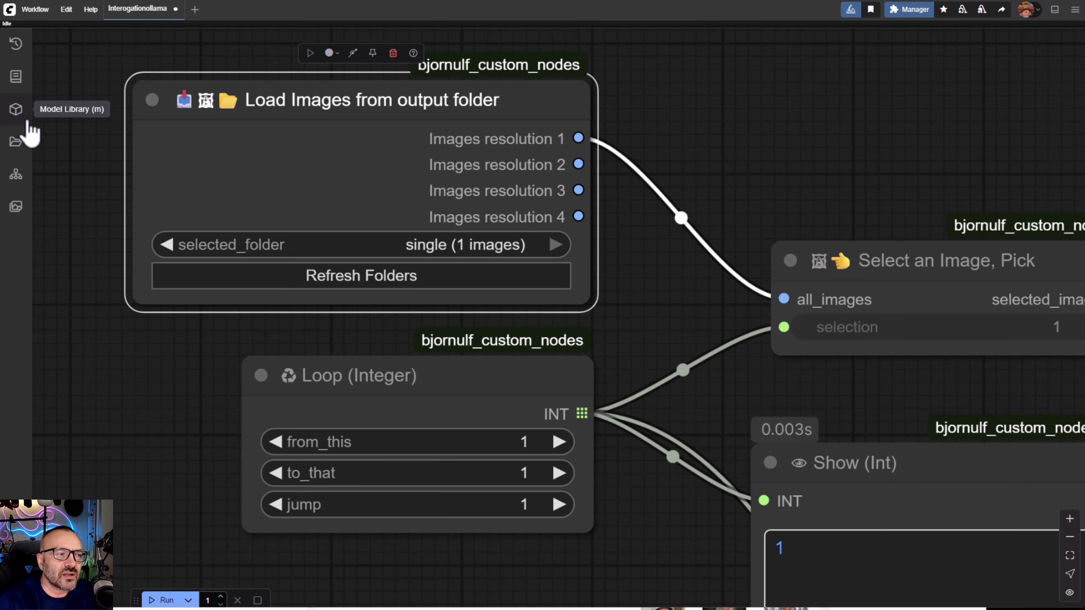
mouse_move(366, 265)
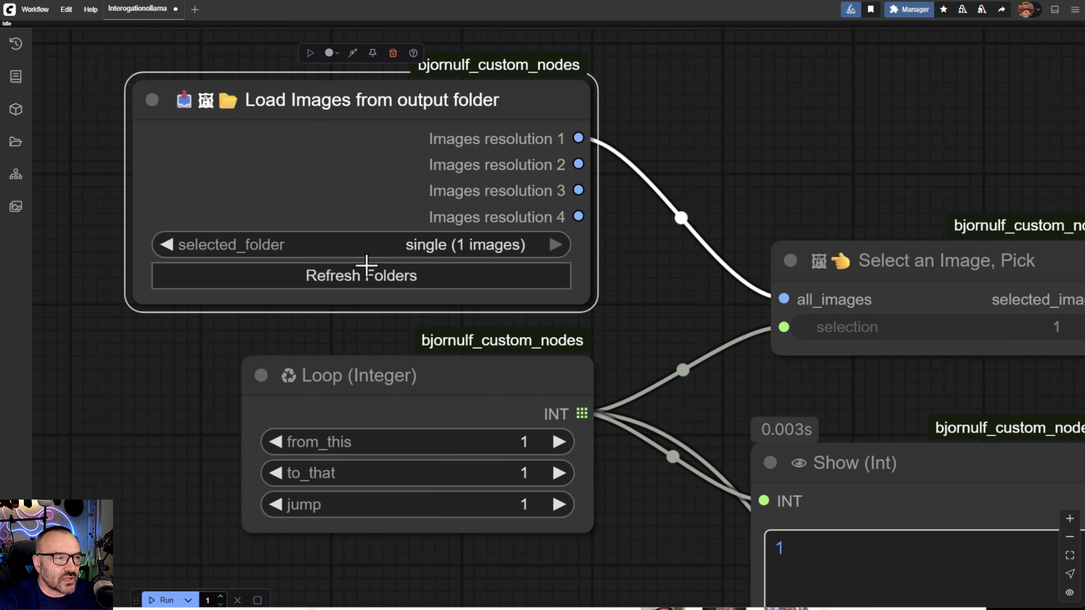
mouse_move(398, 284)
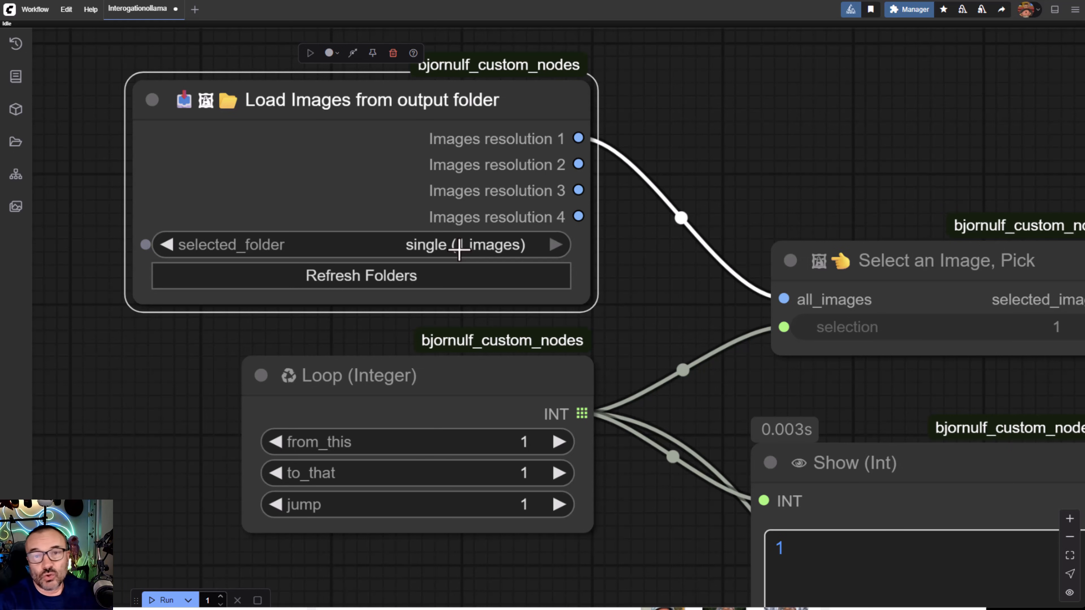
mouse_move(696, 277)
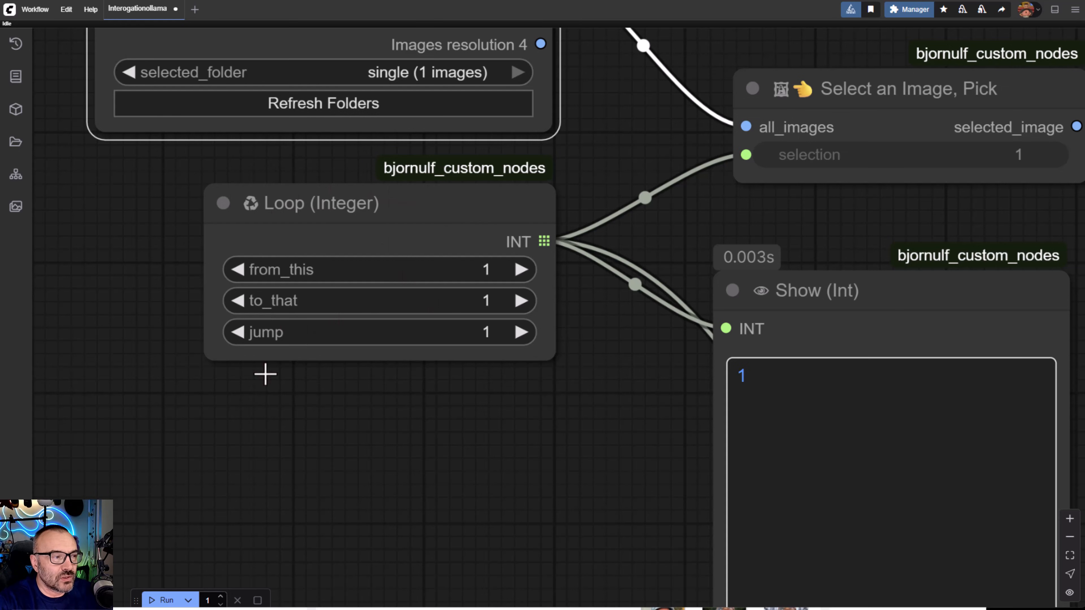
mouse_move(462, 422)
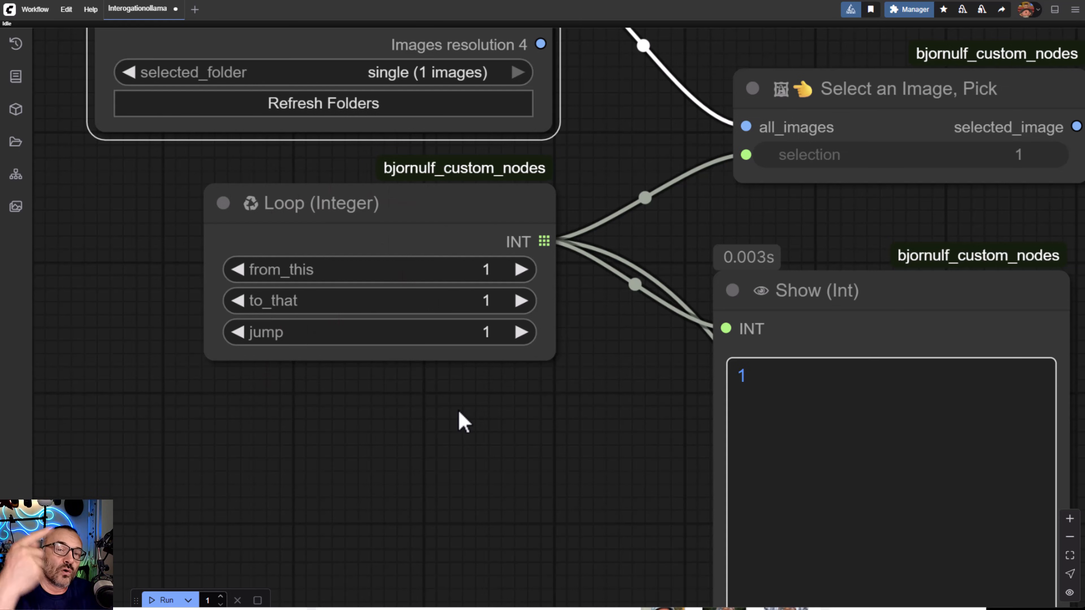
mouse_move(506, 269)
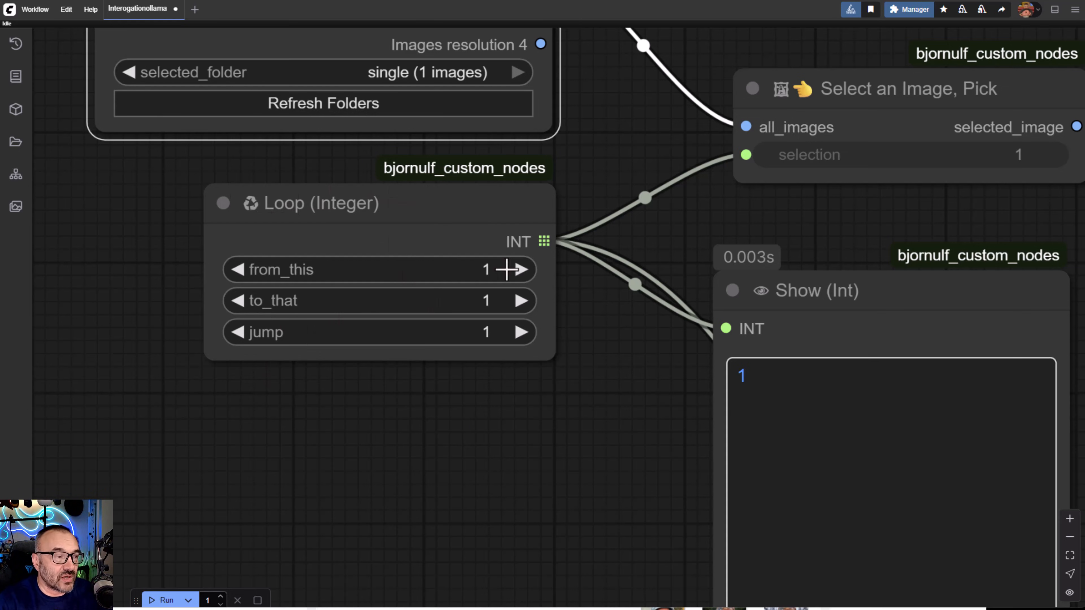
mouse_move(469, 332)
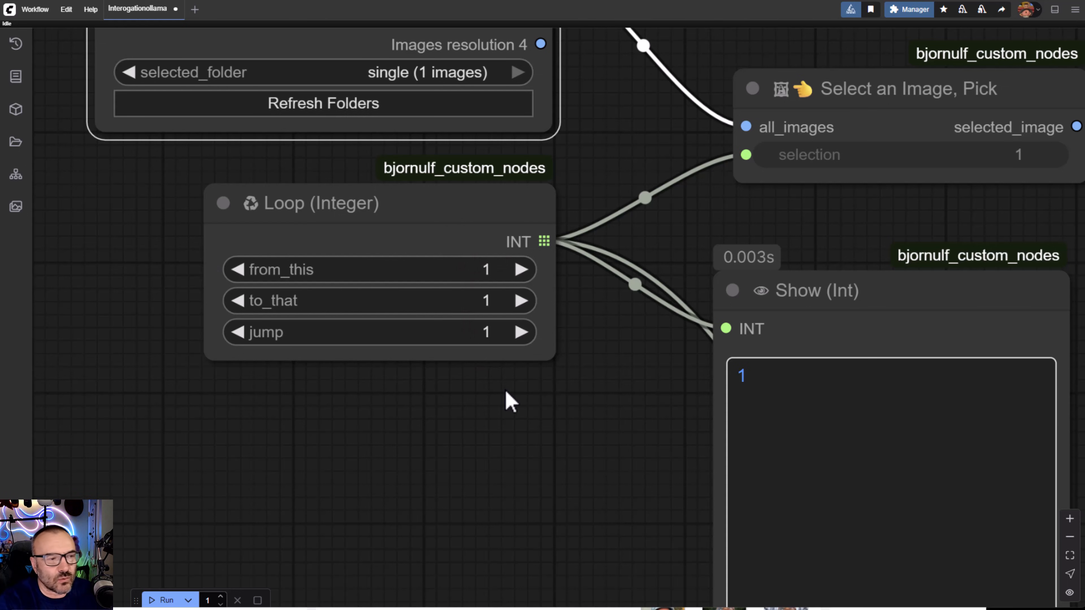
mouse_move(759, 261)
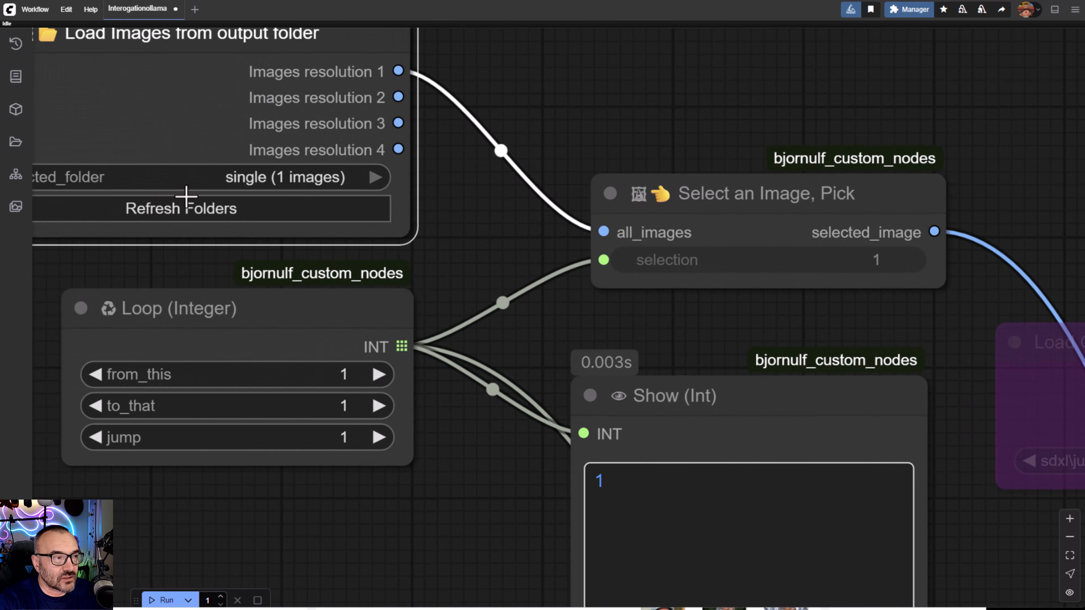
mouse_move(318, 178)
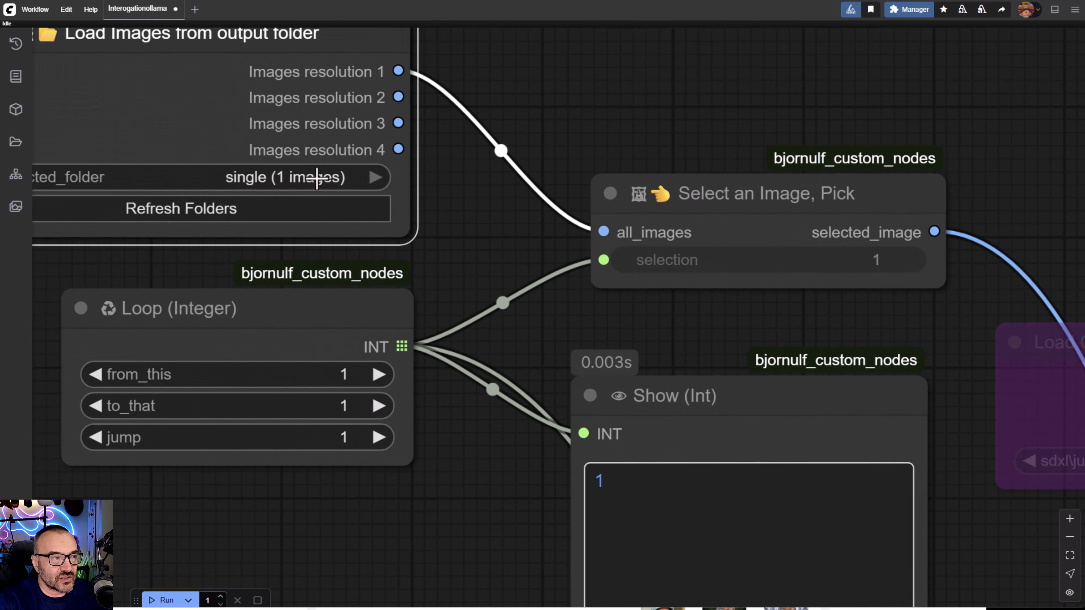
mouse_move(502, 152)
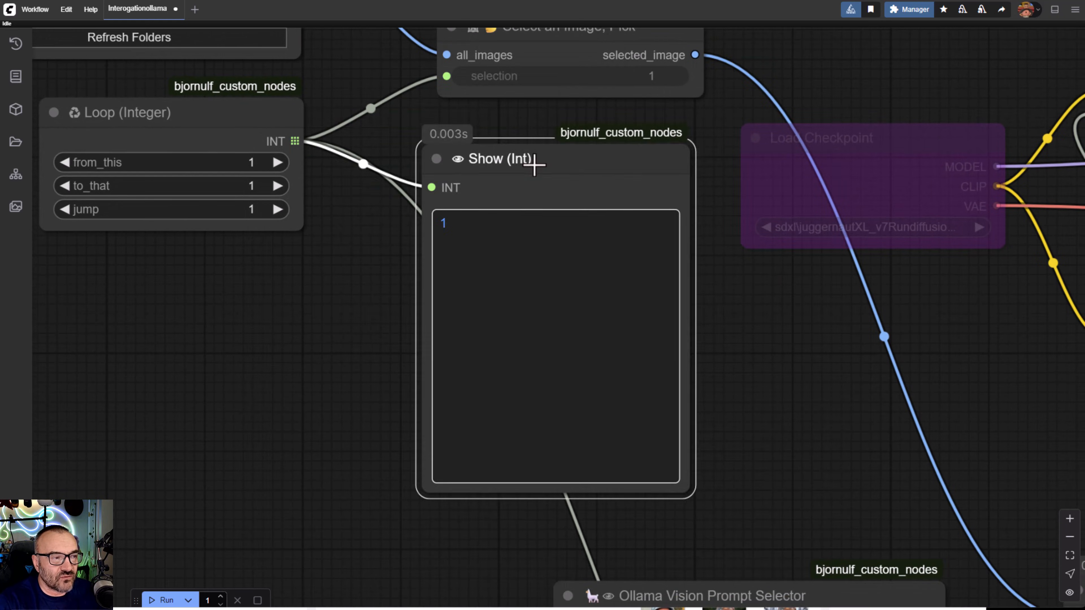
left_click(498, 155)
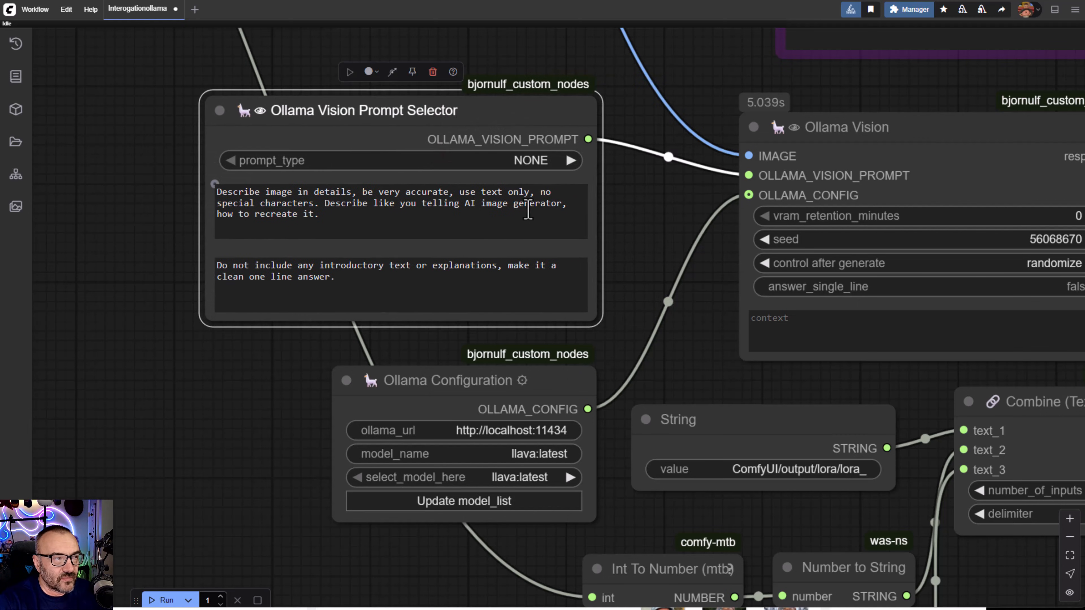
mouse_move(633, 346)
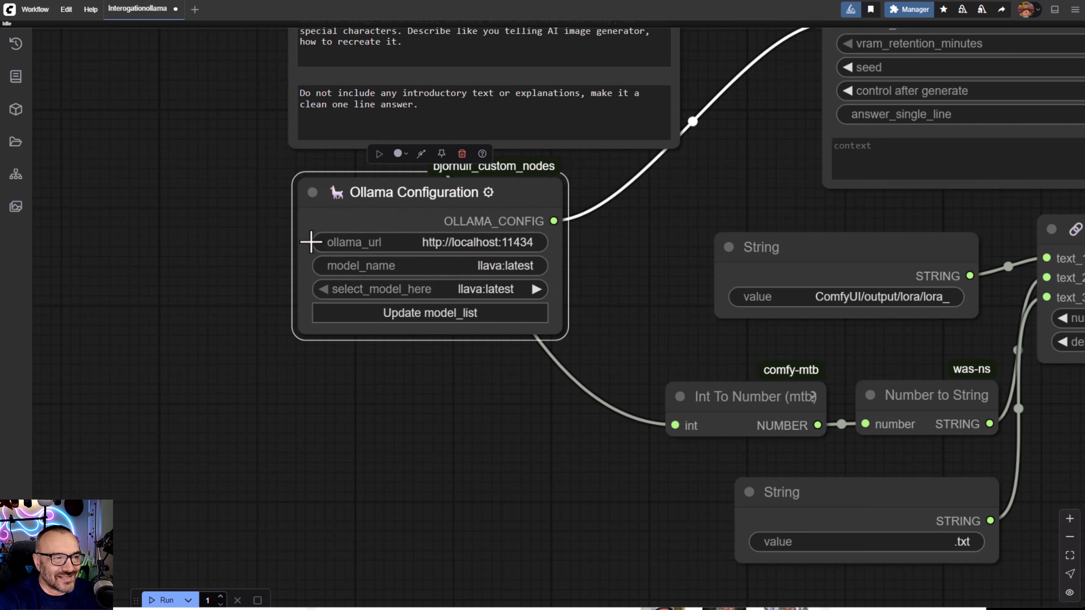
mouse_move(561, 244)
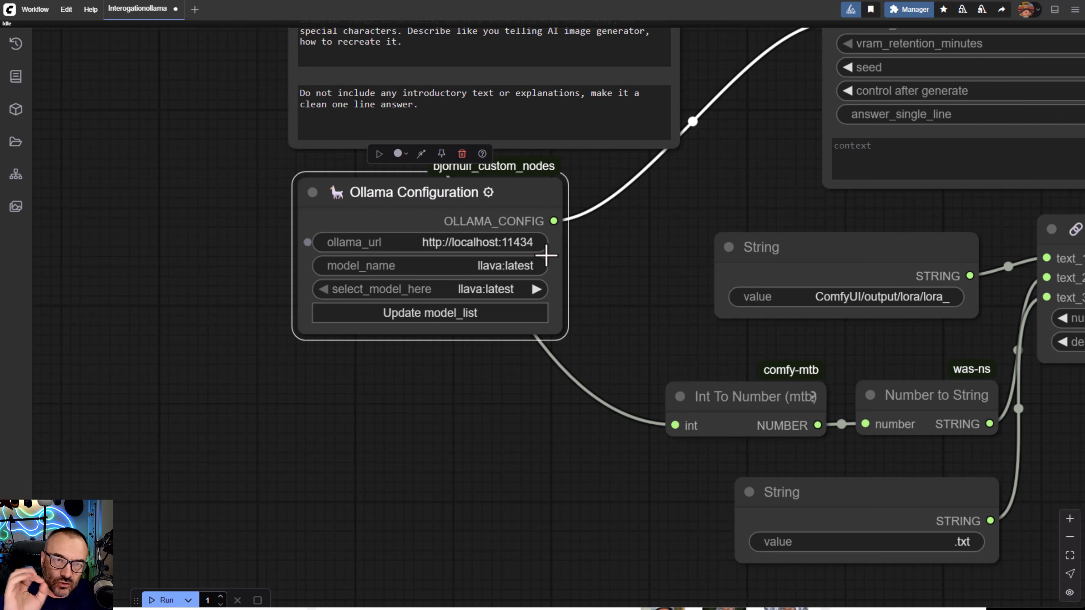
mouse_move(423, 222)
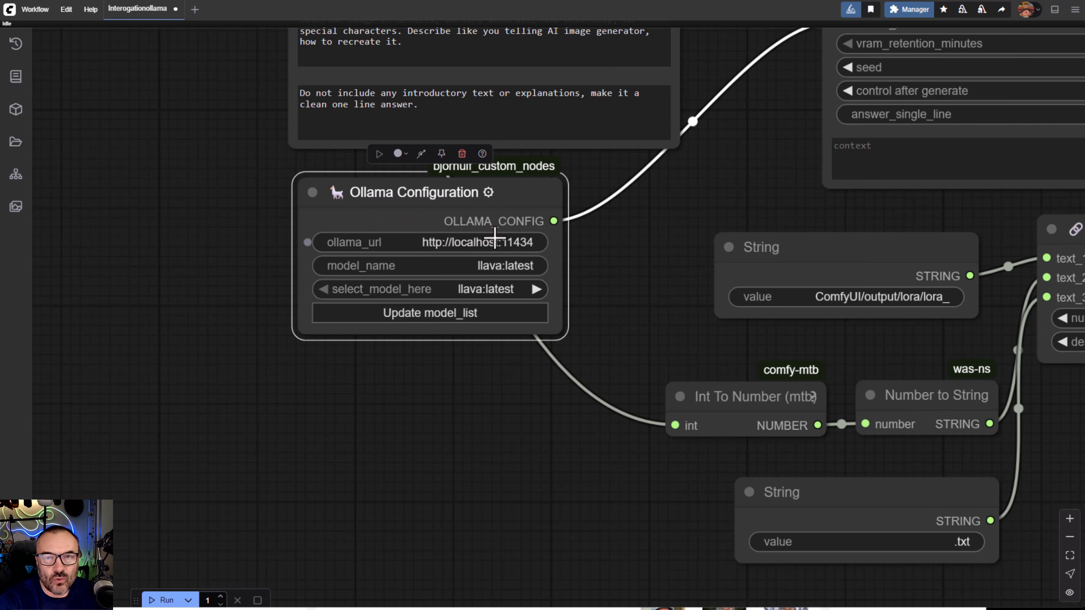
mouse_move(340, 255)
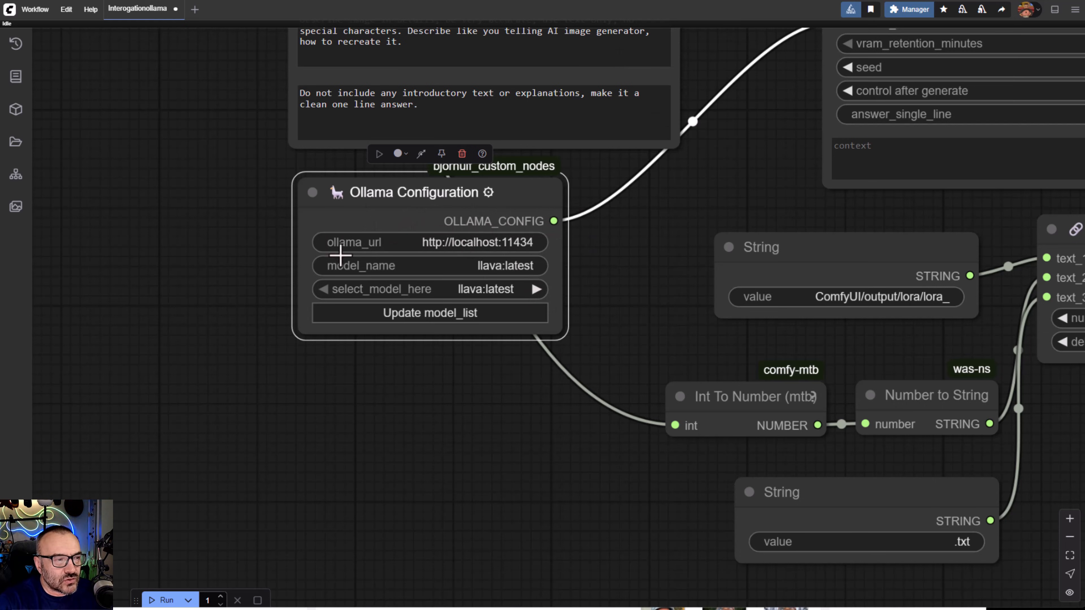
mouse_move(500, 381)
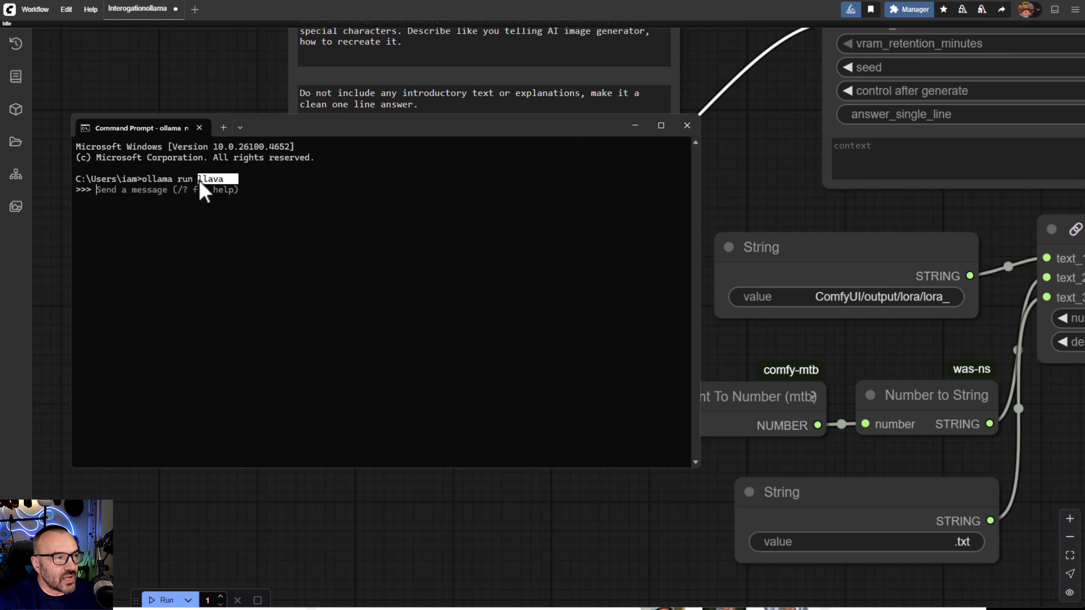
mouse_move(251, 315)
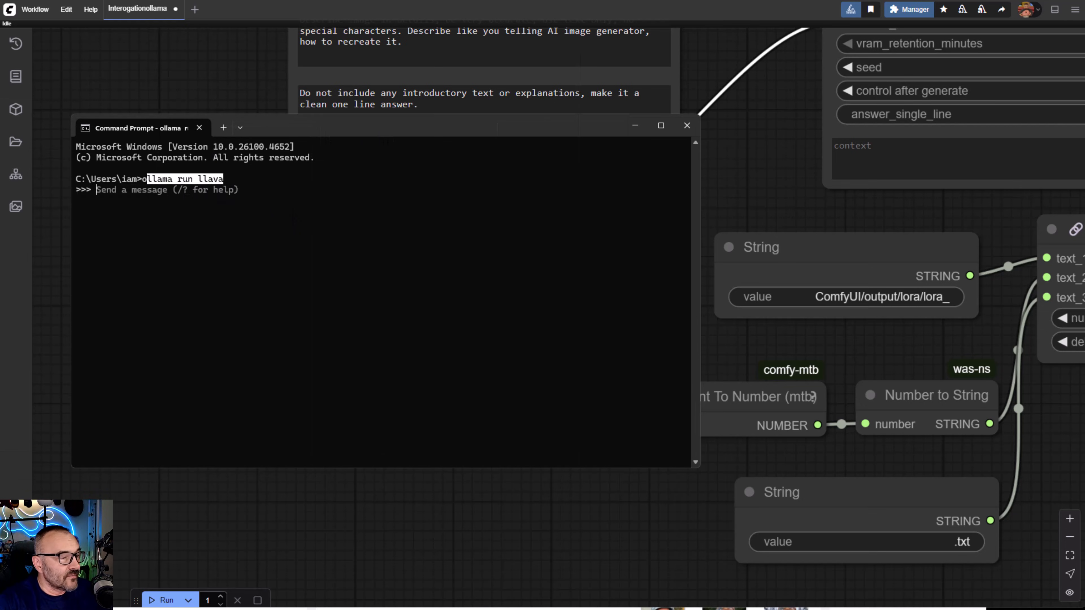
Step: Return from the Command Prompt running llava to the ComfyUI window
left_click(685, 126)
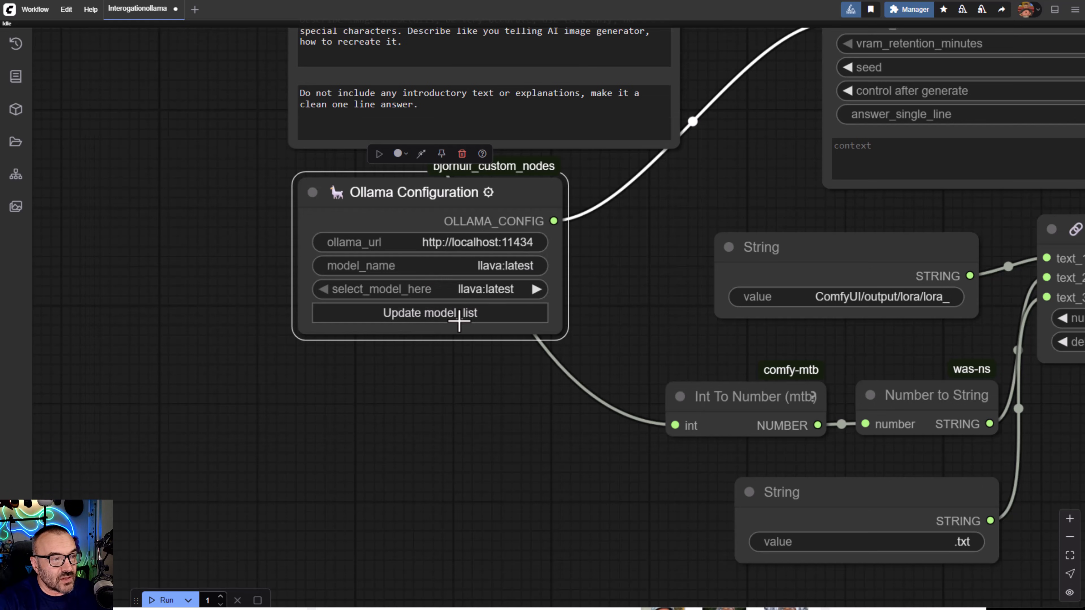
mouse_move(567, 374)
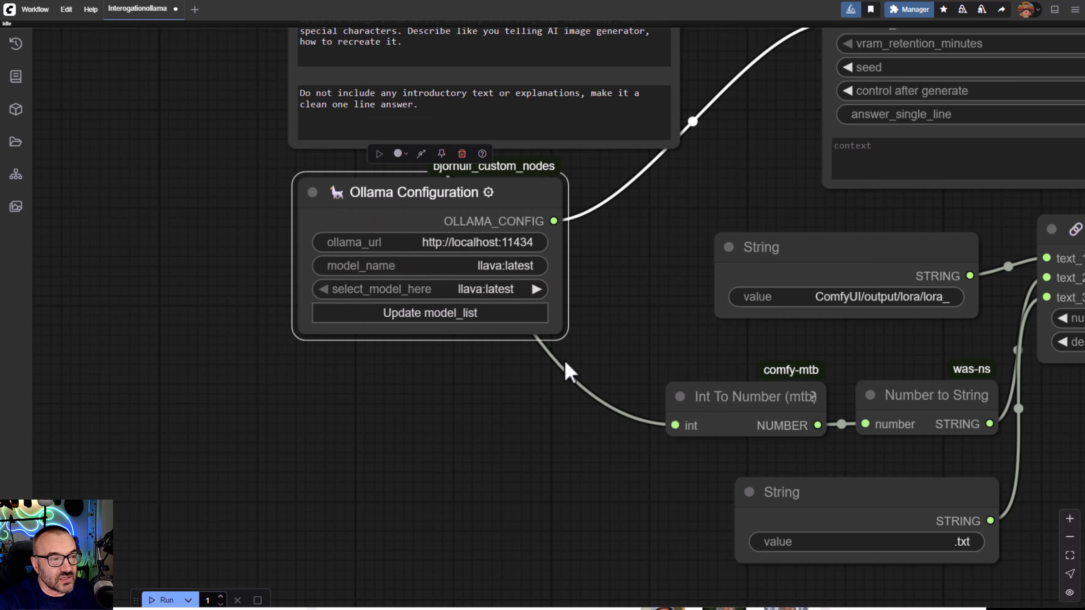
mouse_move(479, 303)
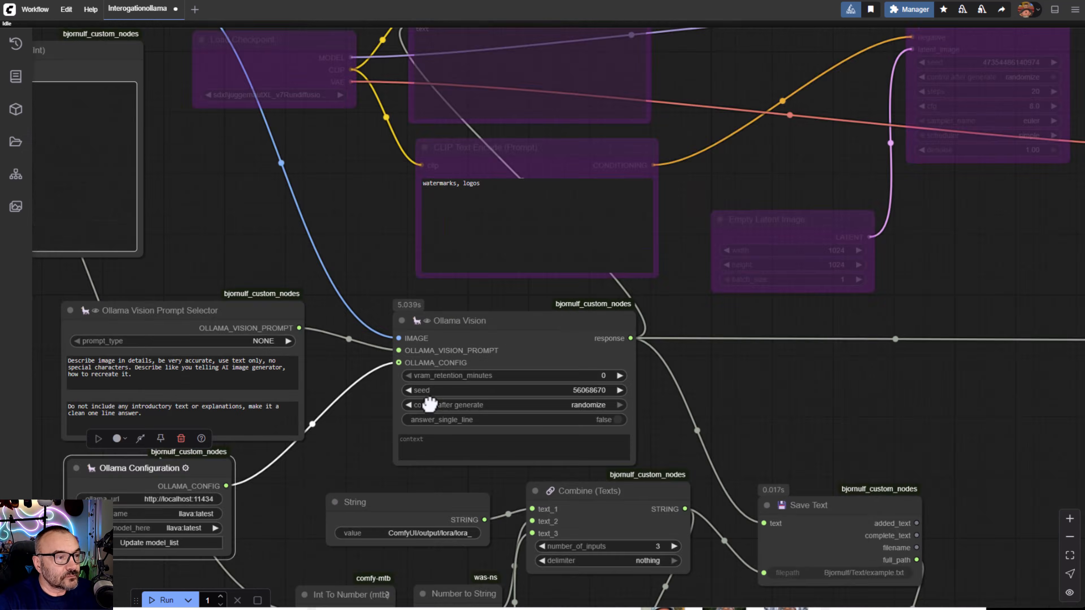
scroll("up", 3)
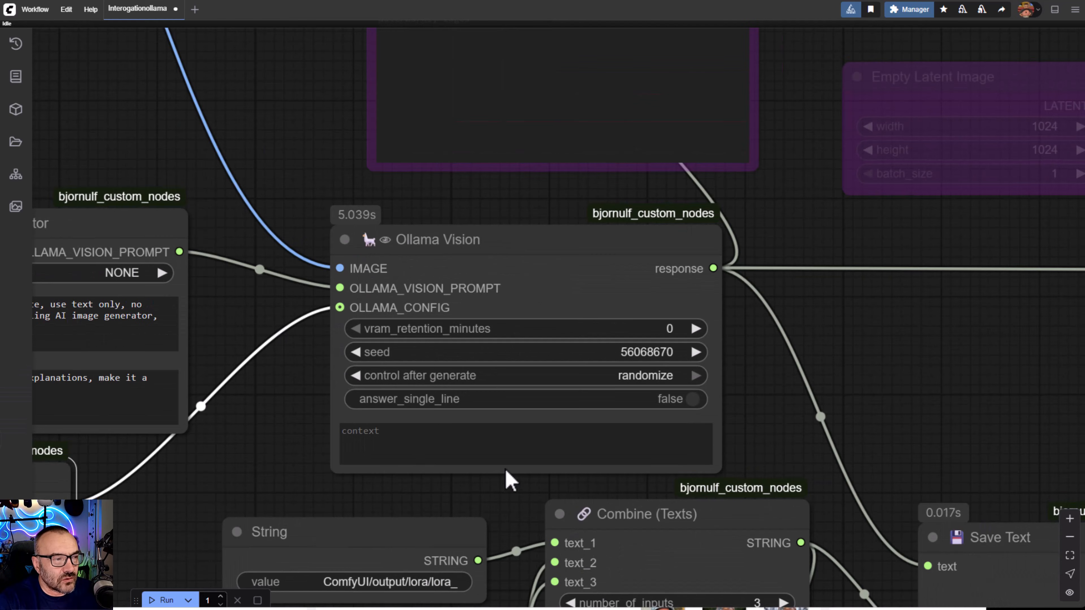
mouse_move(479, 298)
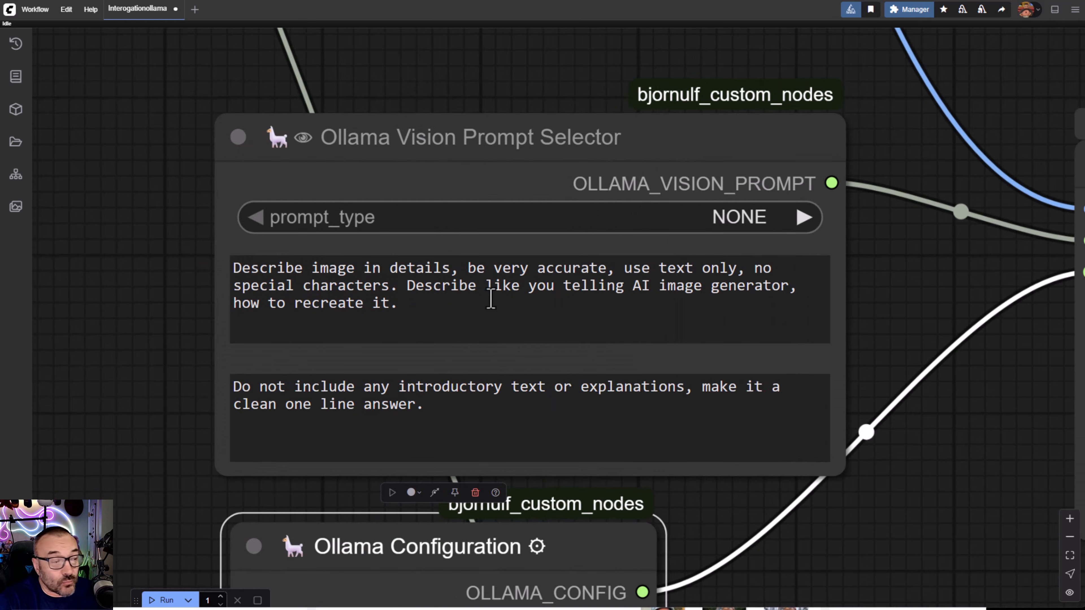
mouse_move(445, 330)
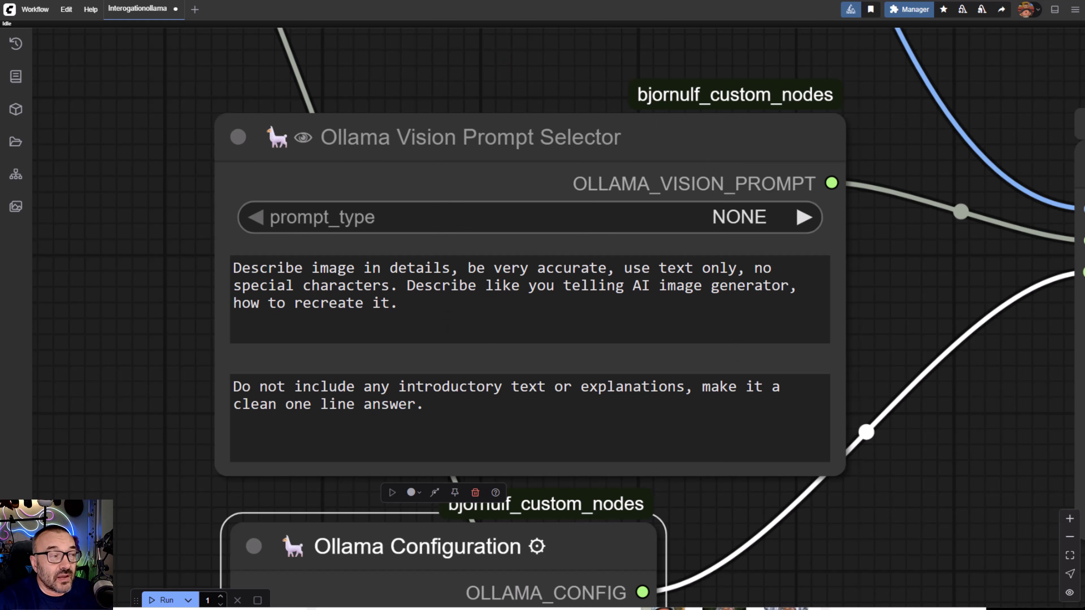
mouse_move(171, 268)
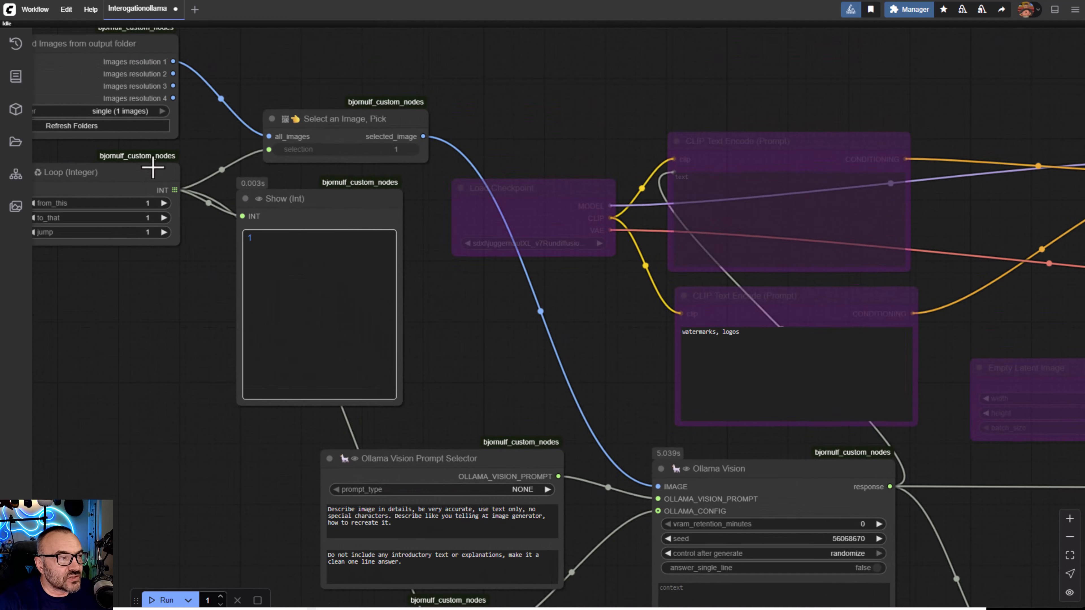
mouse_move(256, 176)
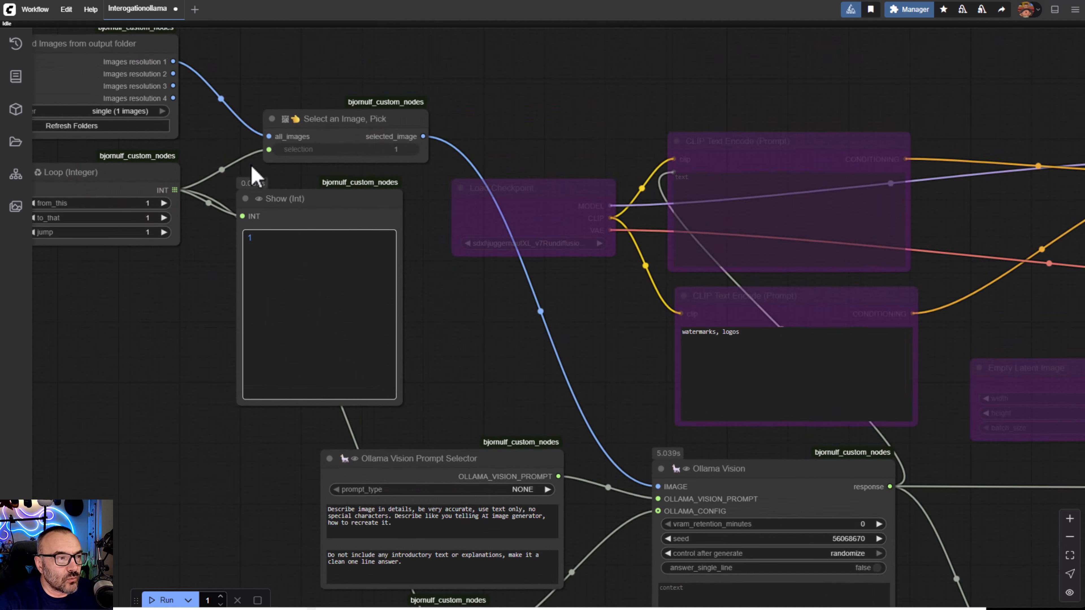
mouse_move(443, 166)
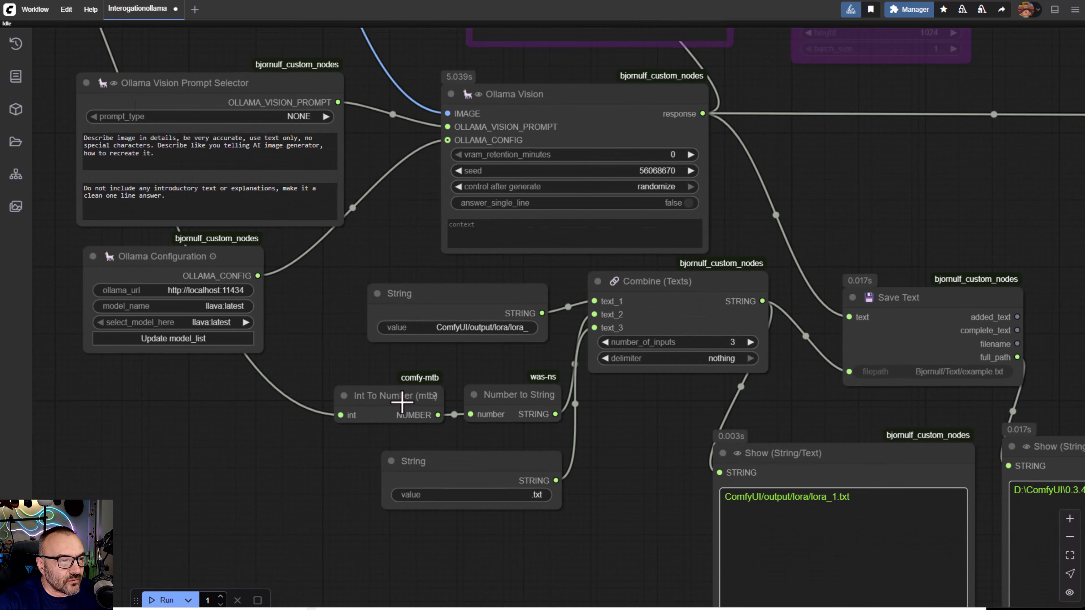
mouse_move(512, 415)
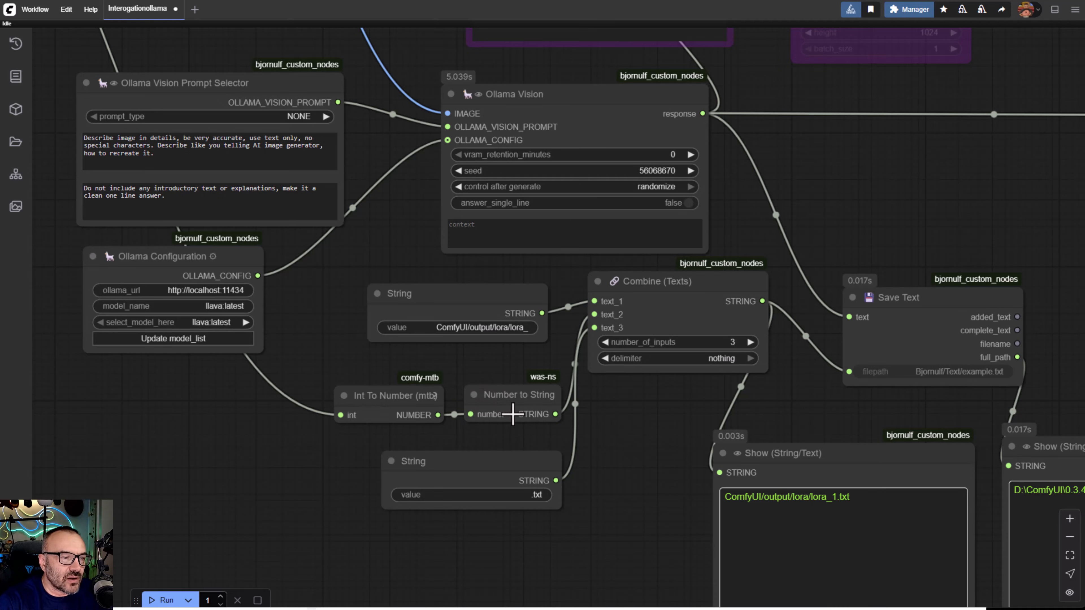
mouse_move(530, 422)
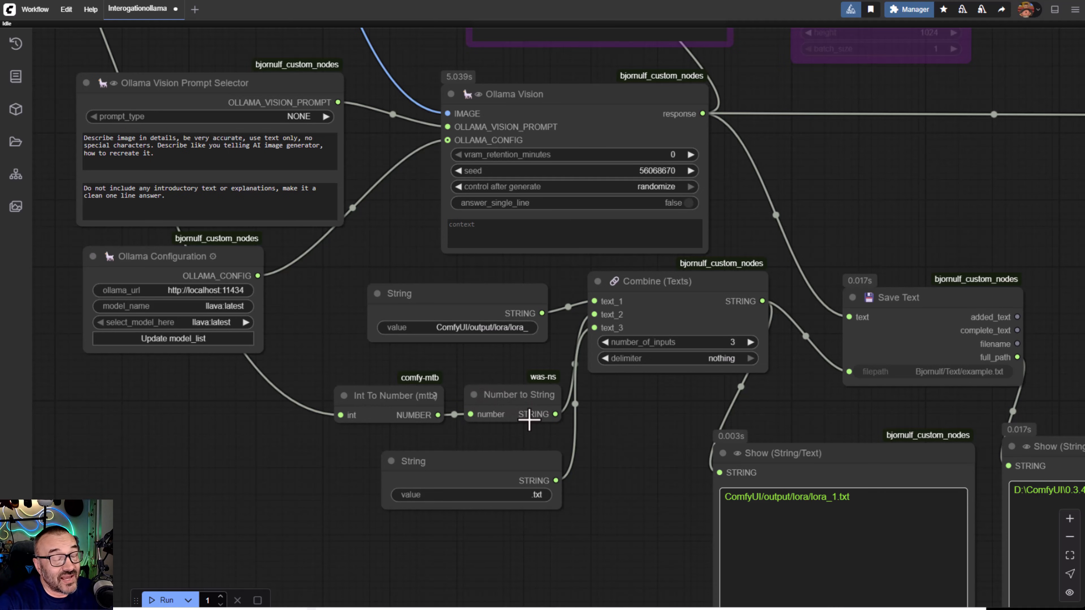
mouse_move(576, 422)
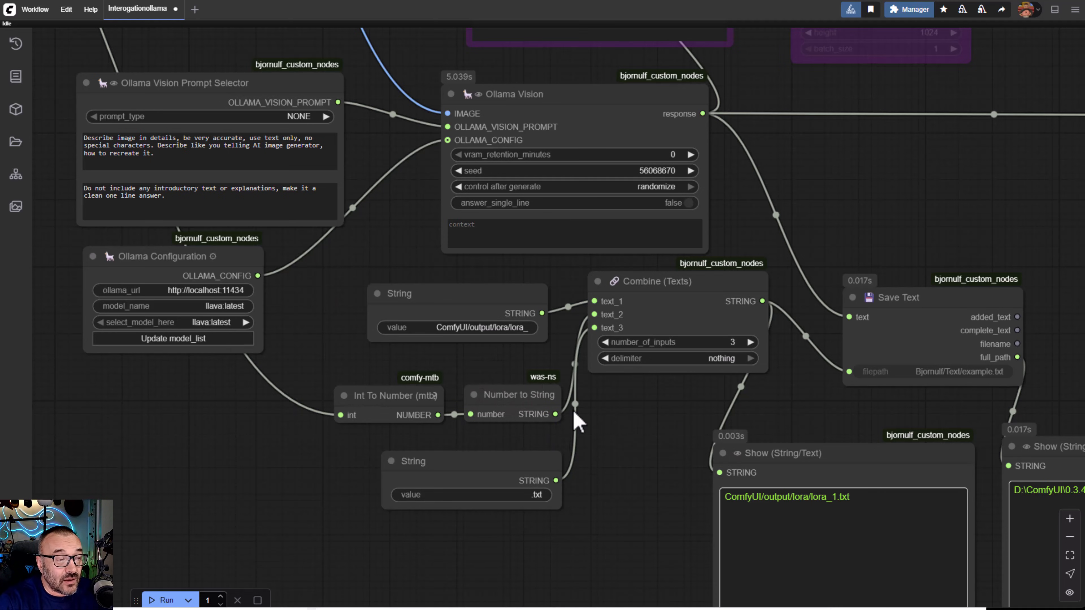
mouse_move(573, 456)
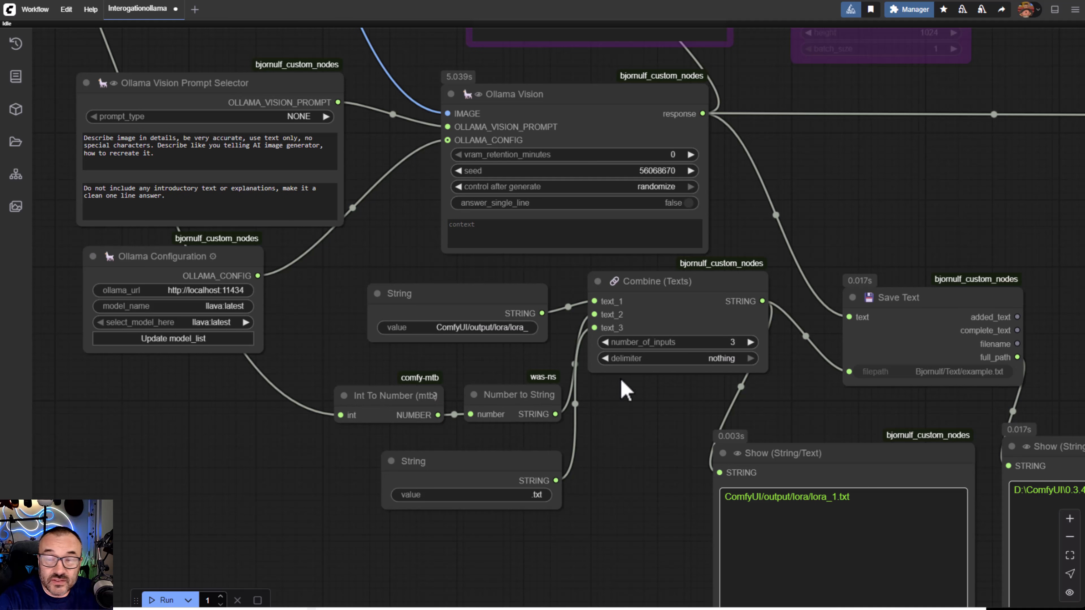
left_click(224, 9)
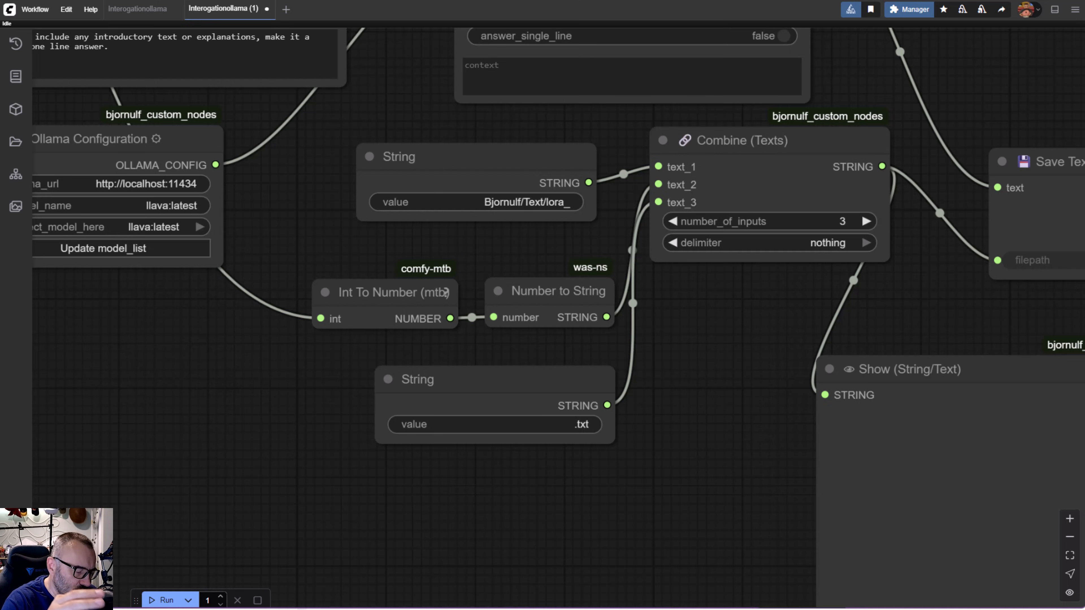
mouse_move(480, 105)
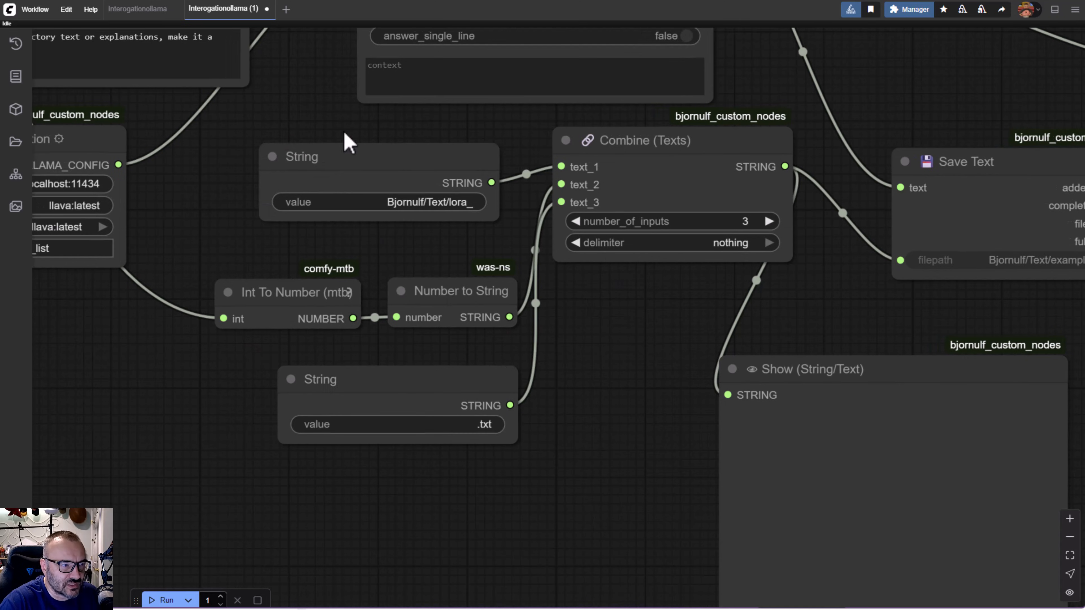
mouse_move(703, 369)
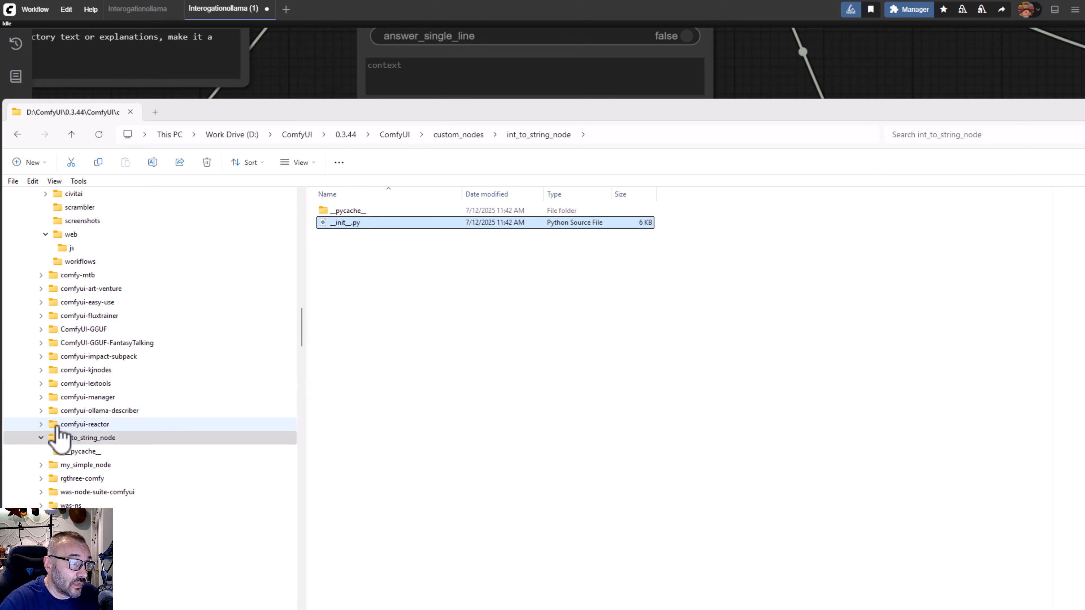
mouse_move(96, 453)
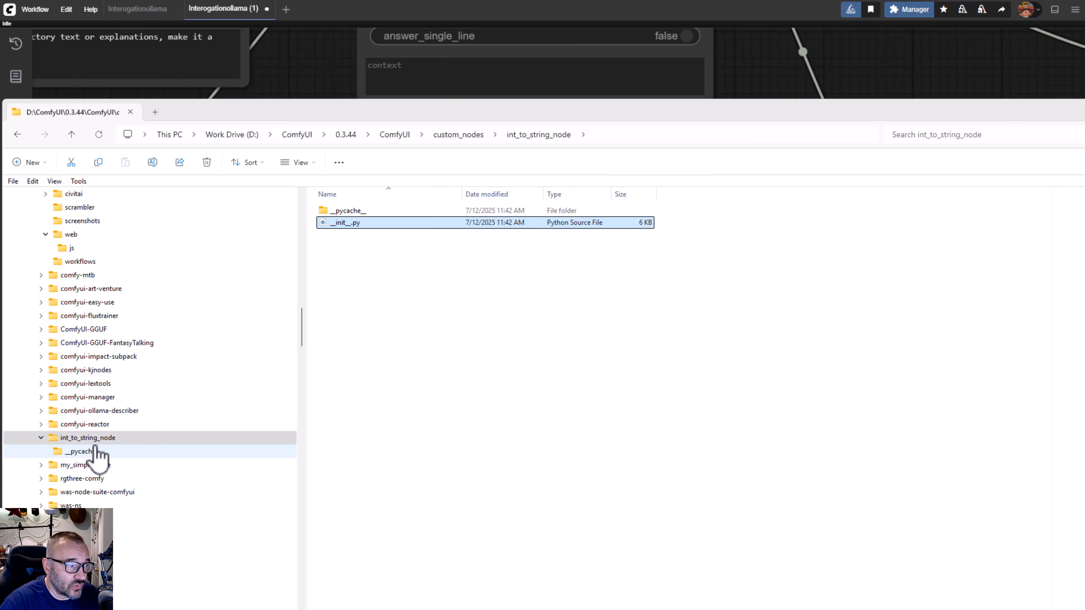
mouse_move(318, 228)
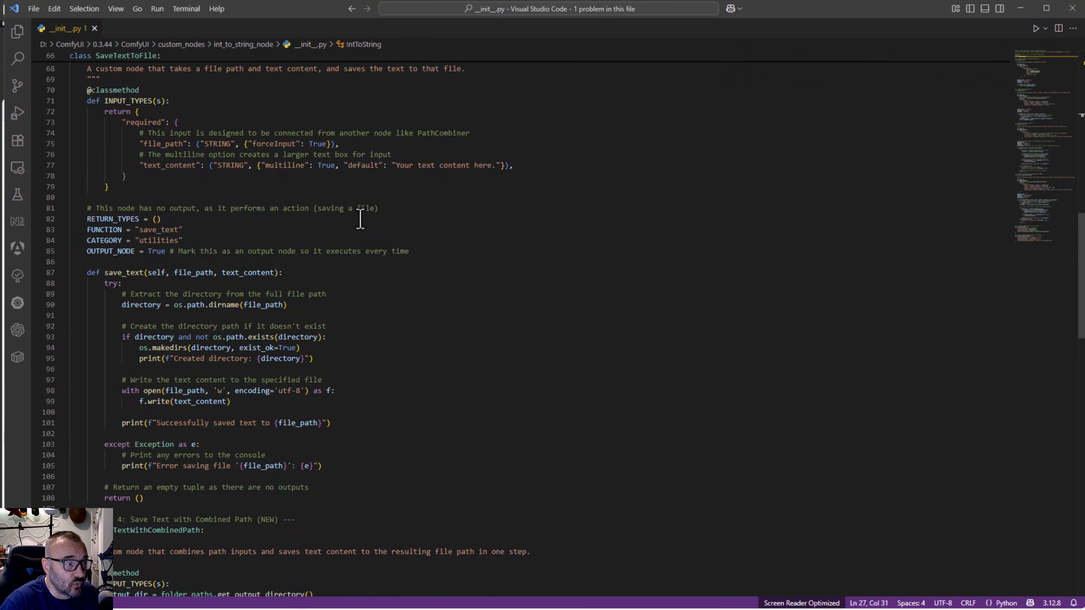
Step: Scroll through the IntToString and PathCombiner classes in __init__.py
scroll("up", 3)
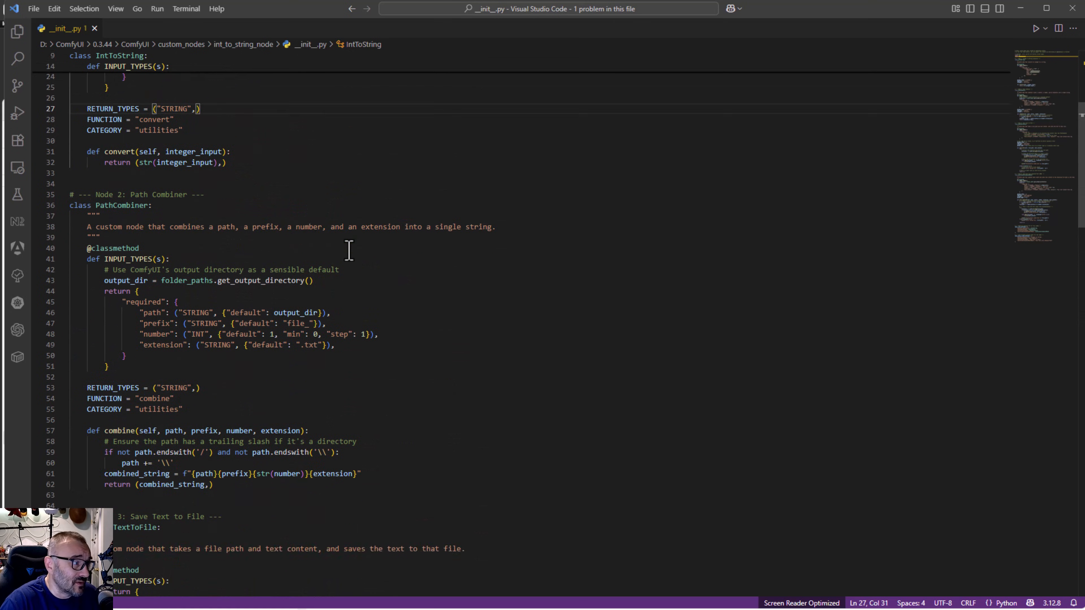
scroll("down", 3)
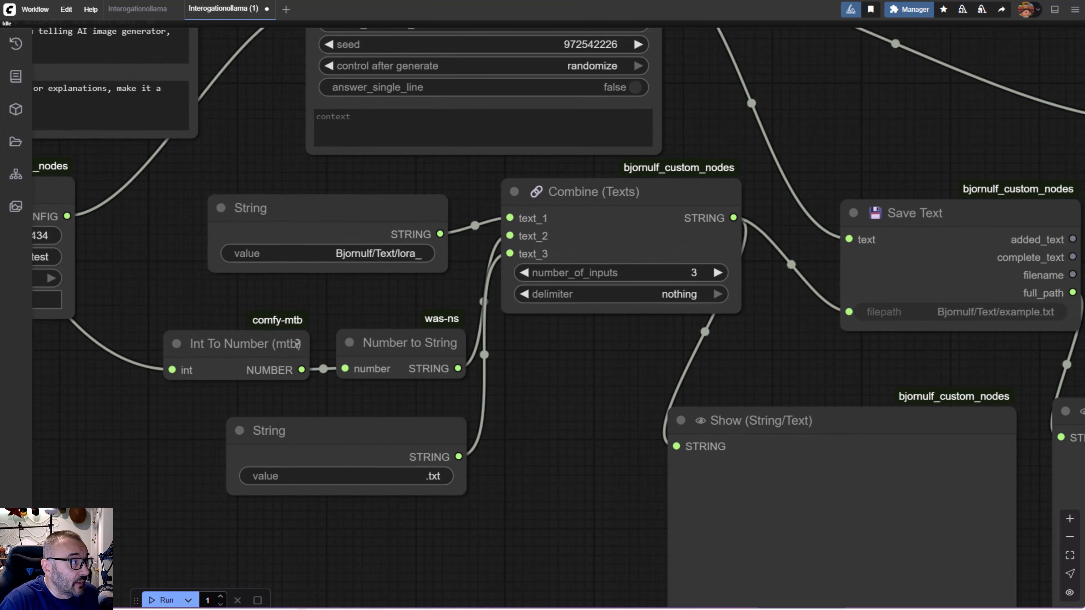
mouse_move(258, 62)
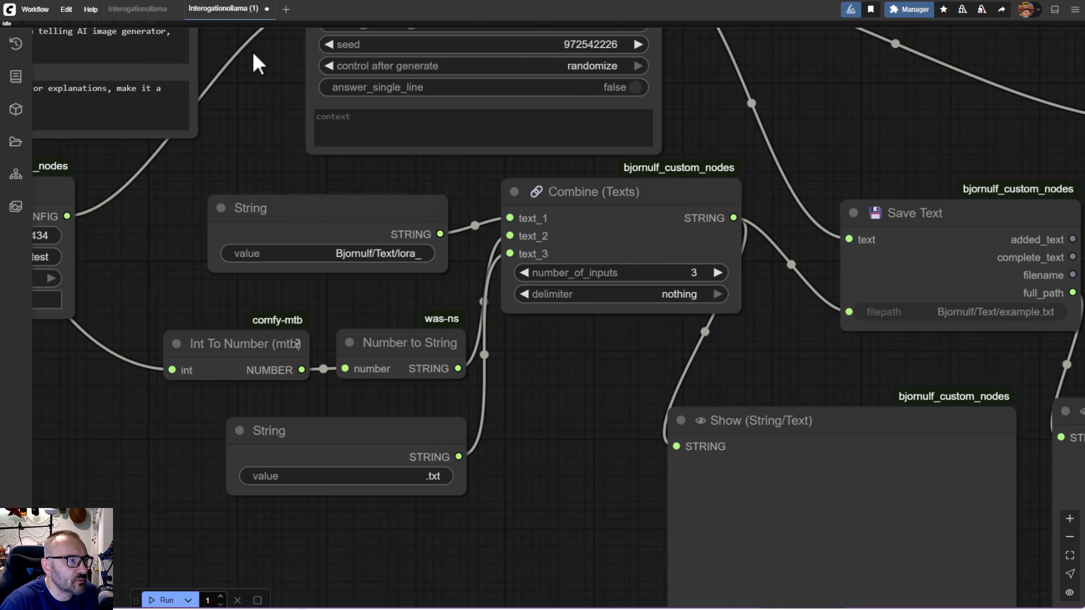
Step: Switch to the Interogationollama workflow tab and select the Path Combiner node
left_click(136, 9)
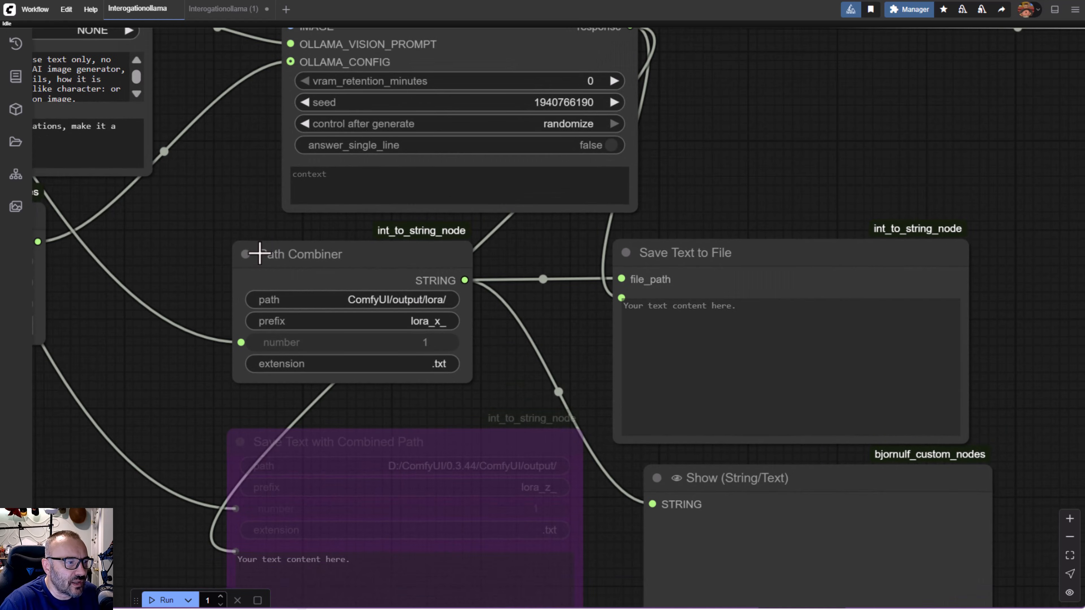
left_click(299, 254)
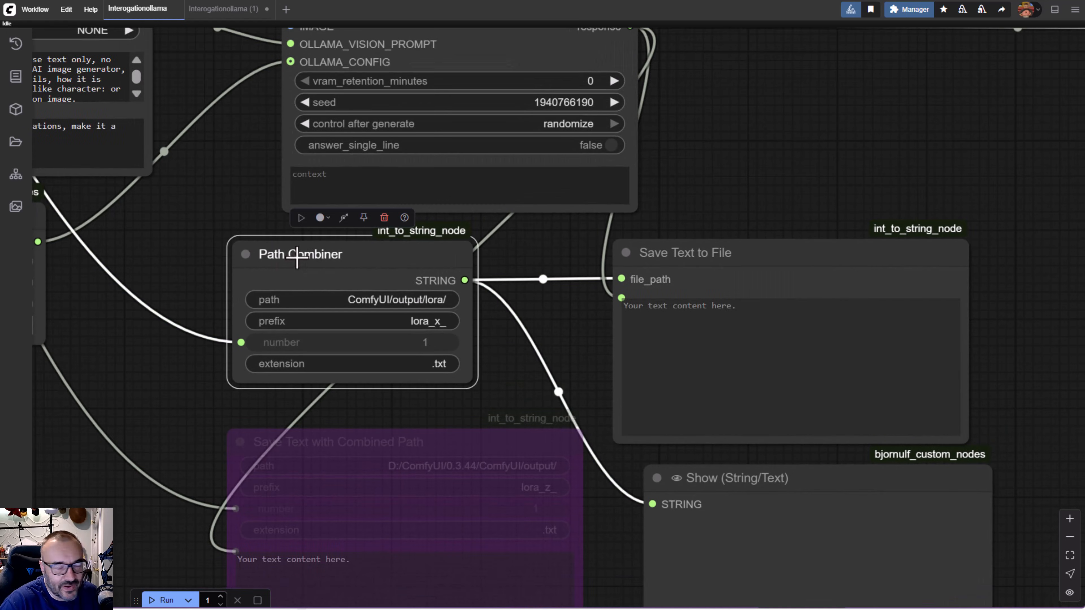
mouse_move(373, 340)
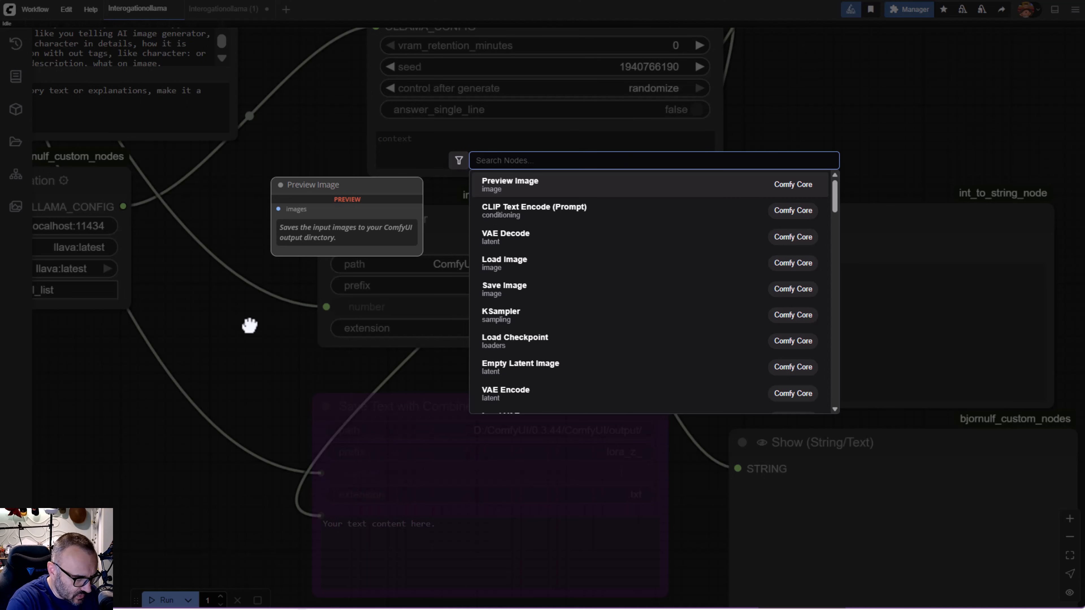
Step: Search nodes for 'integer' to add an Integer to String node
type("inter")
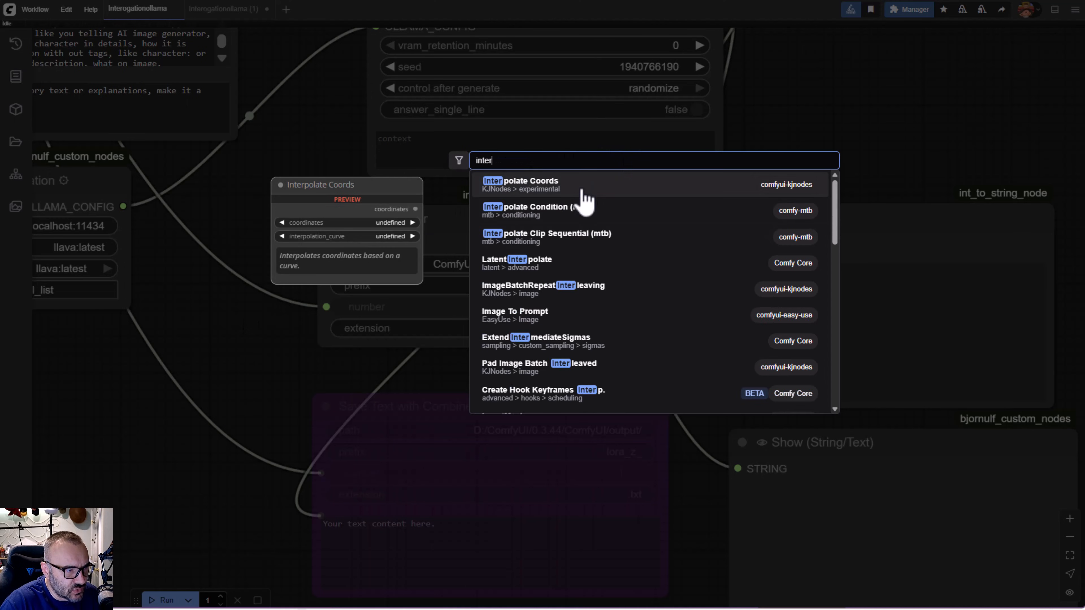
type("g")
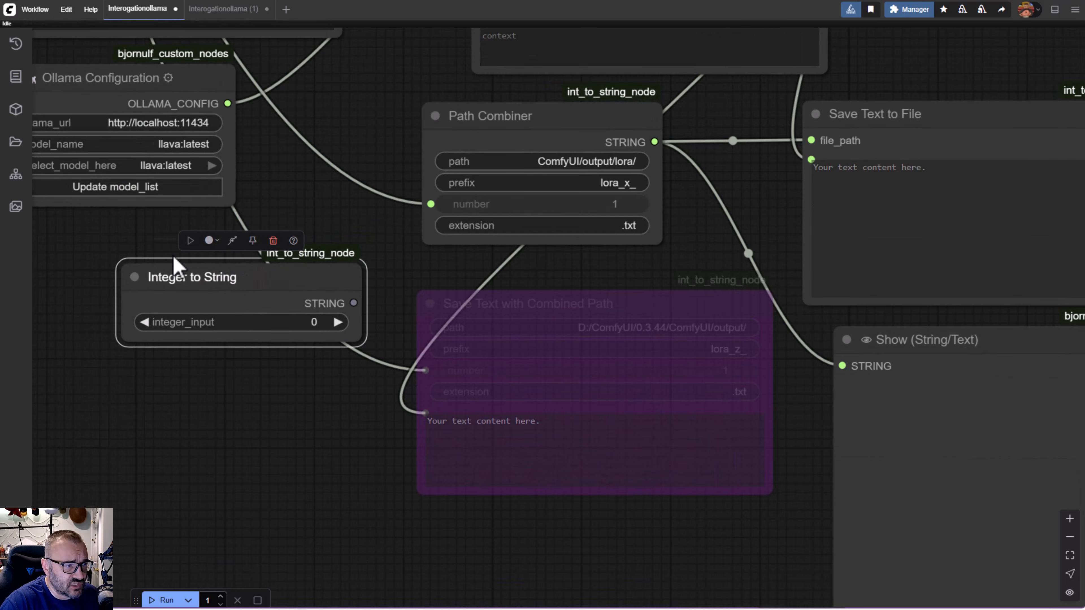
mouse_move(419, 337)
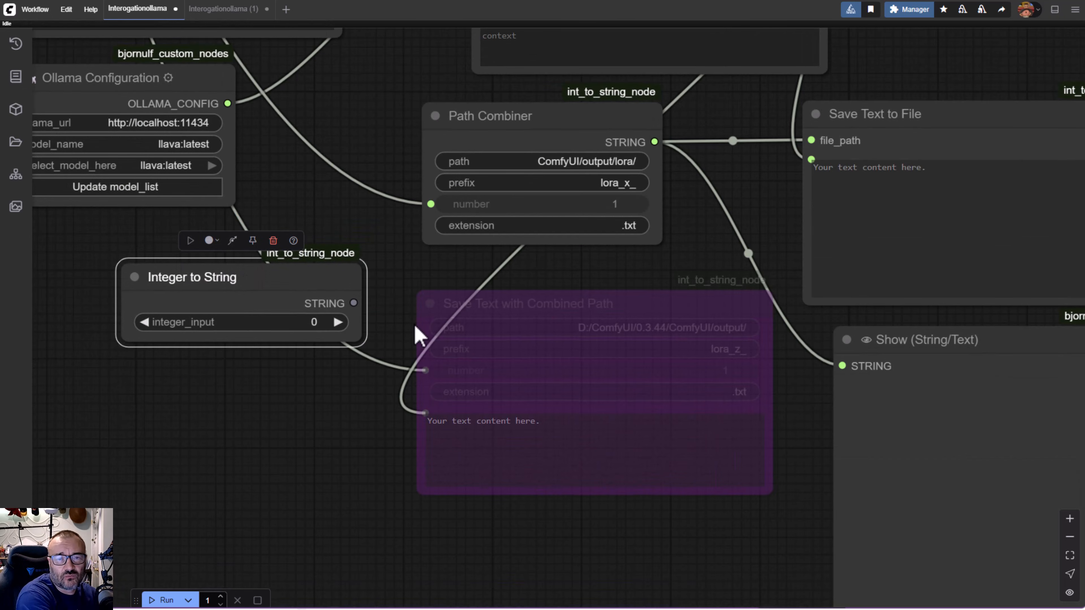
mouse_move(293, 228)
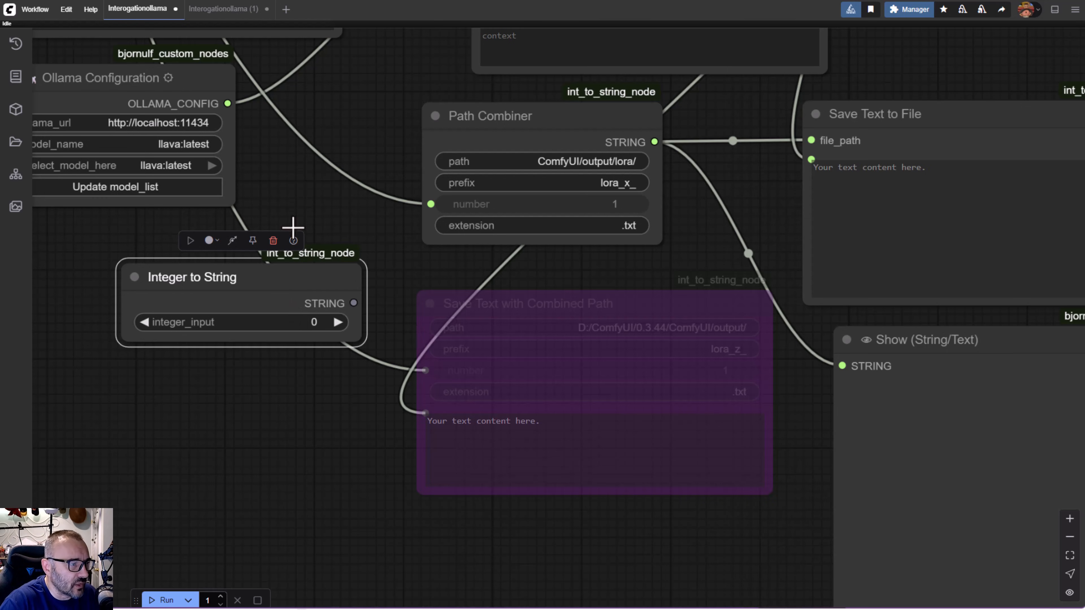
mouse_move(253, 267)
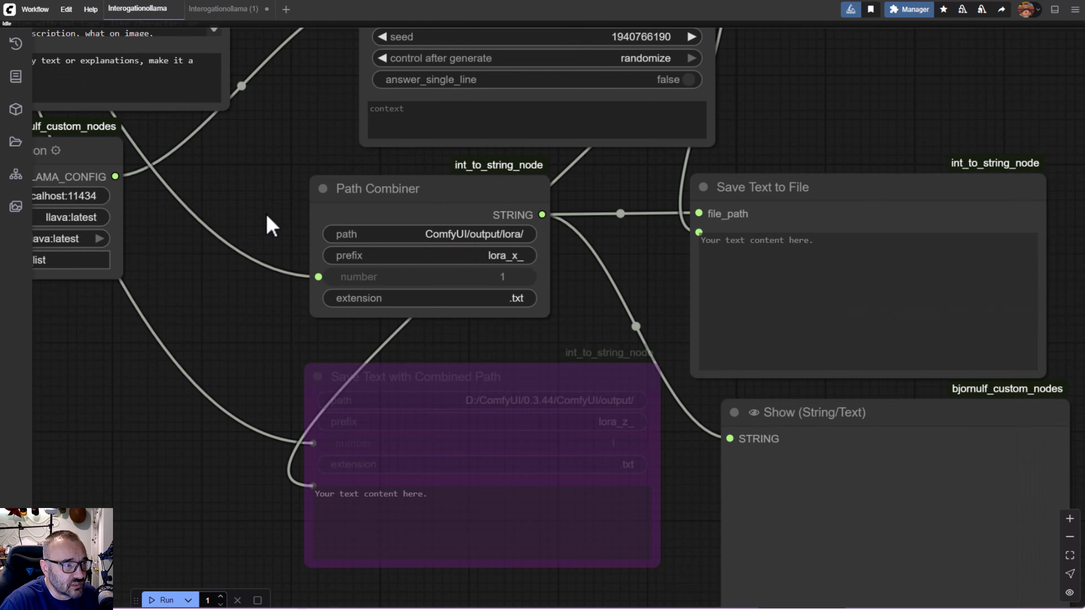
Step: Scroll the canvas to the Path Combiner, Save Text to File and Show (String/Text) nodes
scroll("up", 3)
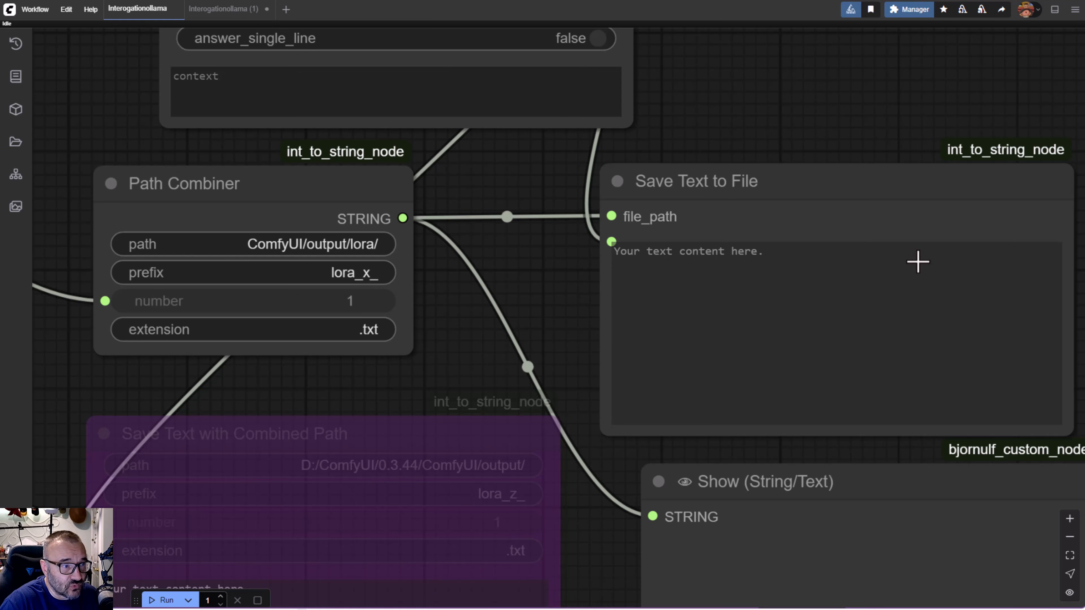
mouse_move(326, 176)
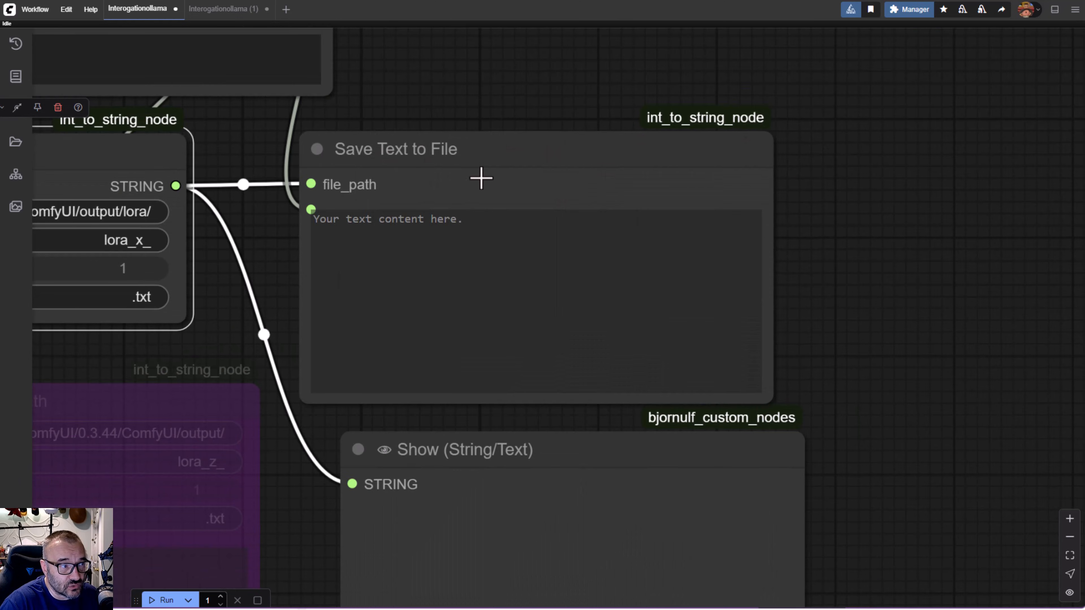
mouse_move(926, 213)
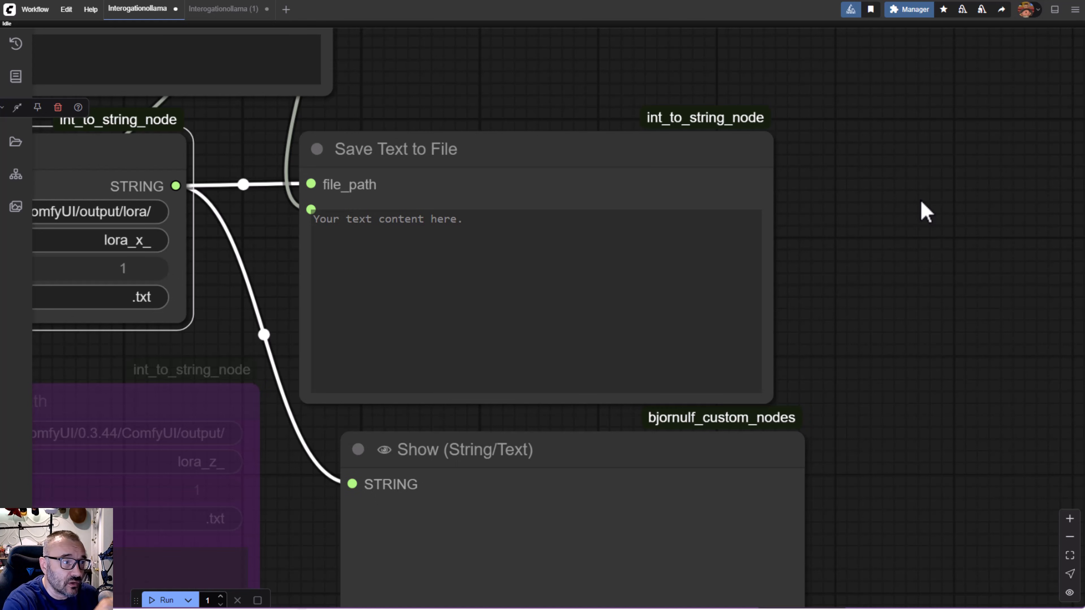
mouse_move(701, 164)
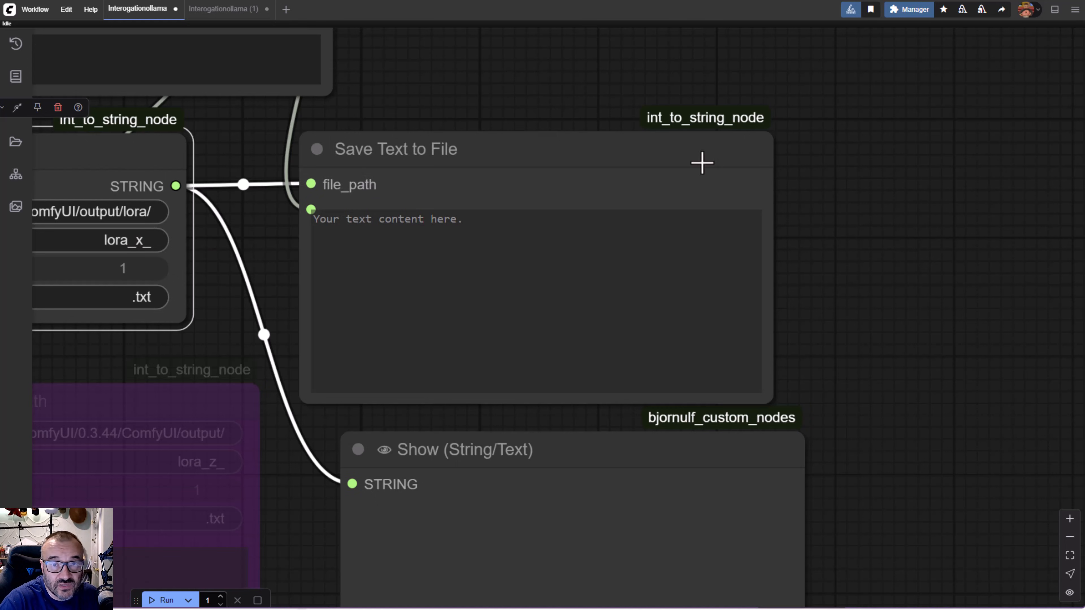
mouse_move(815, 165)
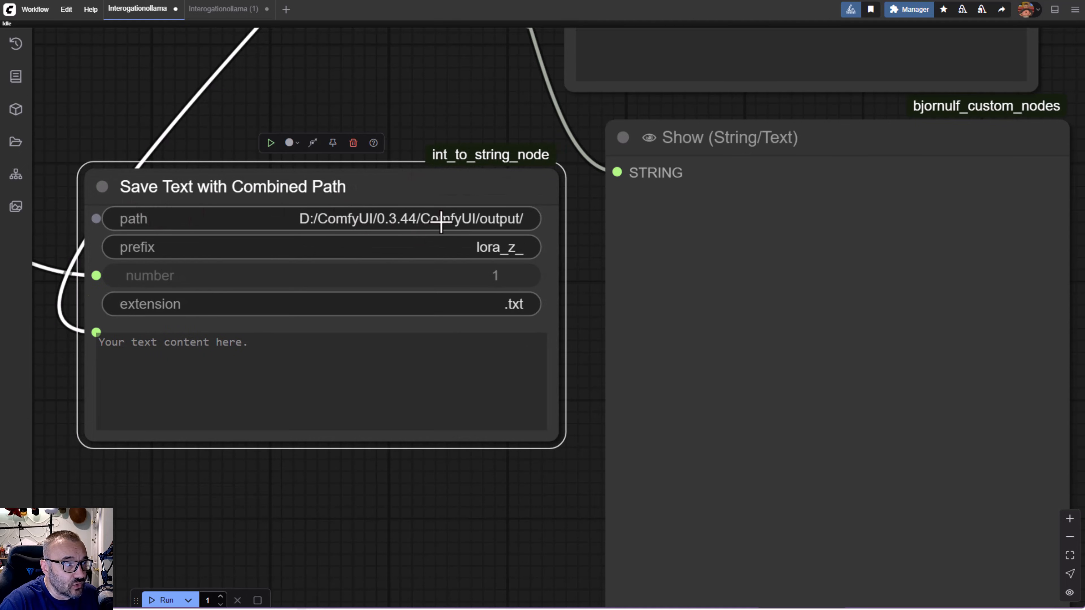
mouse_move(269, 275)
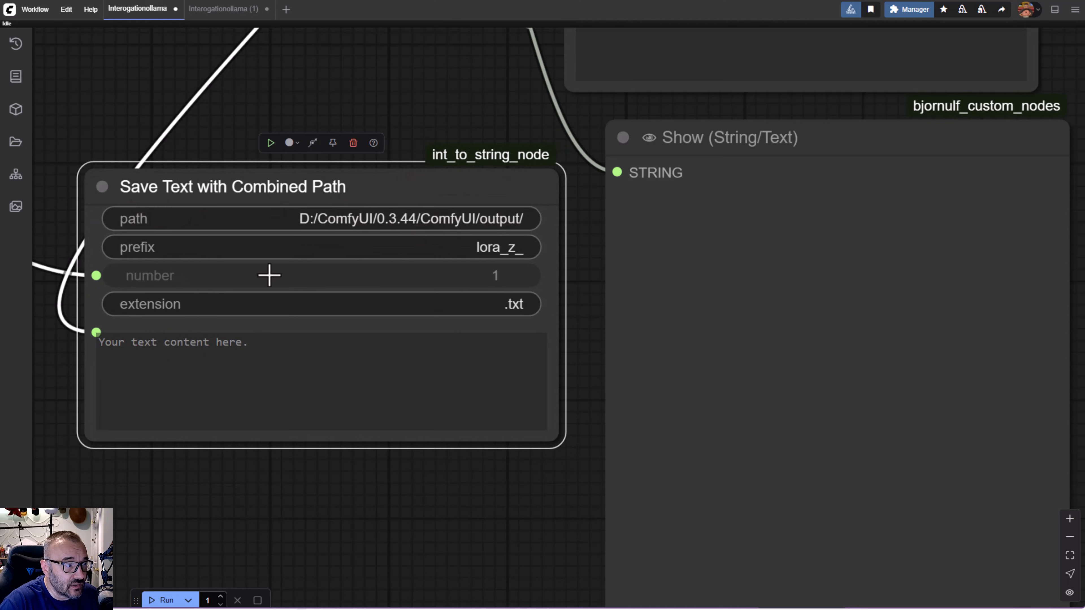
mouse_move(429, 125)
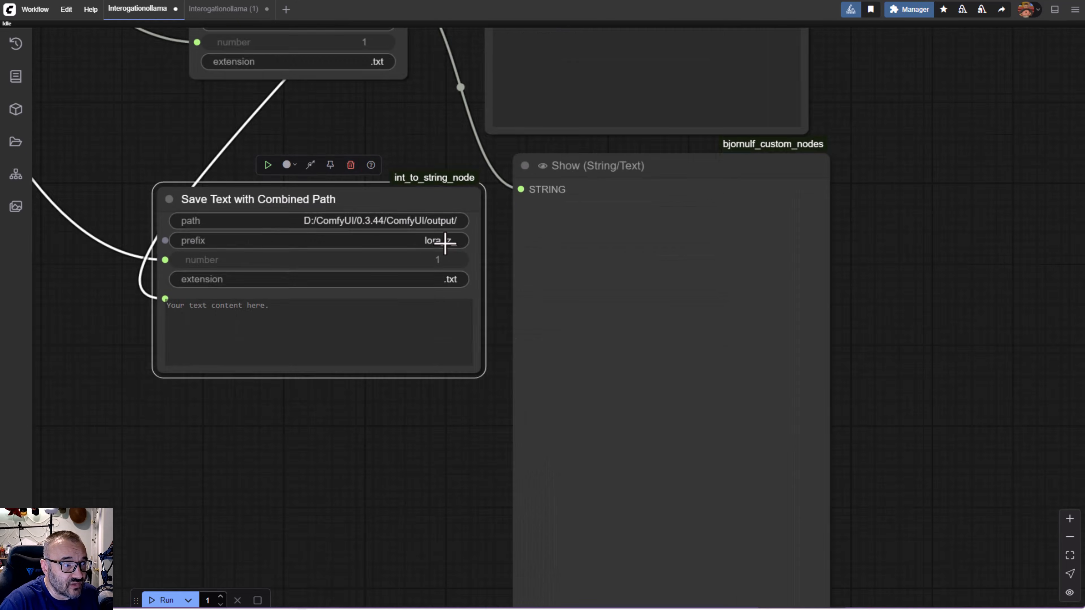
Step: Place the Save Text with Combined Path node directly below the Path Combiner node
scroll("down", 3)
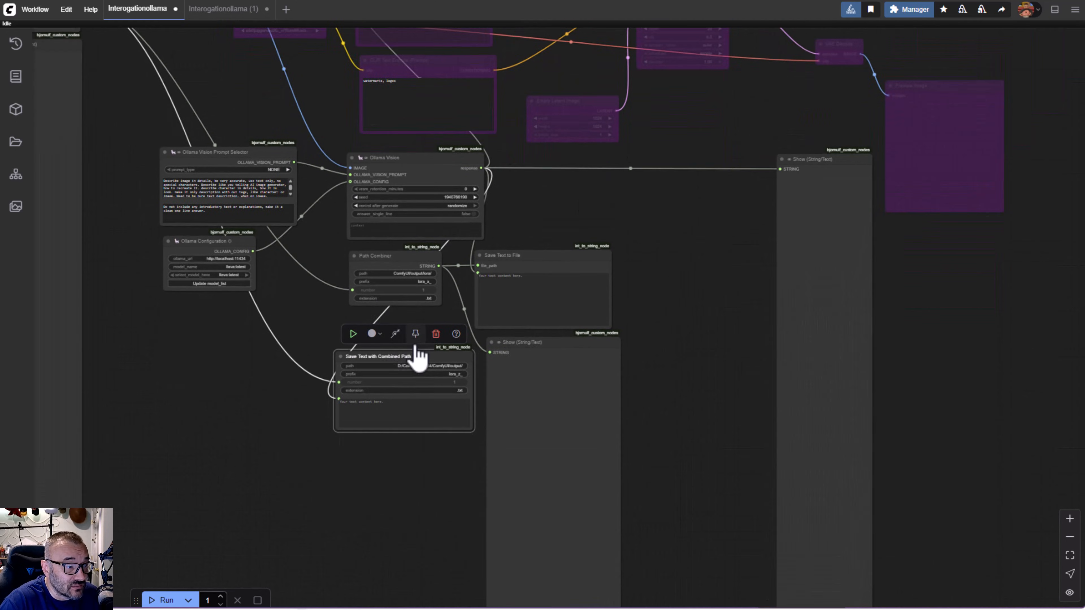
left_click_drag(404, 356, 387, 327)
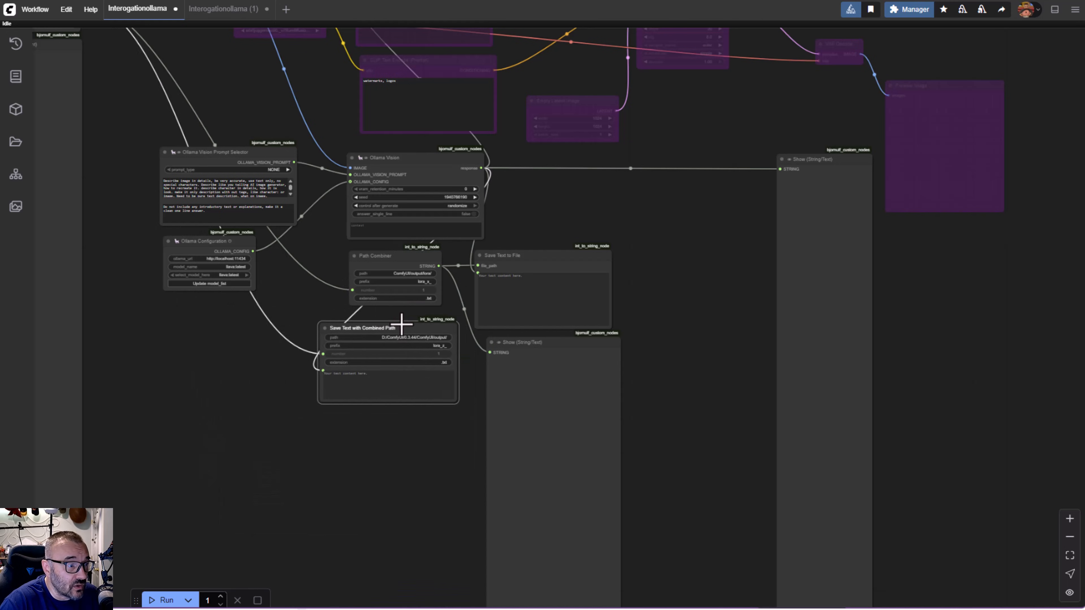
left_click(374, 327)
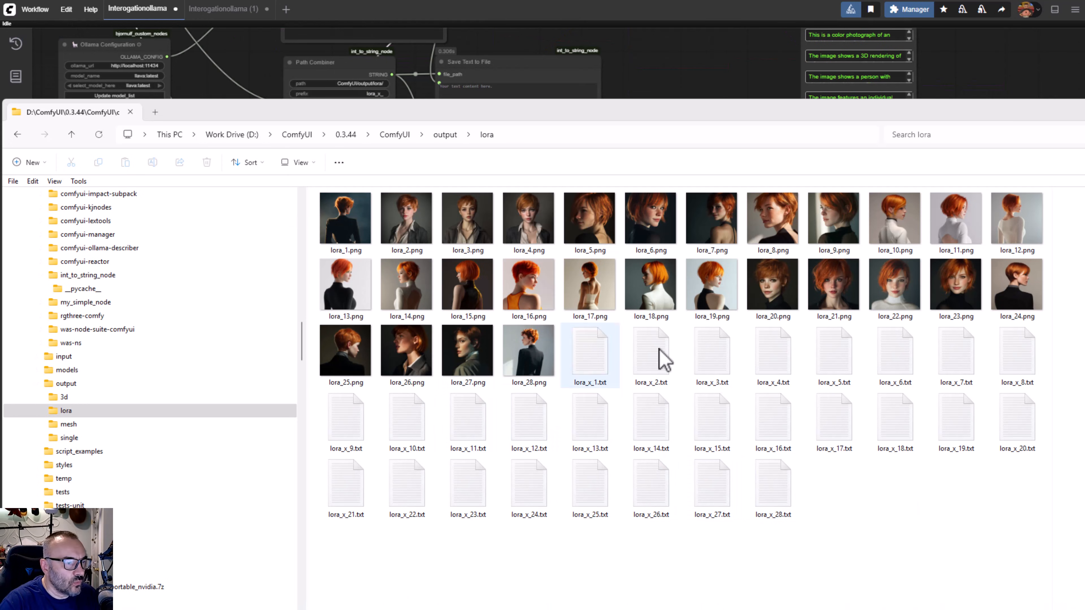
Step: Select lora_x_1.txt in the output\lora folder to inspect the generated caption files
left_click(590, 356)
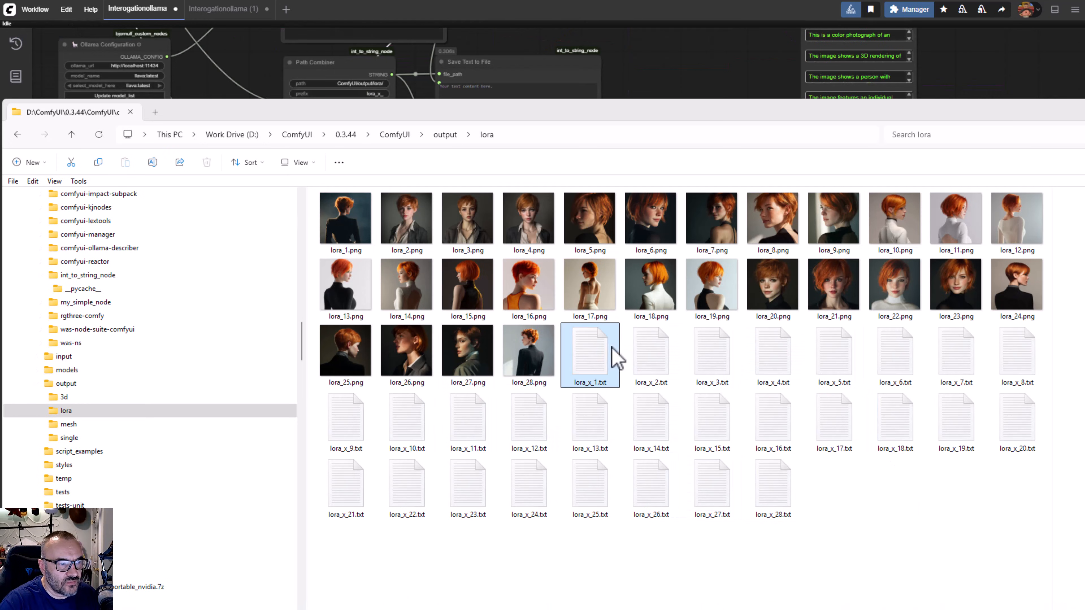
mouse_move(972, 526)
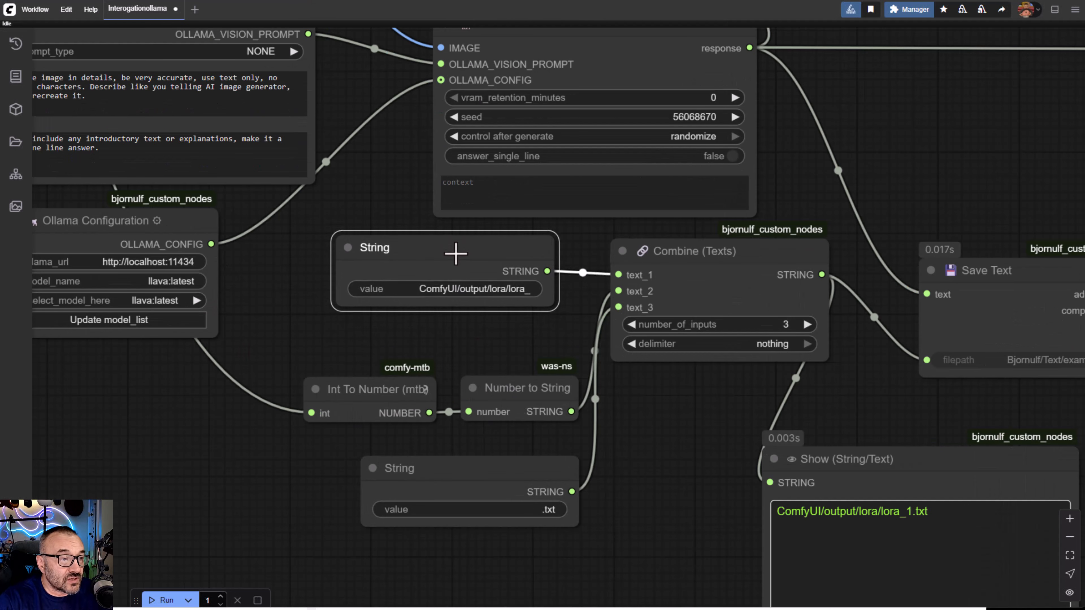
left_click(444, 248)
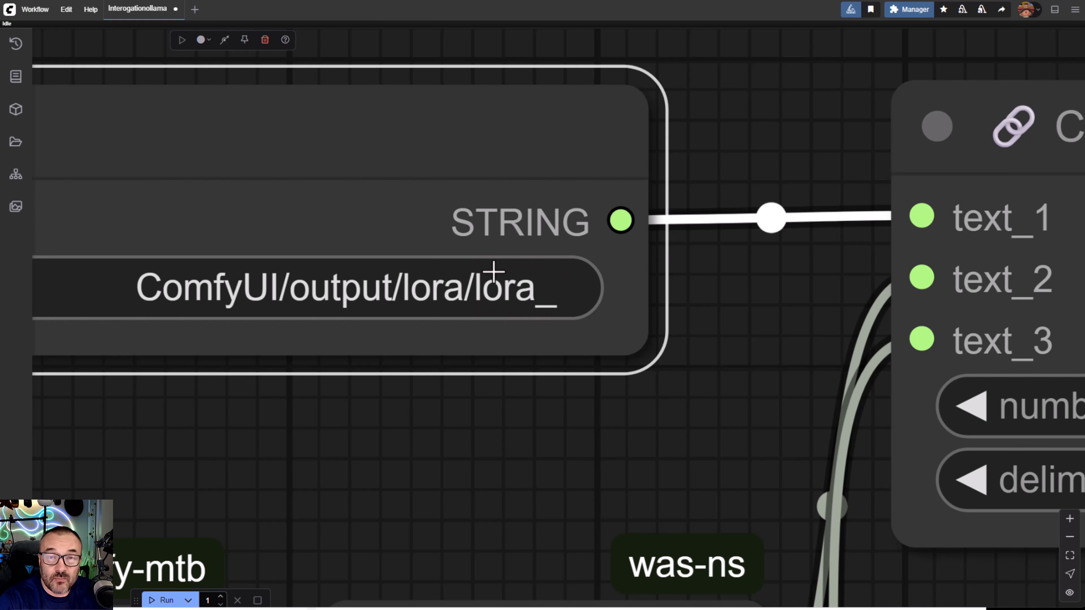
mouse_move(251, 299)
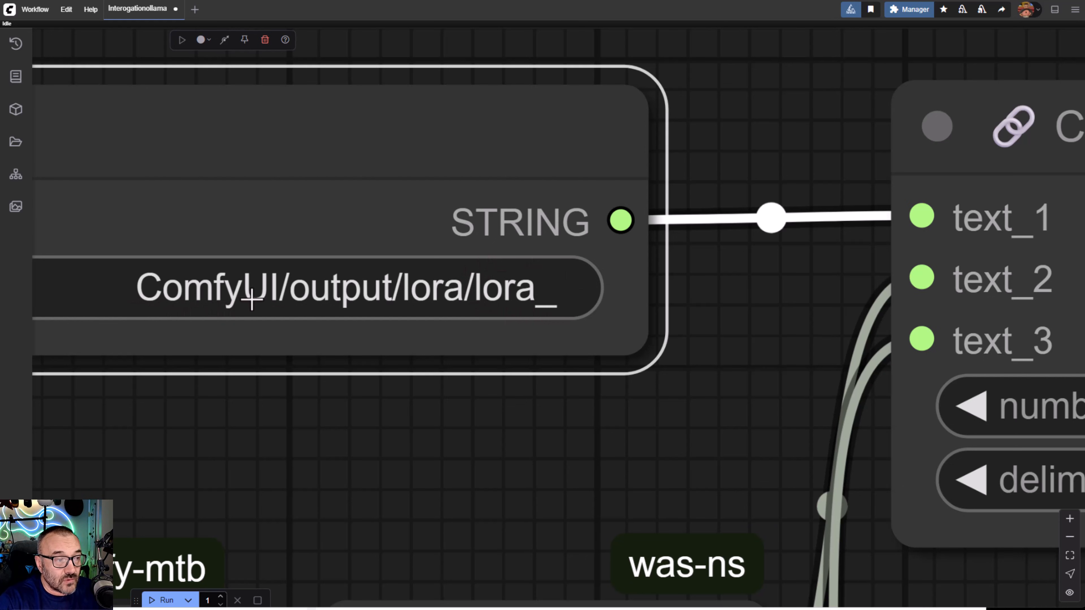
mouse_move(222, 301)
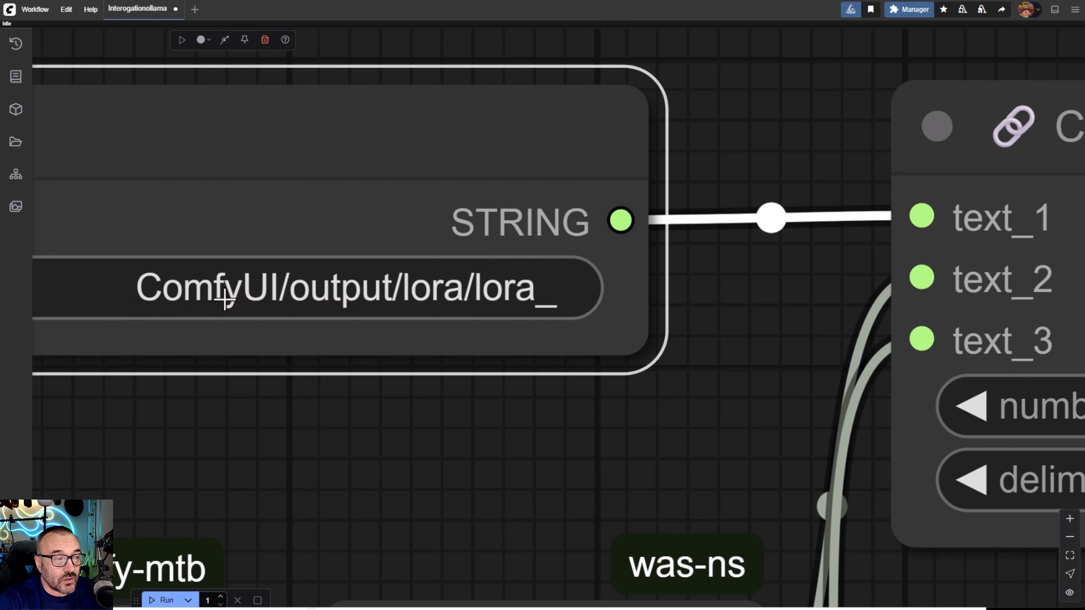
mouse_move(329, 450)
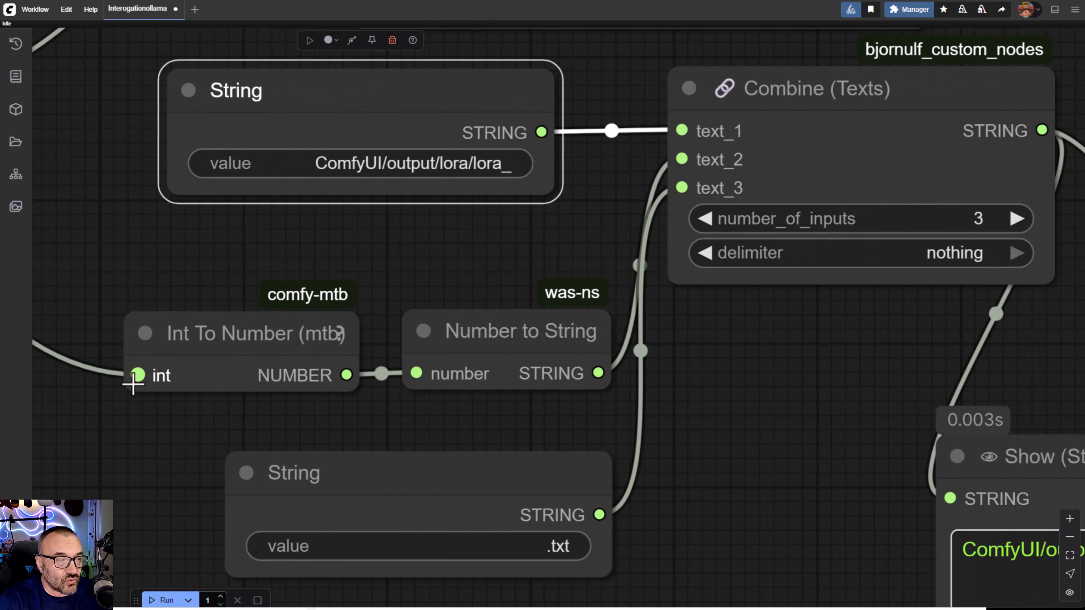
mouse_move(241, 340)
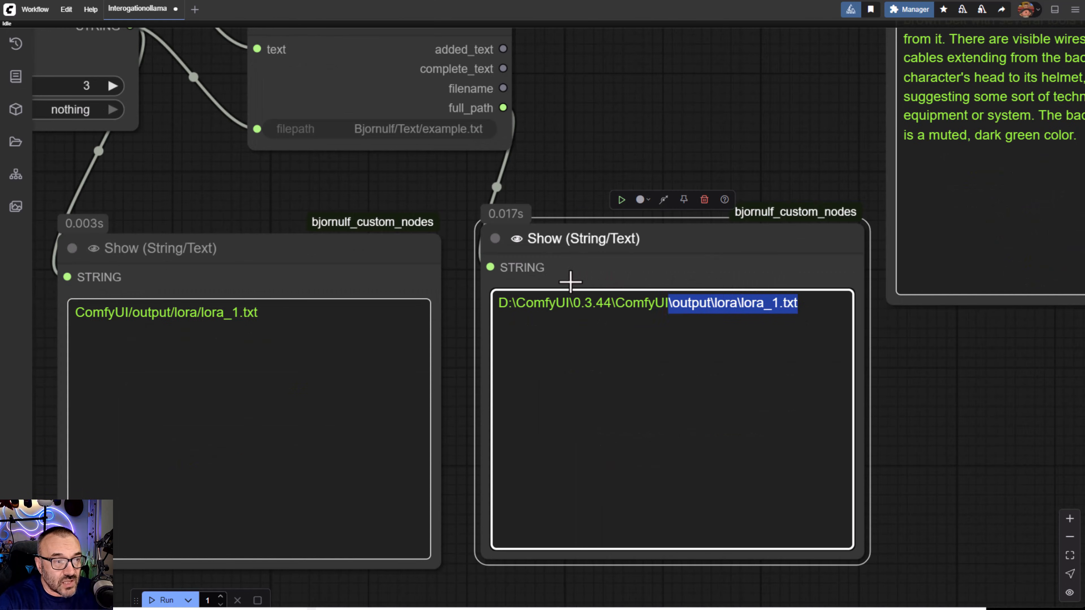
left_click(567, 419)
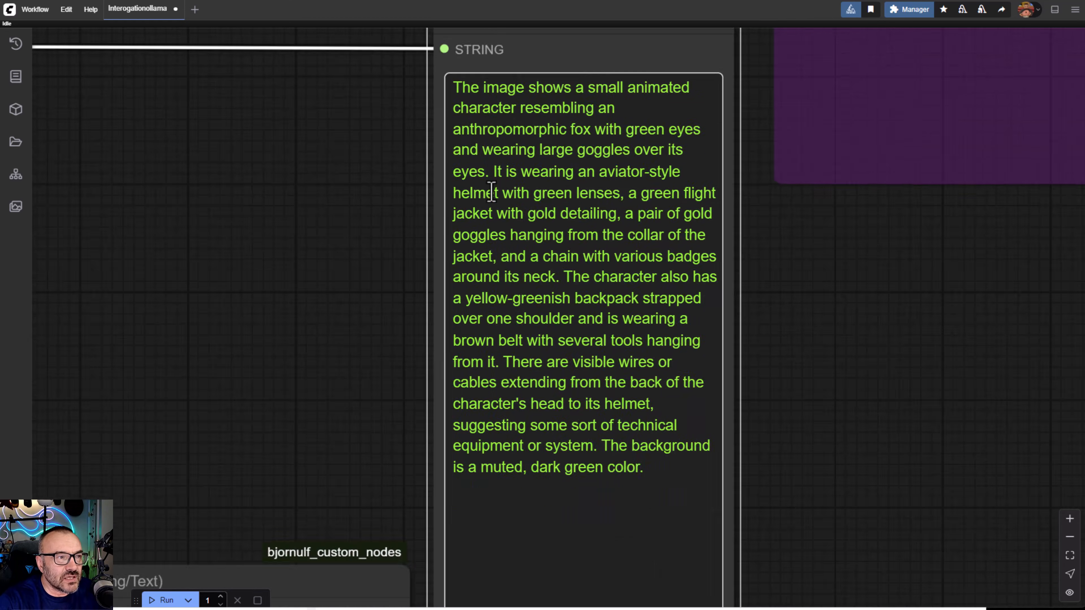
scroll("down", 3)
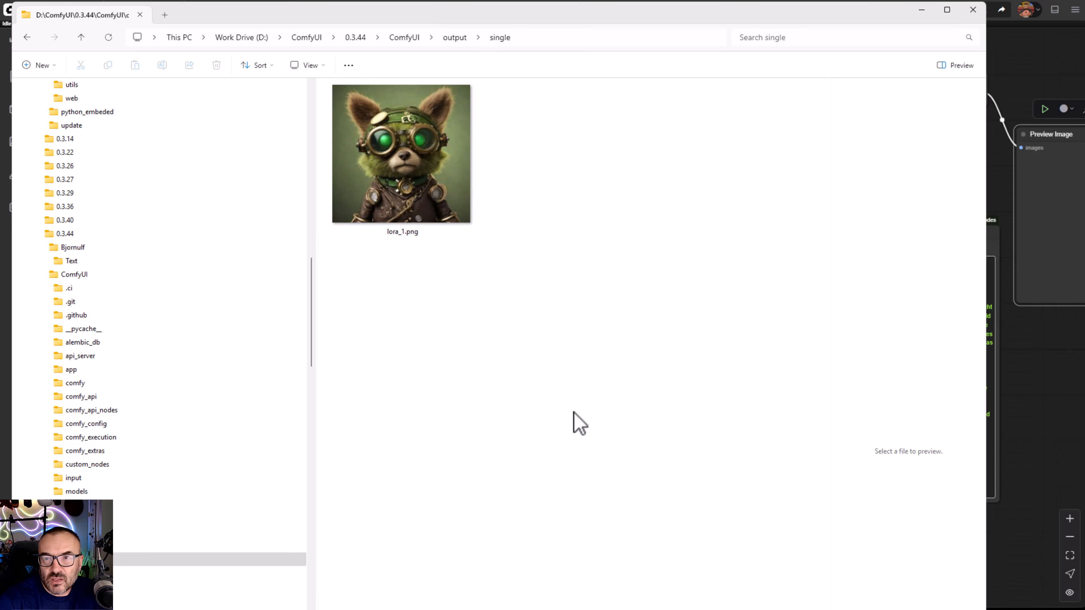
mouse_move(1071, 407)
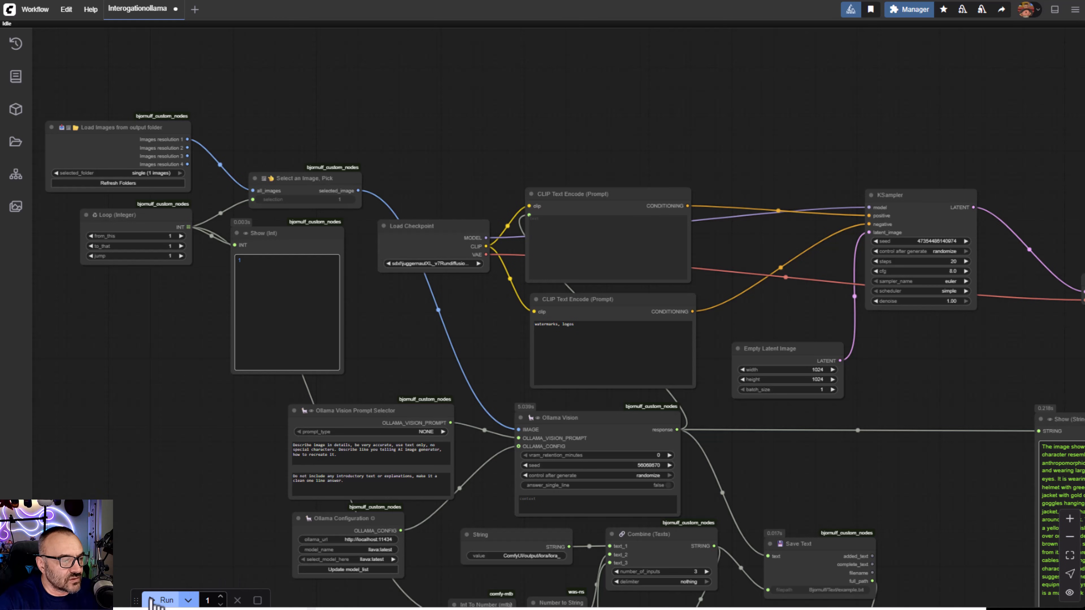
Step: Queue the workflow so the fox image is captioned to lora\lora_1.txt and a 1024×1024 fox image is generated
left_click(166, 600)
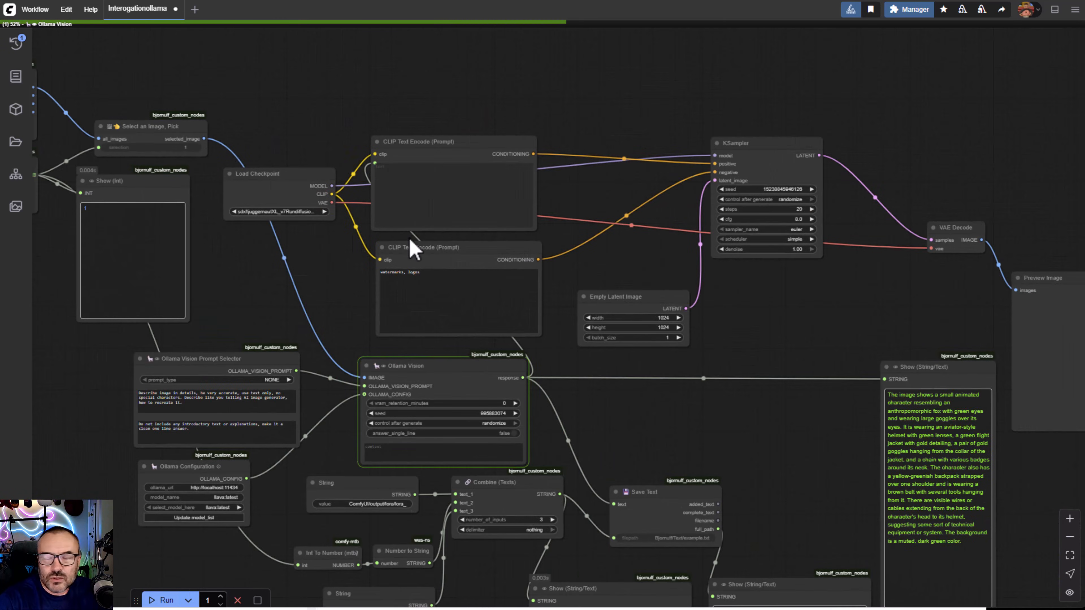
left_click(166, 600)
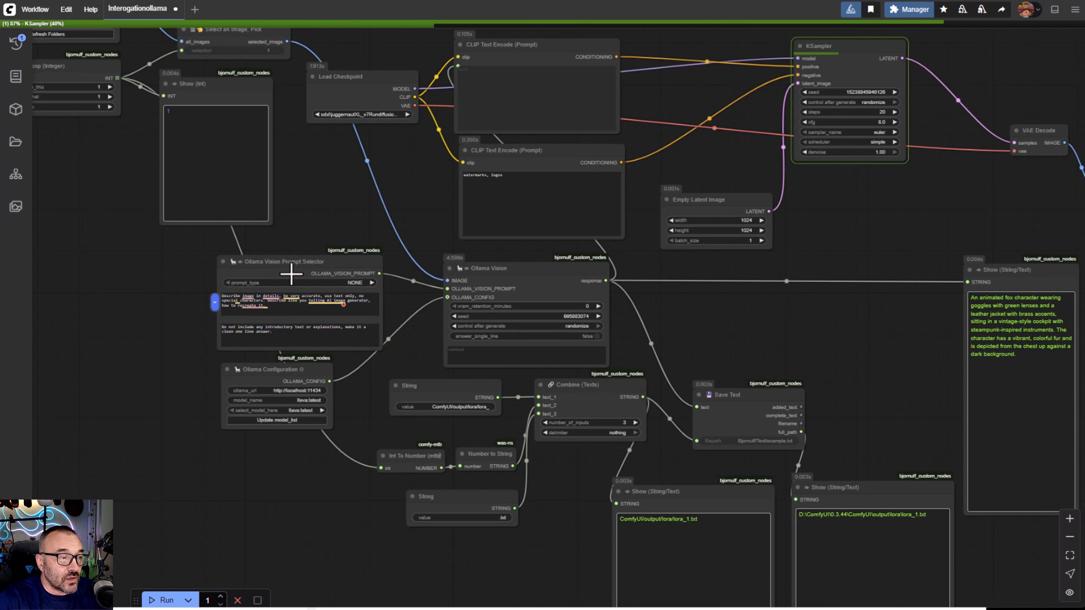
scroll("up", 3)
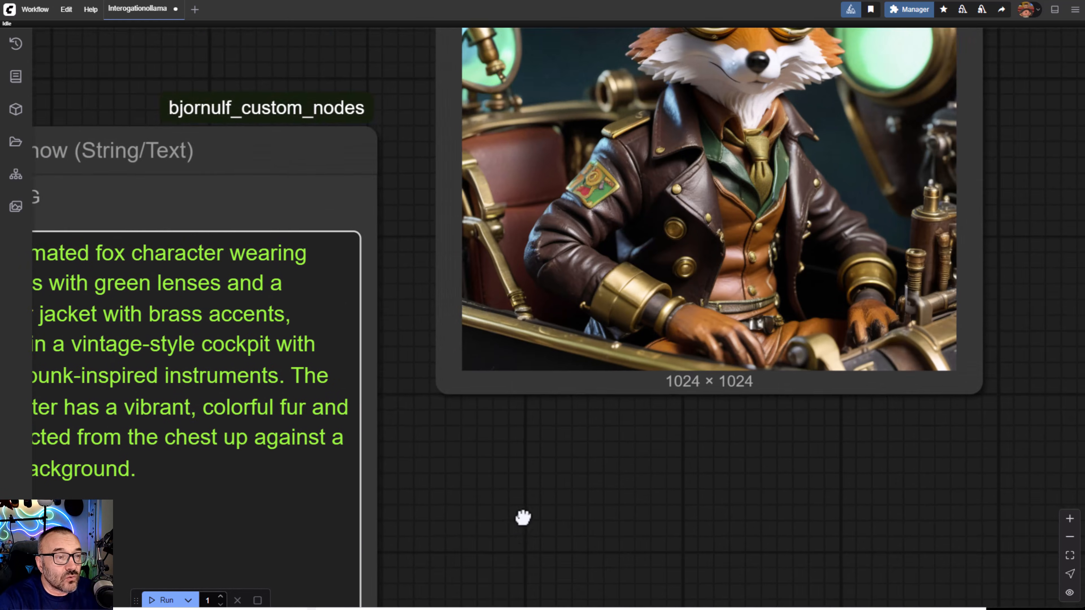
scroll("down", 3)
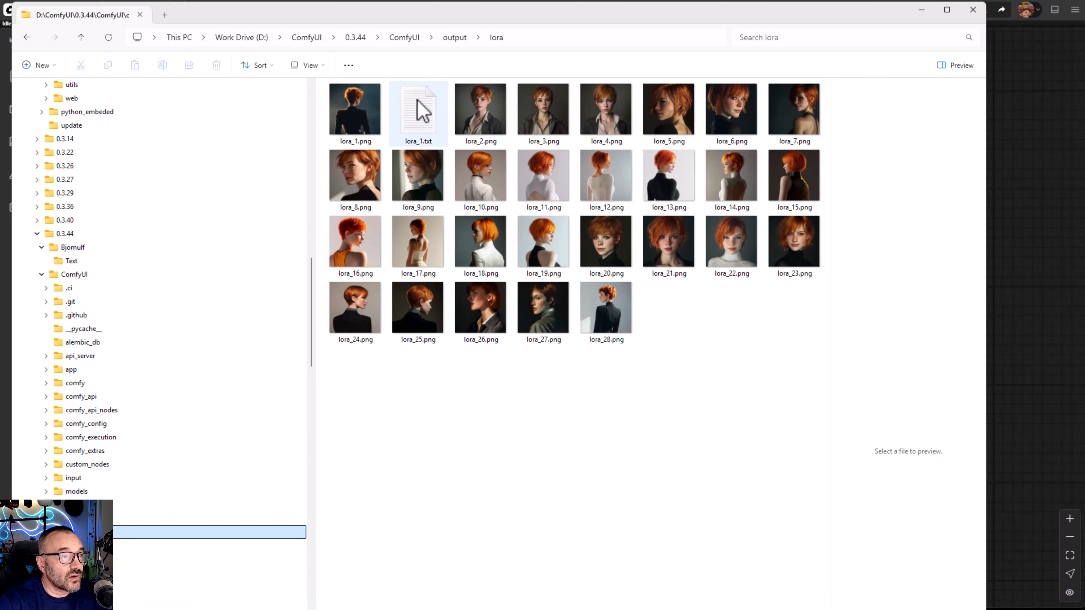
Step: Select lora_1.txt to preview its two fox captions in the Preview pane
left_click(418, 113)
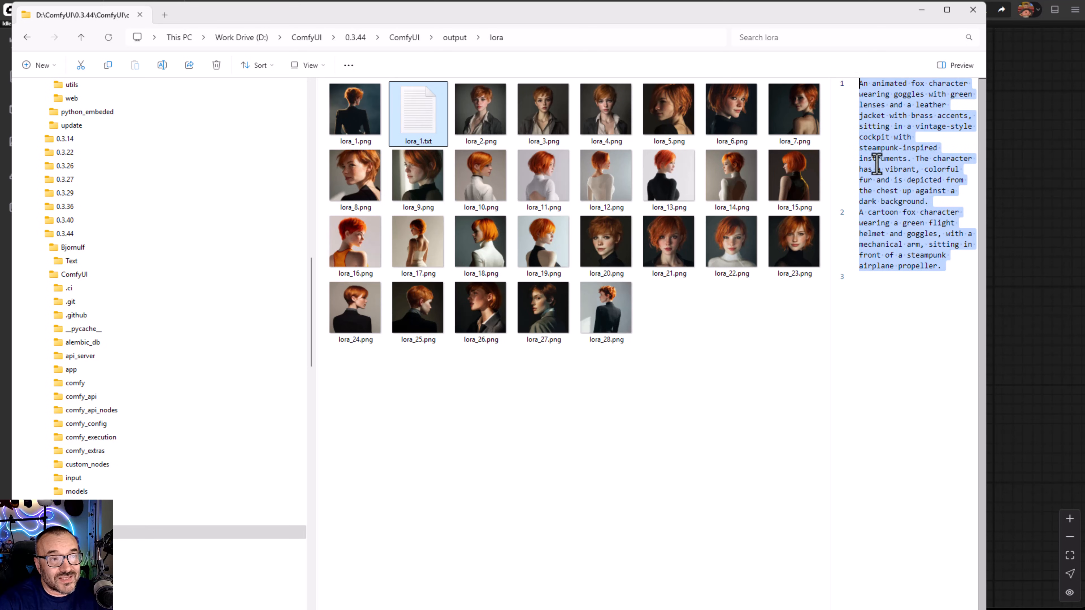
mouse_move(476, 283)
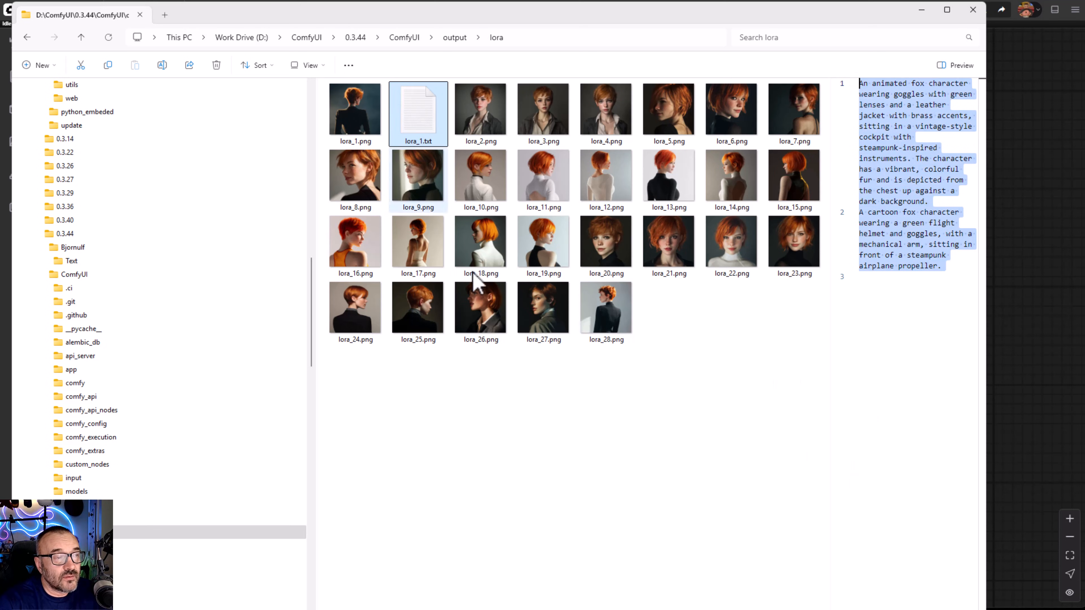
mouse_move(722, 417)
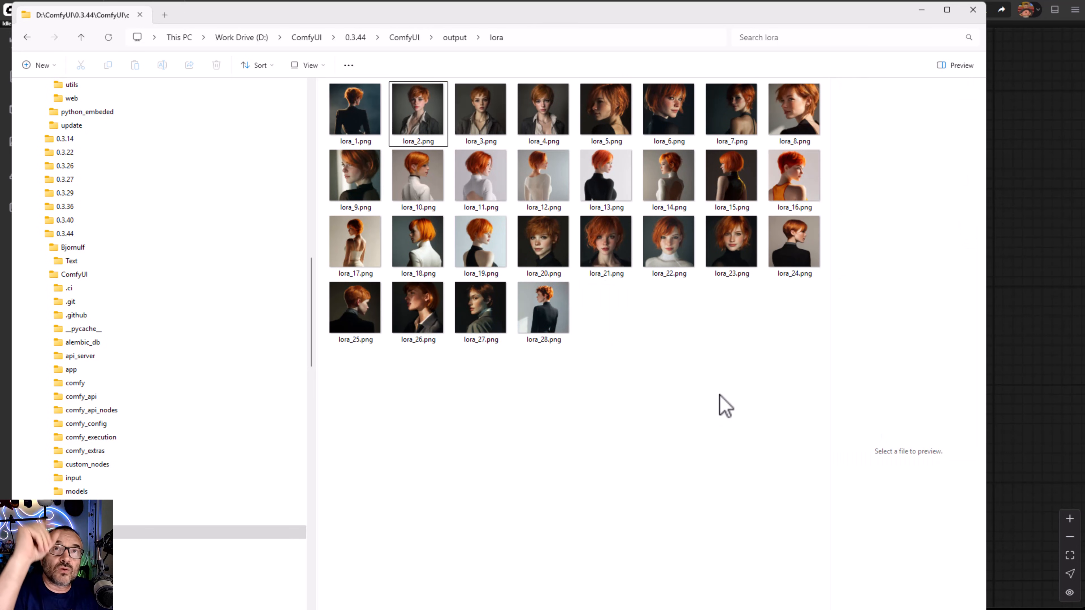
mouse_move(637, 326)
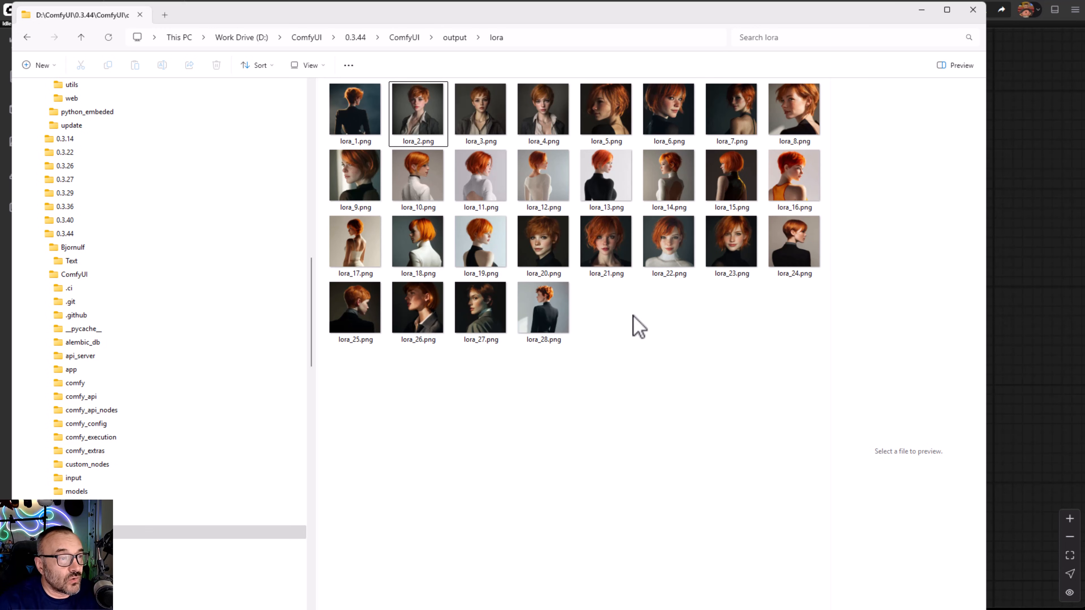
mouse_move(1072, 279)
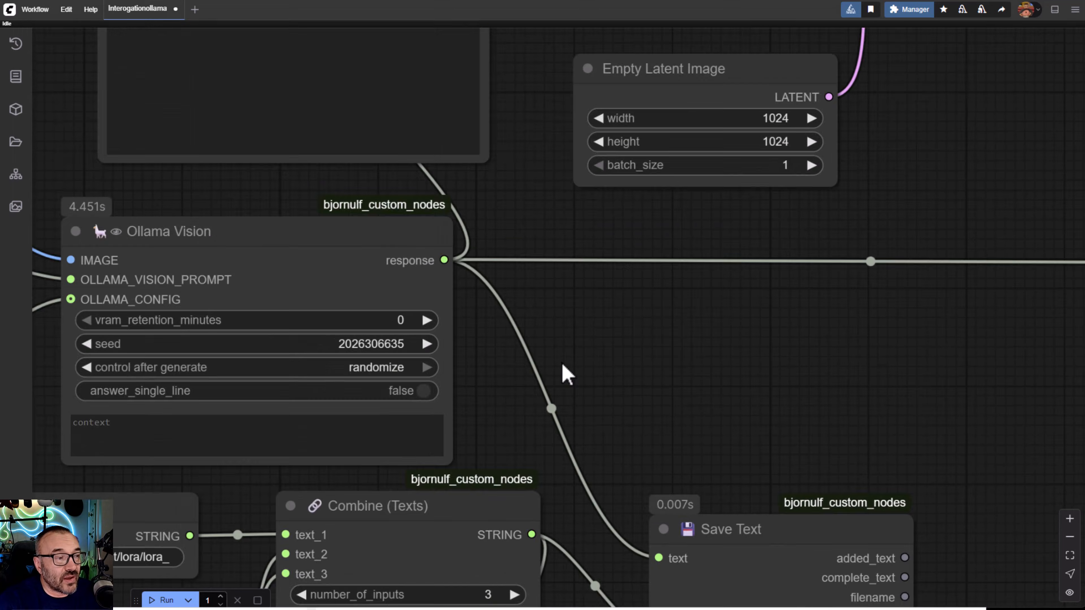
Step: Navigate across the image-generation nodes being bypassed so only captioning remains
scroll("down", 3)
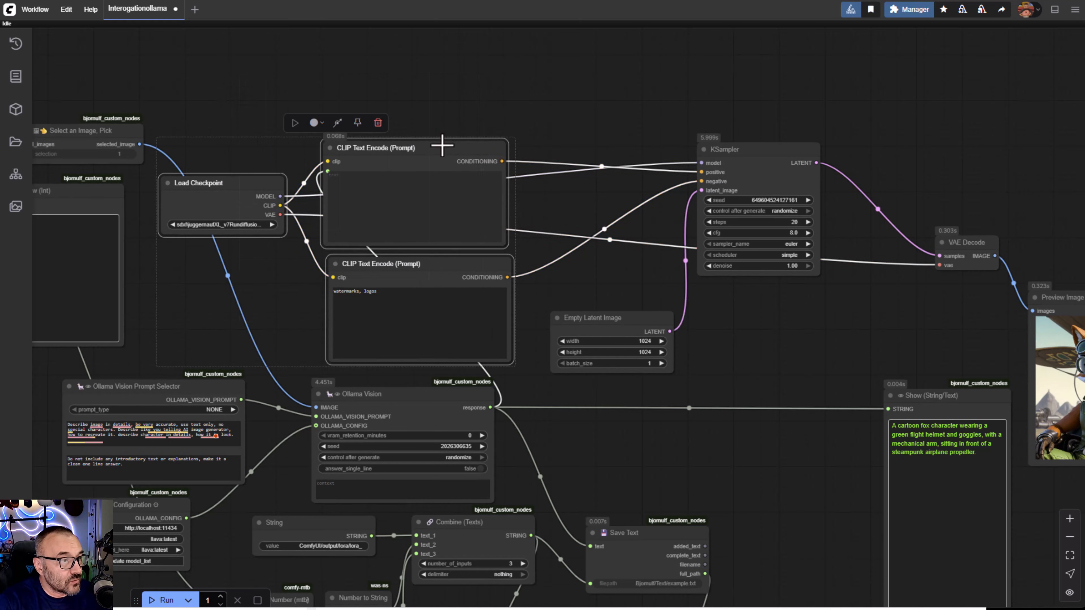
mouse_move(338, 122)
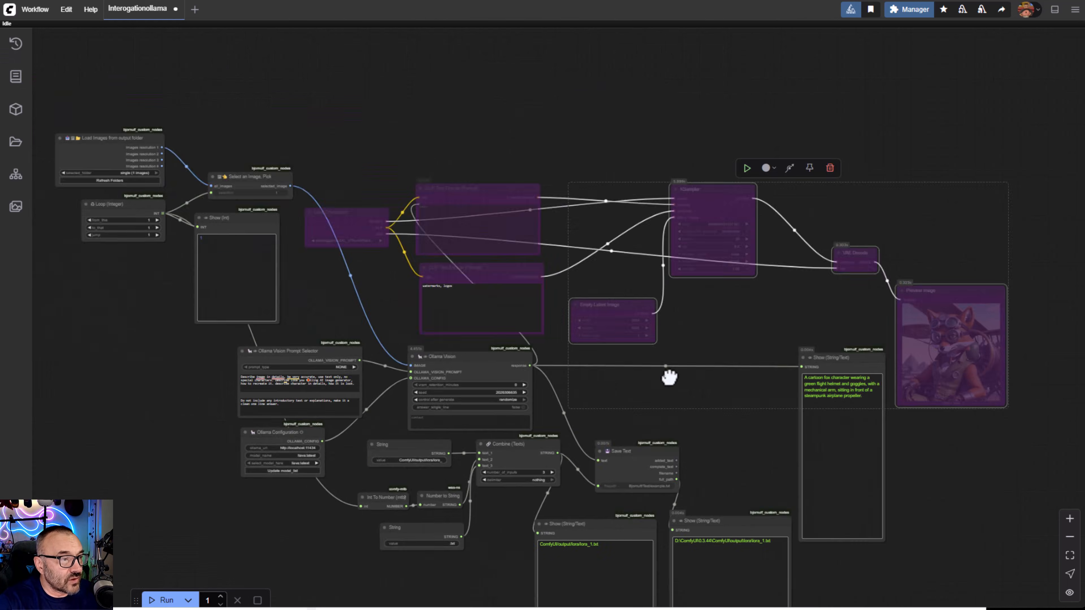
scroll("up", 3)
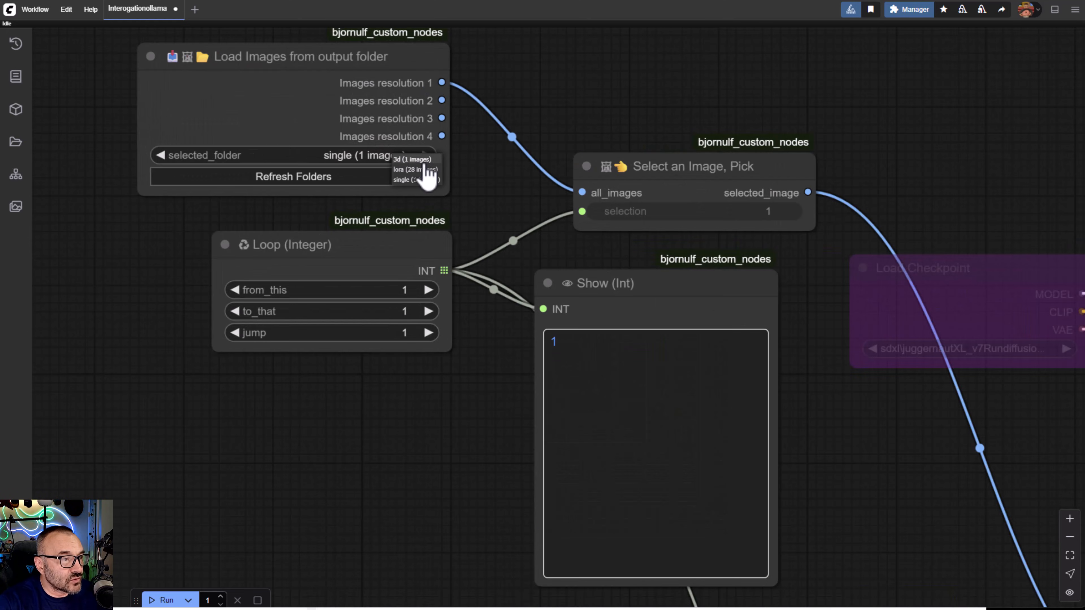
Step: Point the image loader at 'lora (28 images)' and set the Loop (Integer) end value to 28
left_click(409, 169)
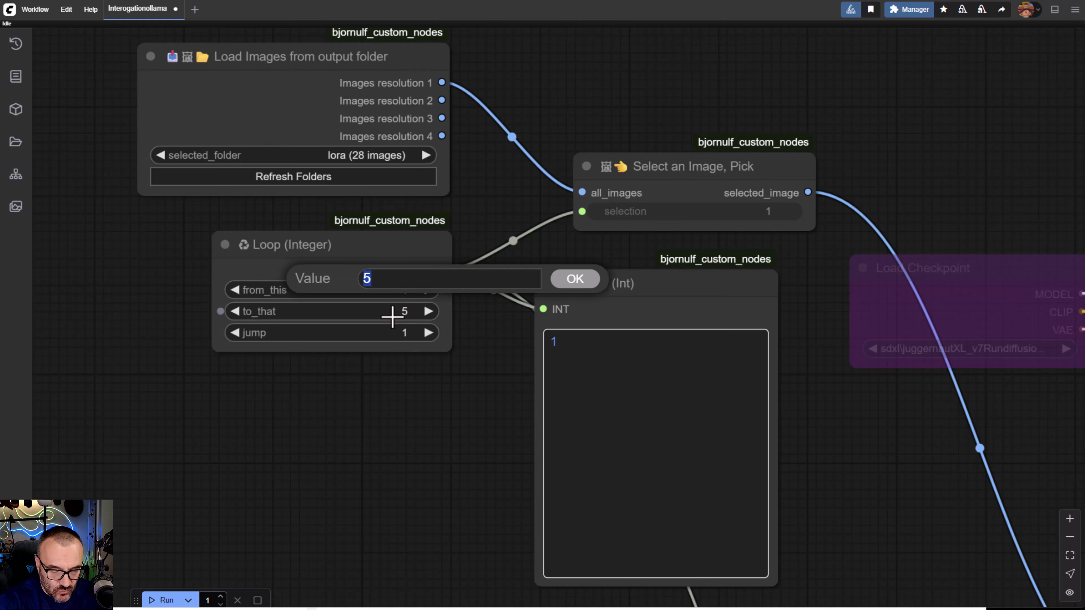
left_click(574, 279)
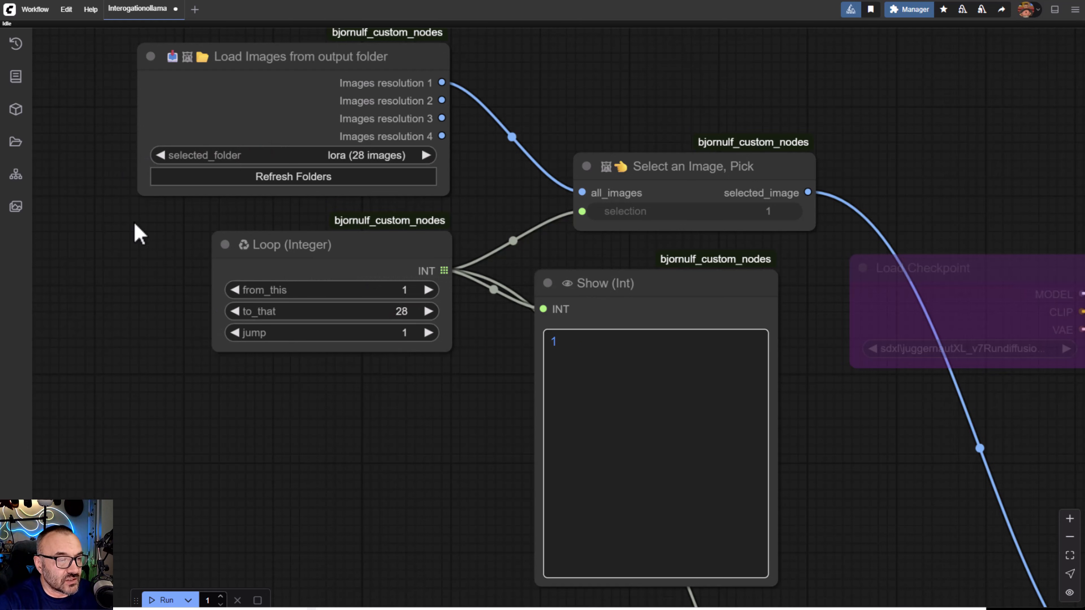
mouse_move(479, 576)
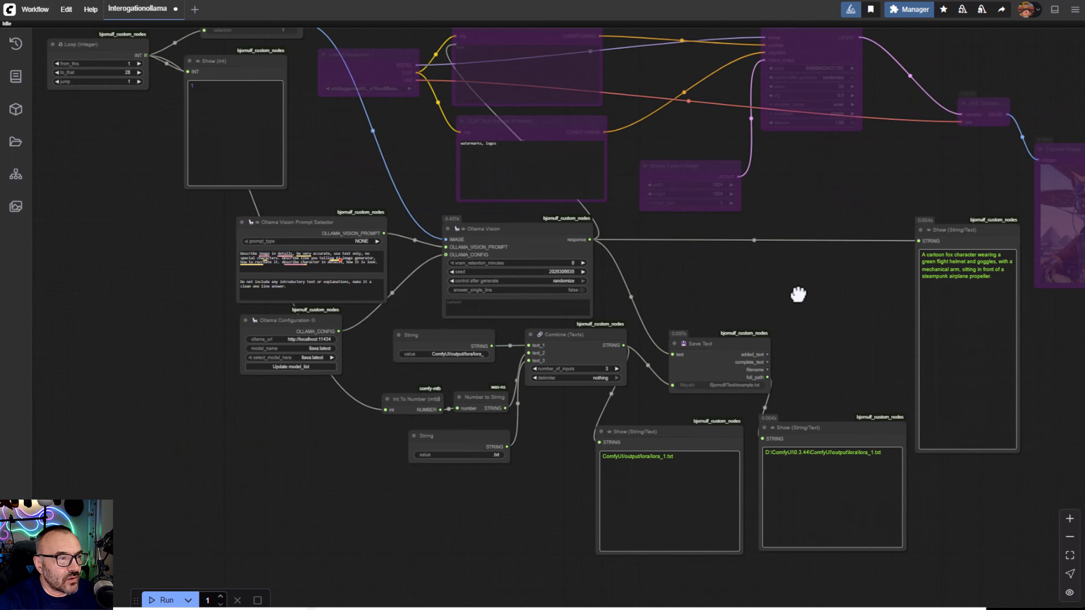
Step: Queue the captioning run over all 28 lora images and watch Show (Int) list 1 through 28
left_click(165, 600)
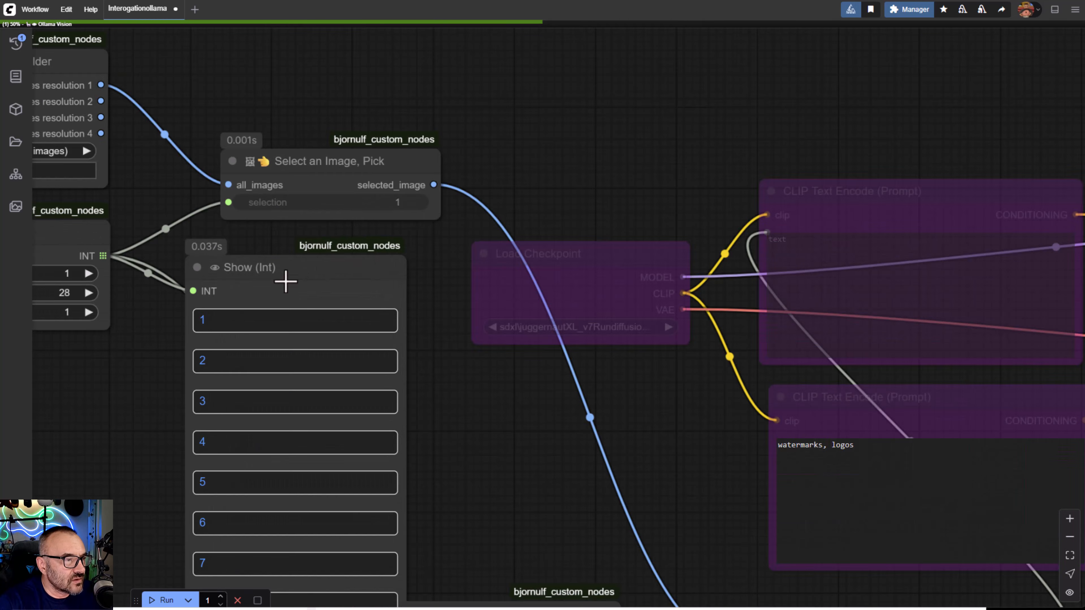
scroll("down", 3)
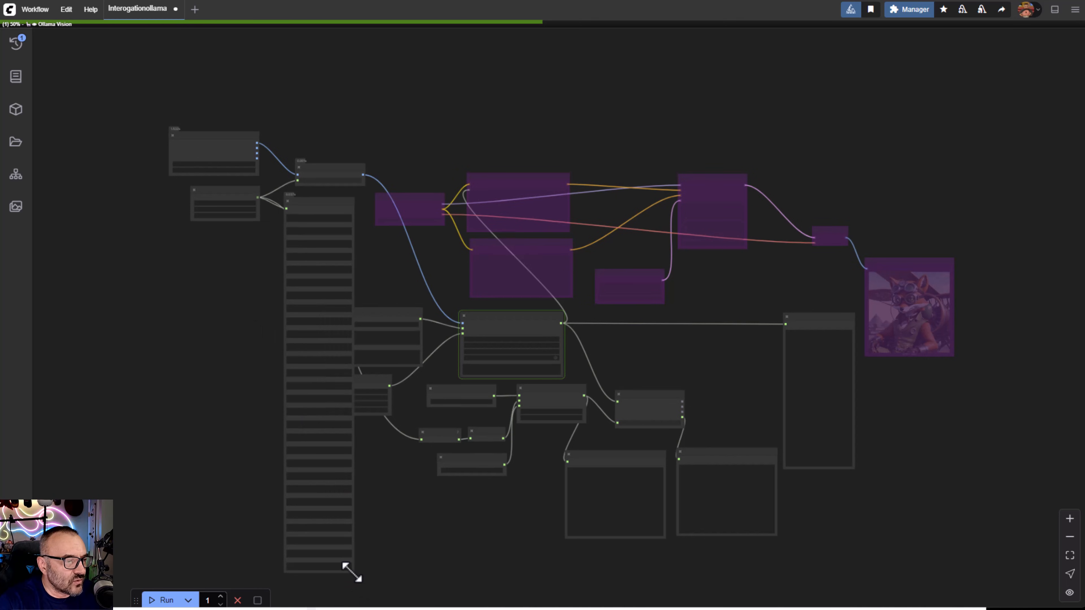
mouse_move(349, 589)
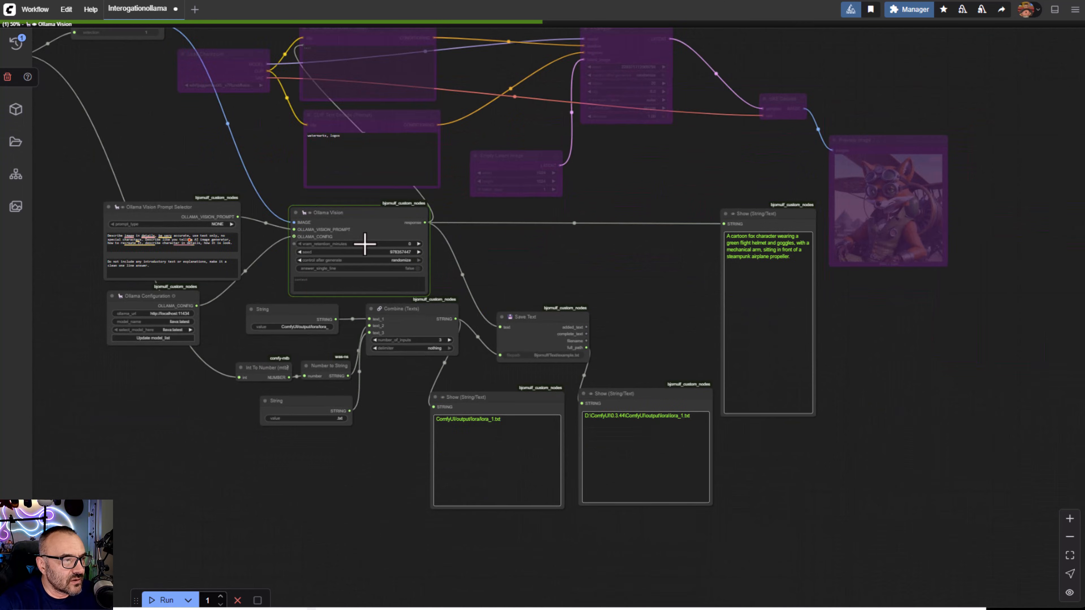
scroll("up", 3)
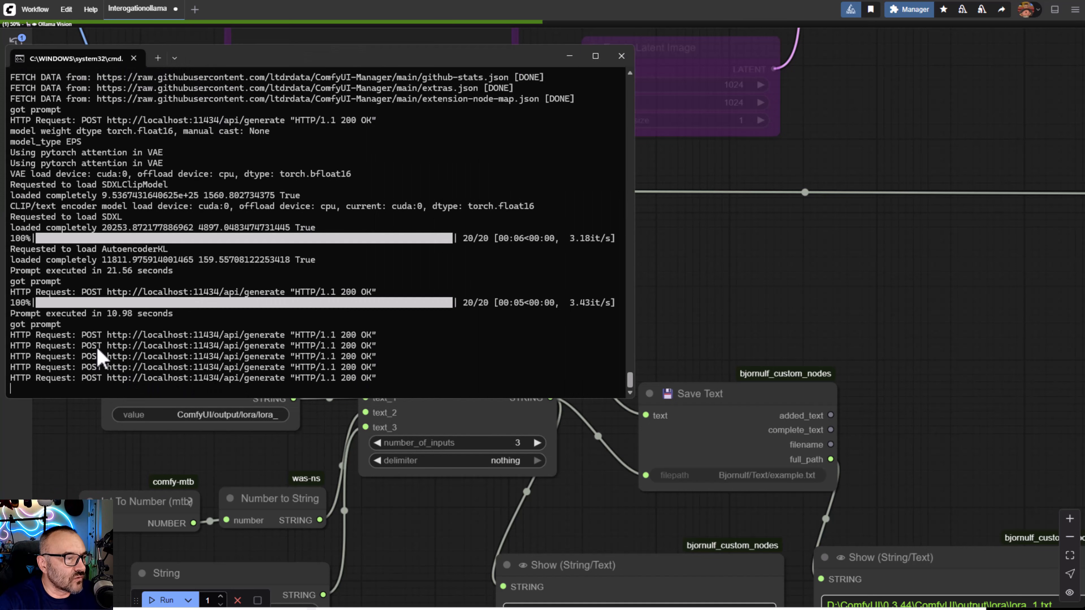
Step: Review the POST /api/generate 200 OK lines, then bring up the output\lora folder
scroll("down", 3)
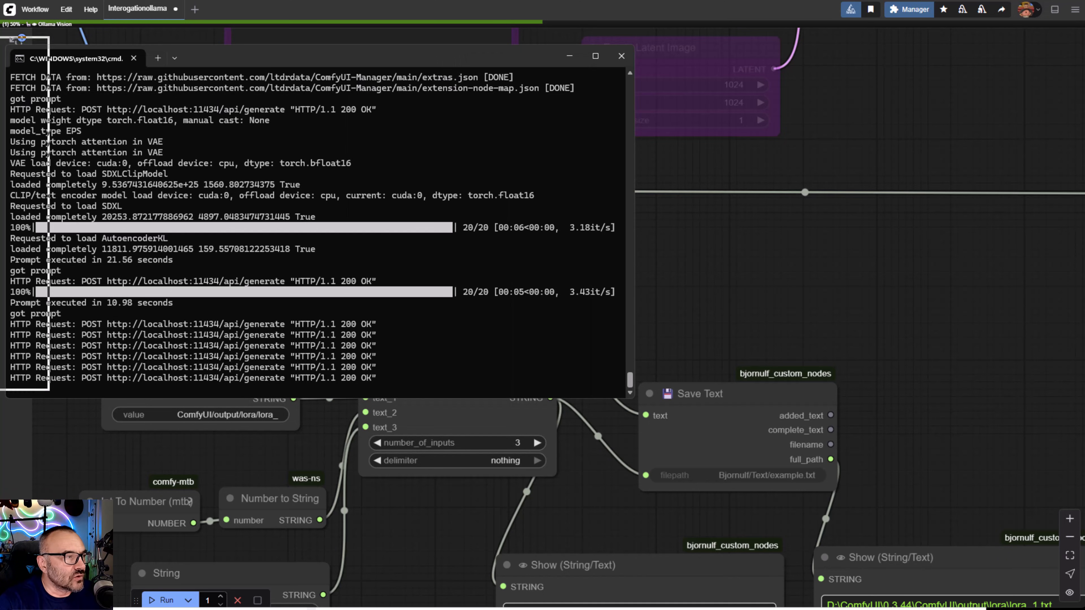
left_click(620, 56)
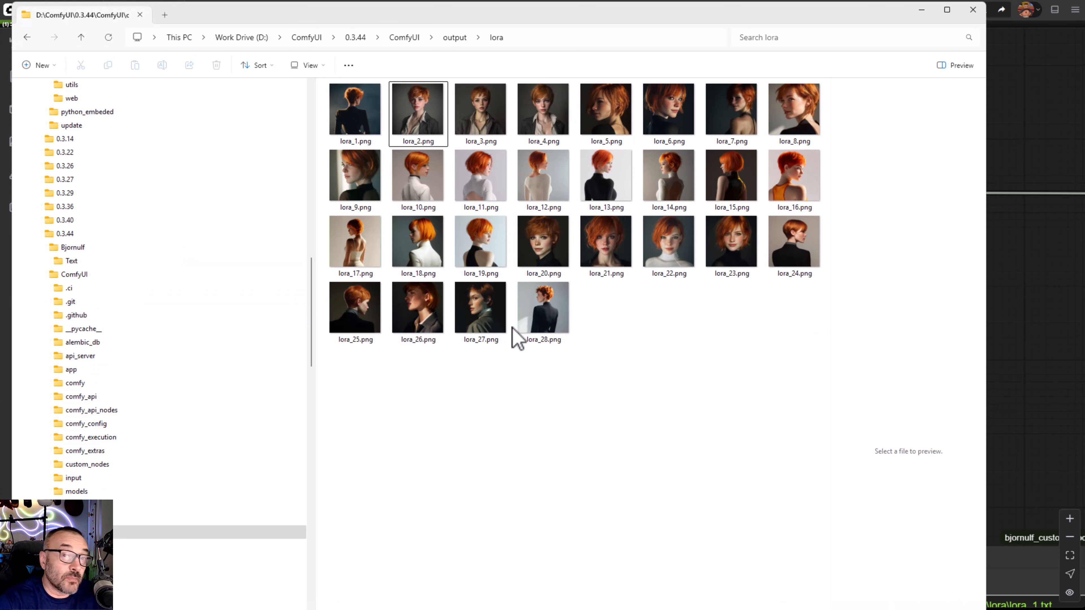
mouse_move(654, 345)
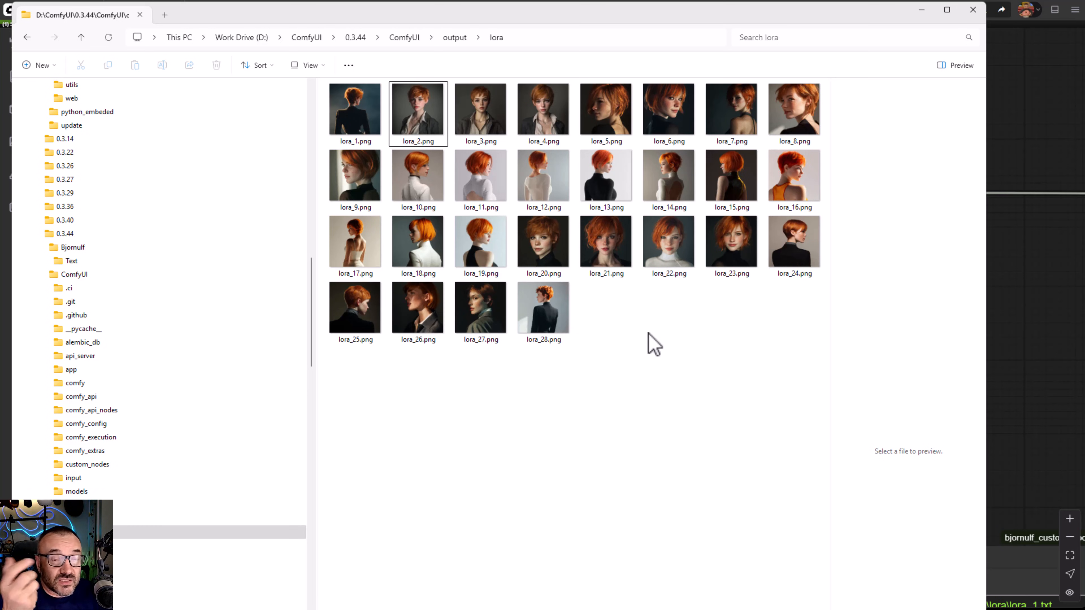
mouse_move(912, 222)
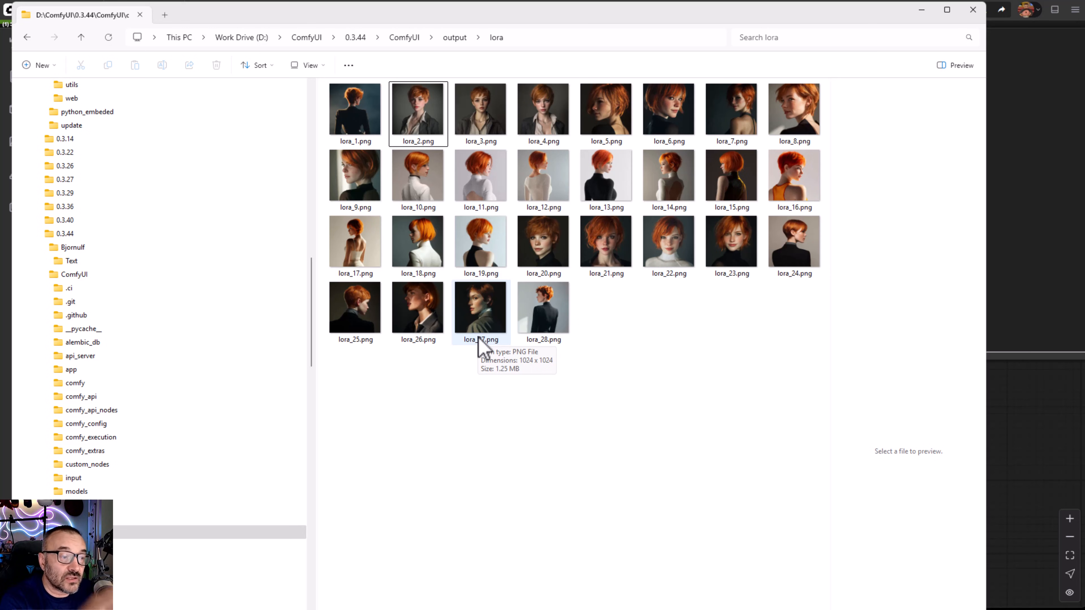
mouse_move(706, 154)
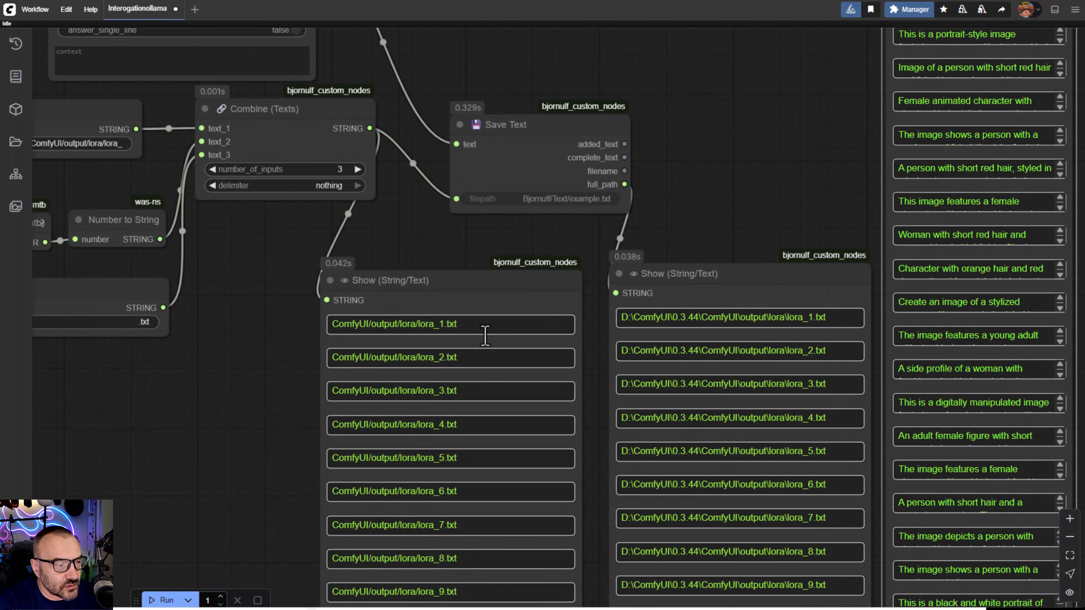
Step: Scroll through the Show (String/Text) nodes listing the 28 caption paths and descriptions
scroll("down", 3)
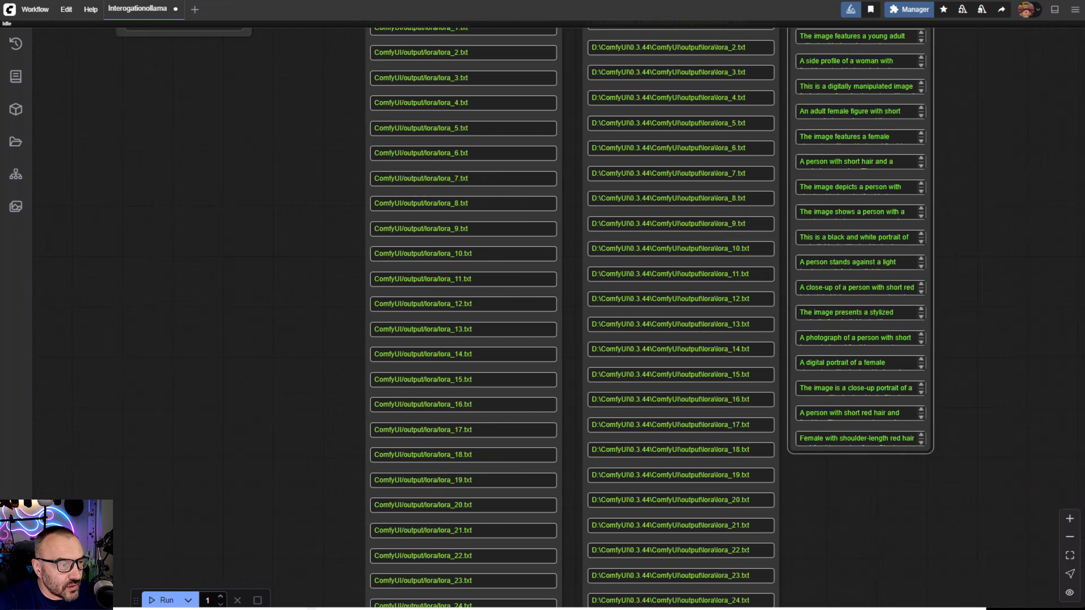
scroll("down", 3)
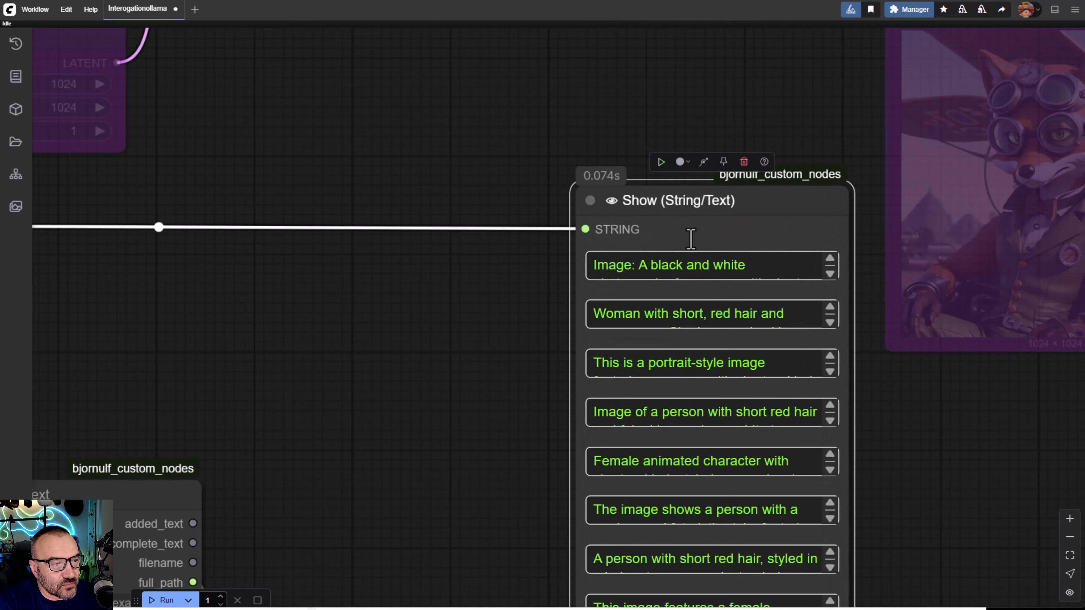
mouse_move(710, 313)
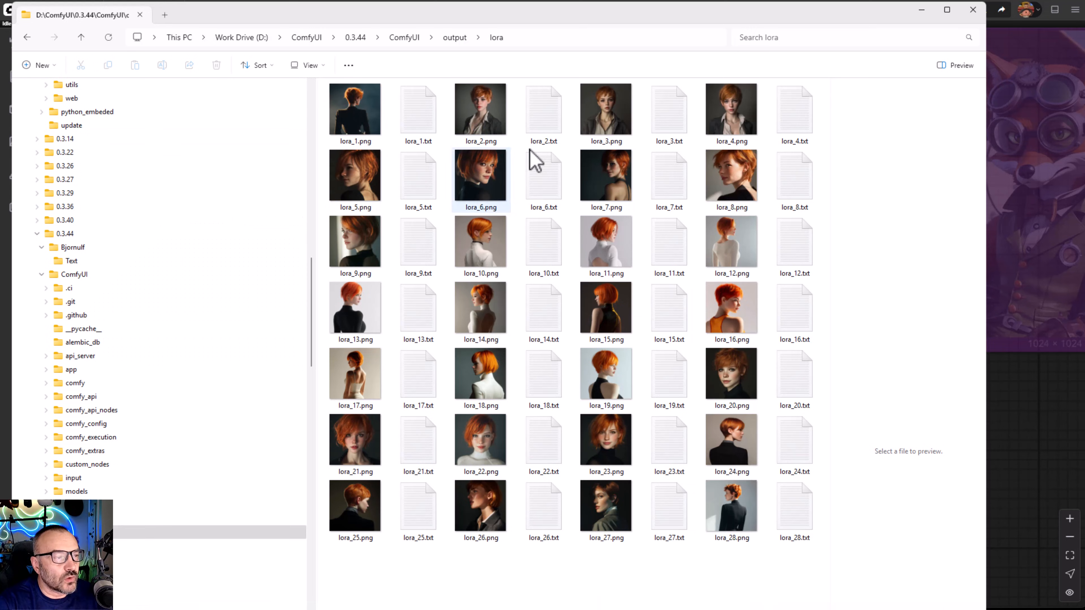
Step: Preview the captions saved in lora_1.txt, lora_2.txt and lora_5.txt, then return to ComfyUI's caption list
left_click(543, 377)
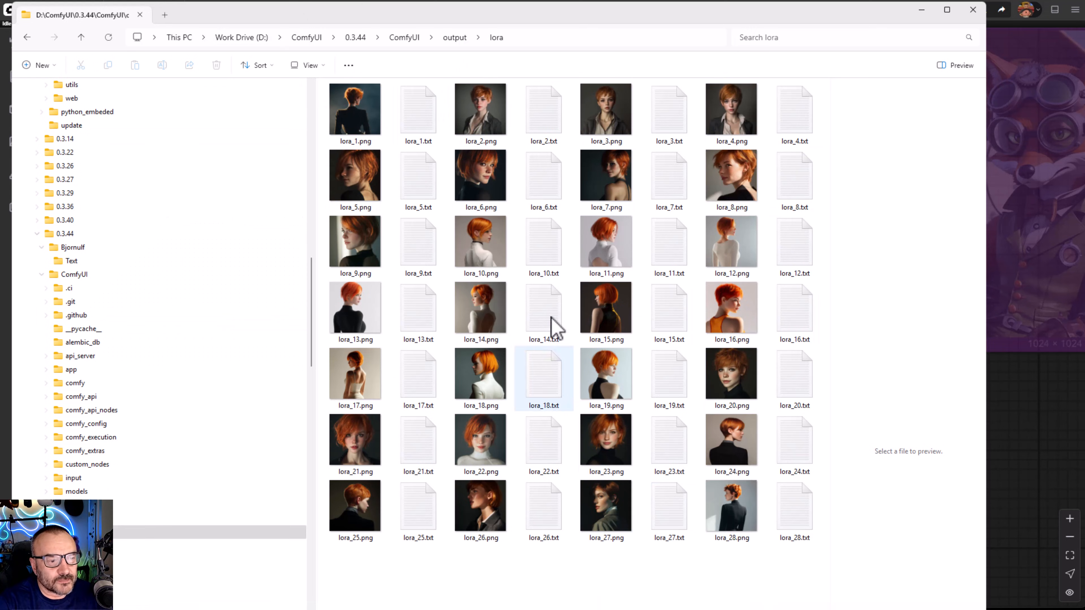
left_click(417, 108)
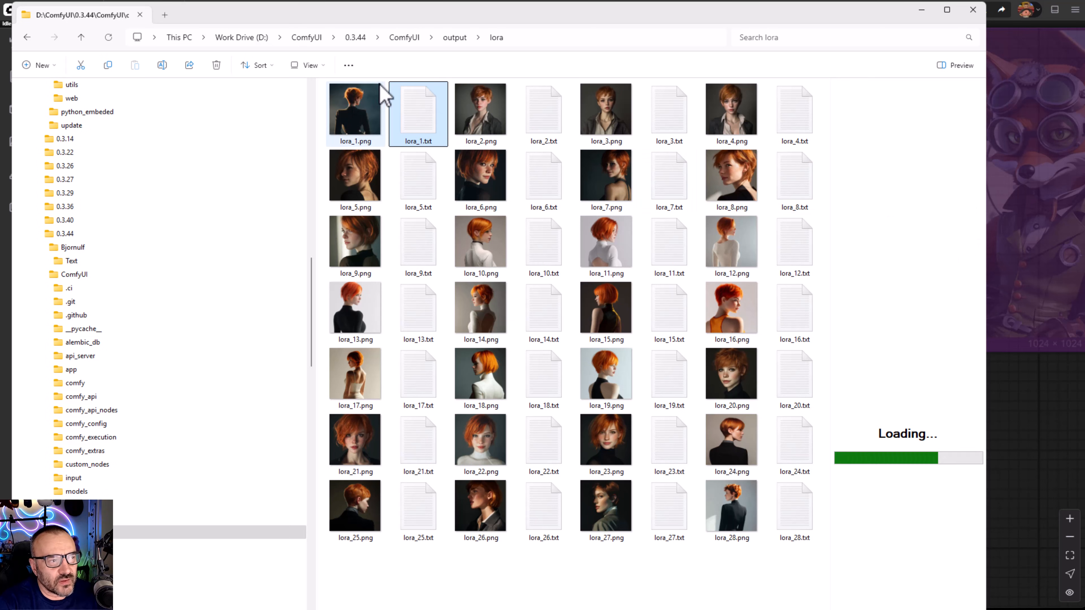
left_click(417, 113)
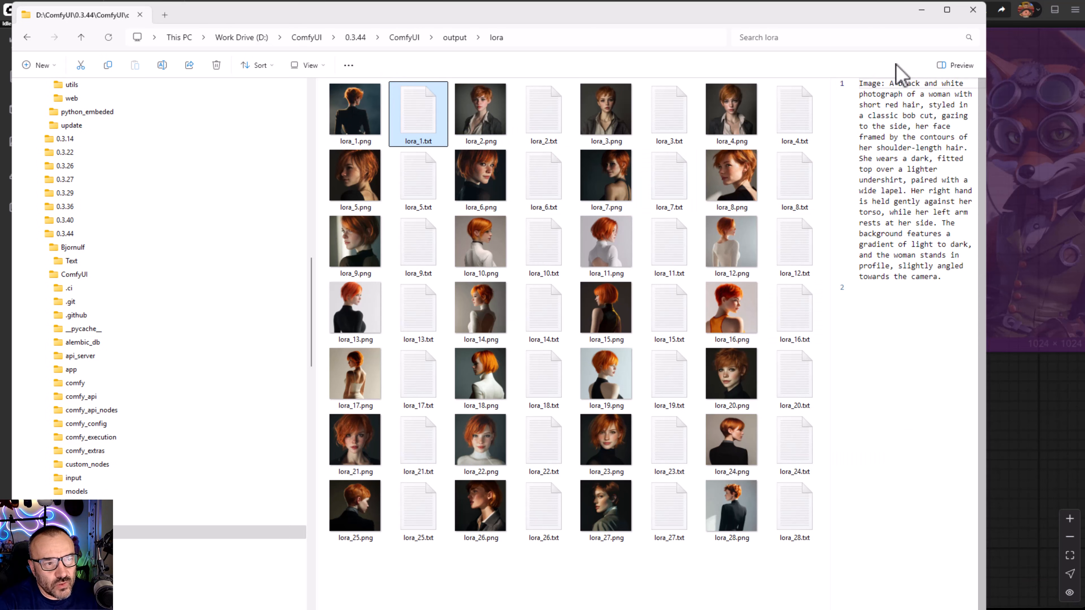
mouse_move(543, 111)
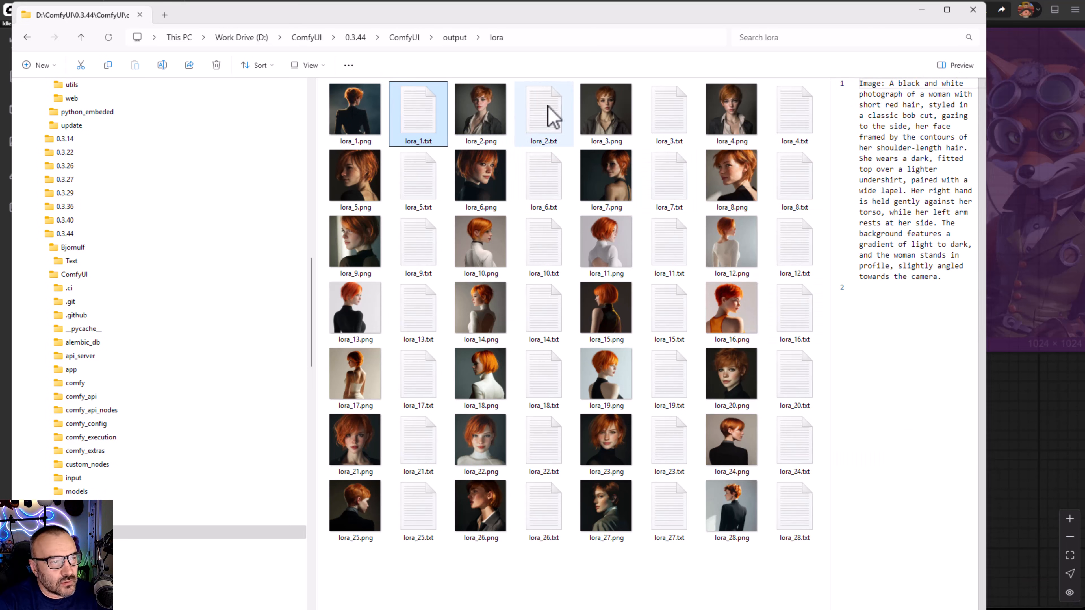
left_click(543, 108)
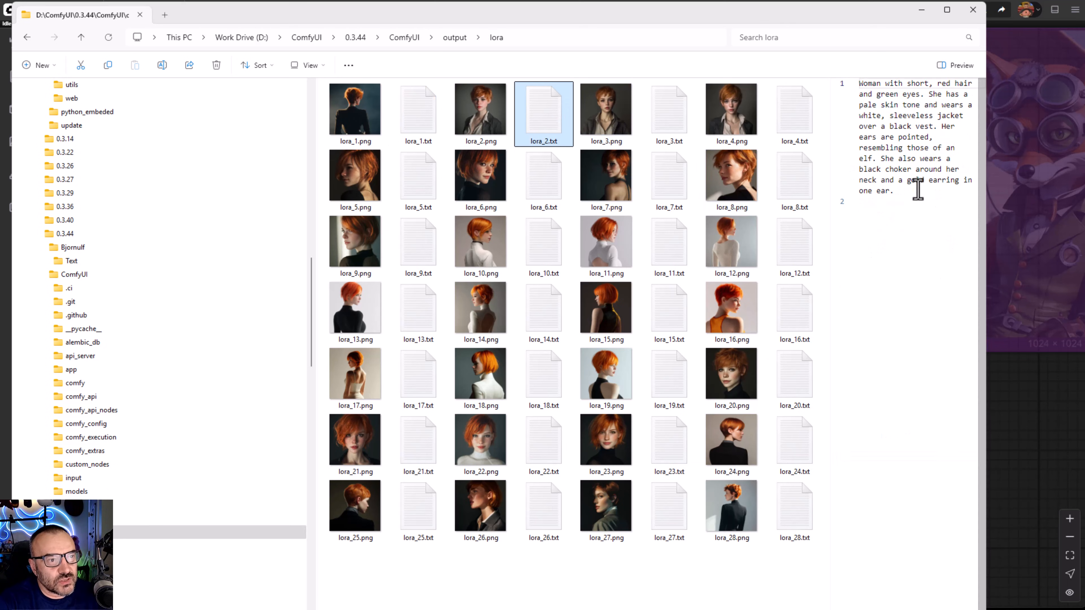
left_click(417, 175)
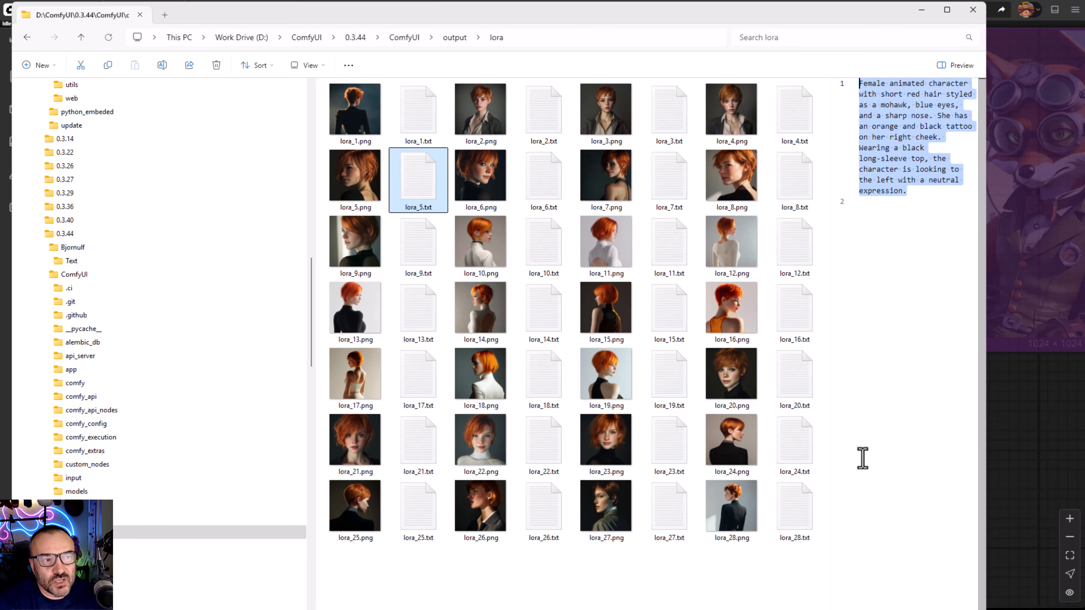
left_click(893, 201)
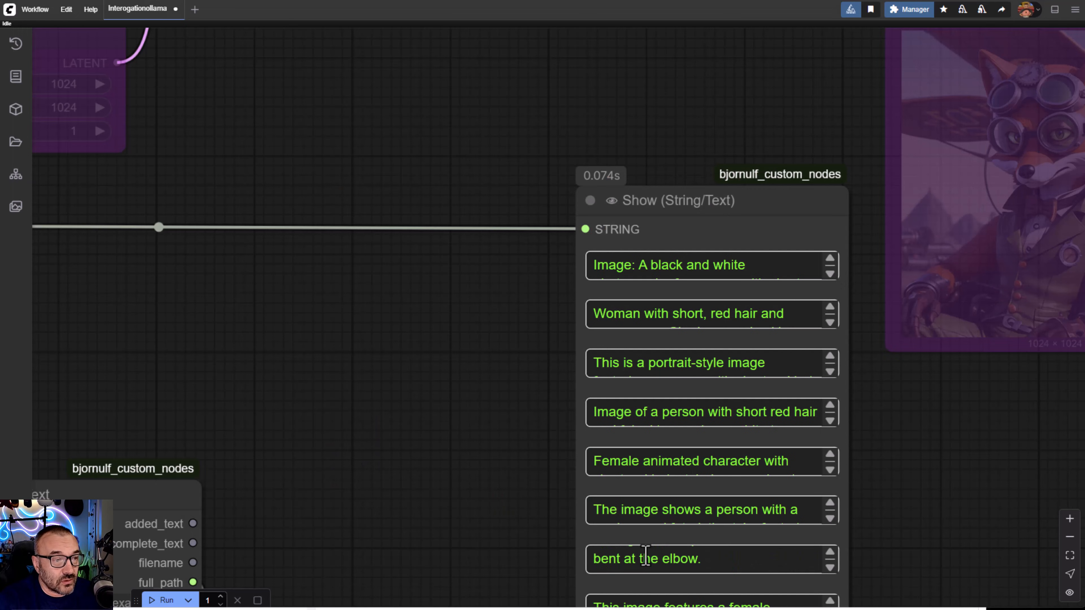
scroll("down", 3)
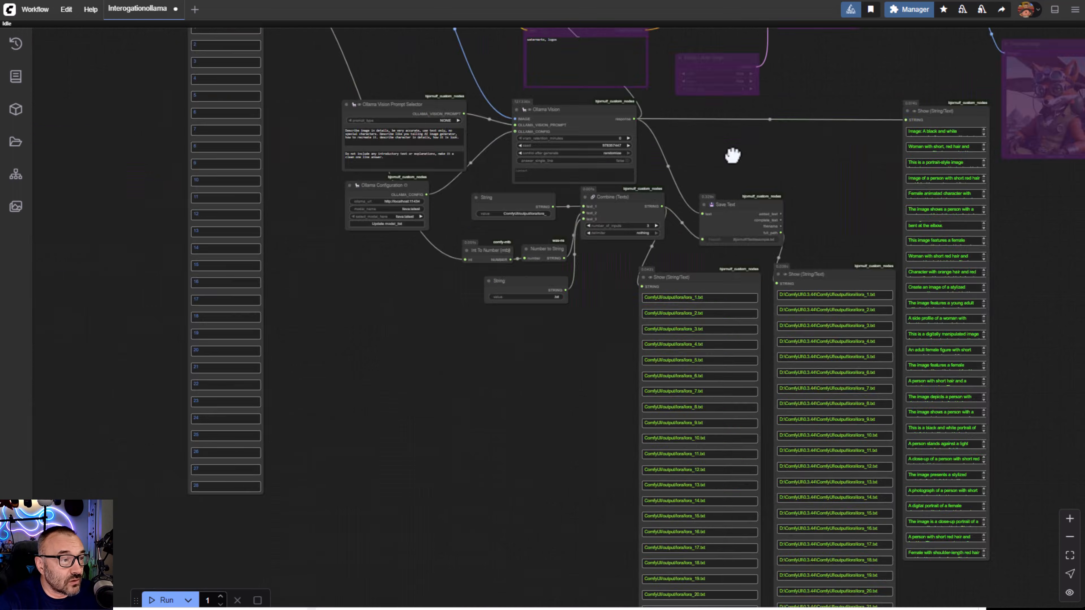
scroll("down", 3)
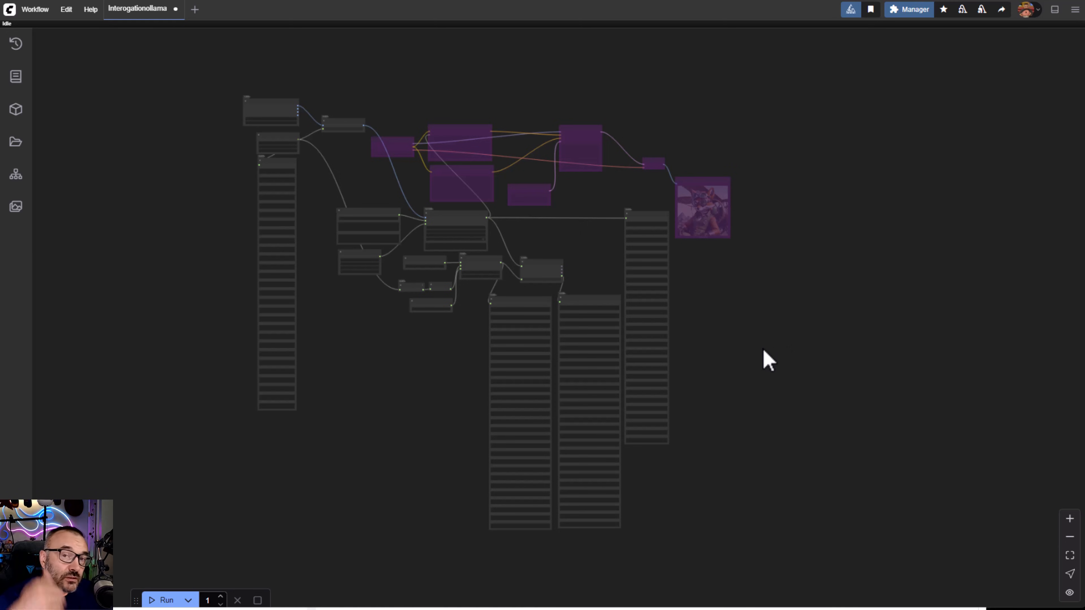